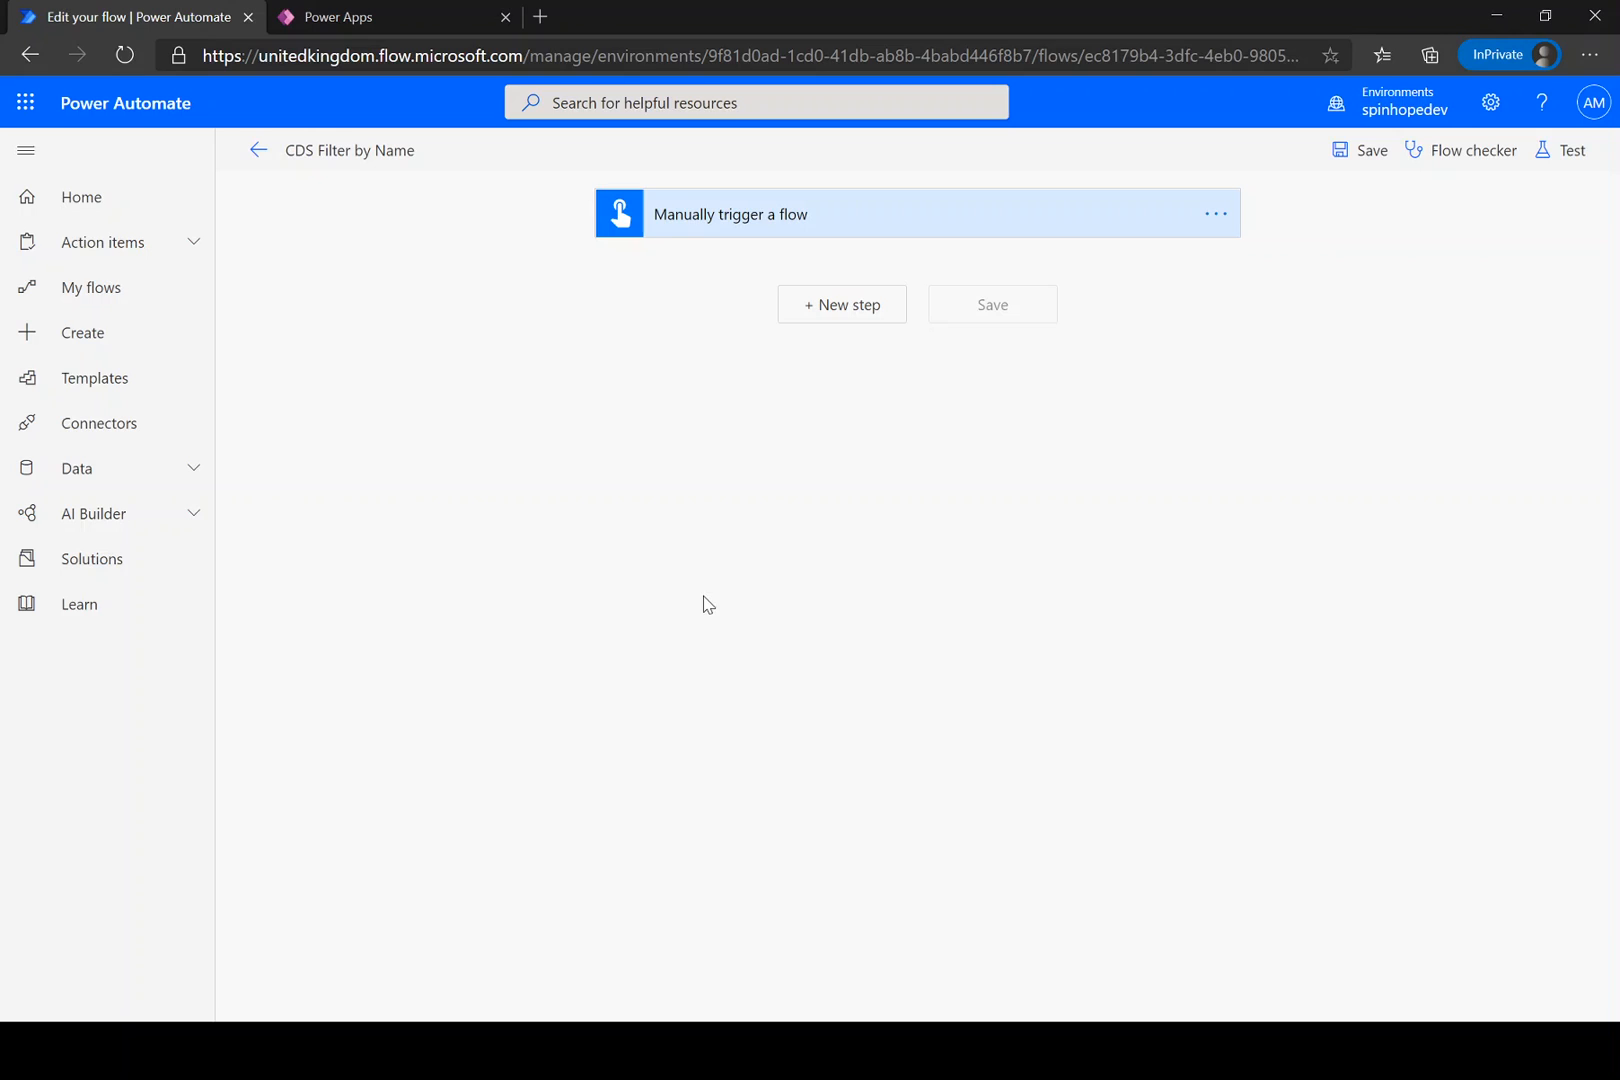
Show the Sport table's rows in Power Apps, revealing the Badminton and Rugby entries.
{"action": "left_click", "coordinate": [394, 16]}
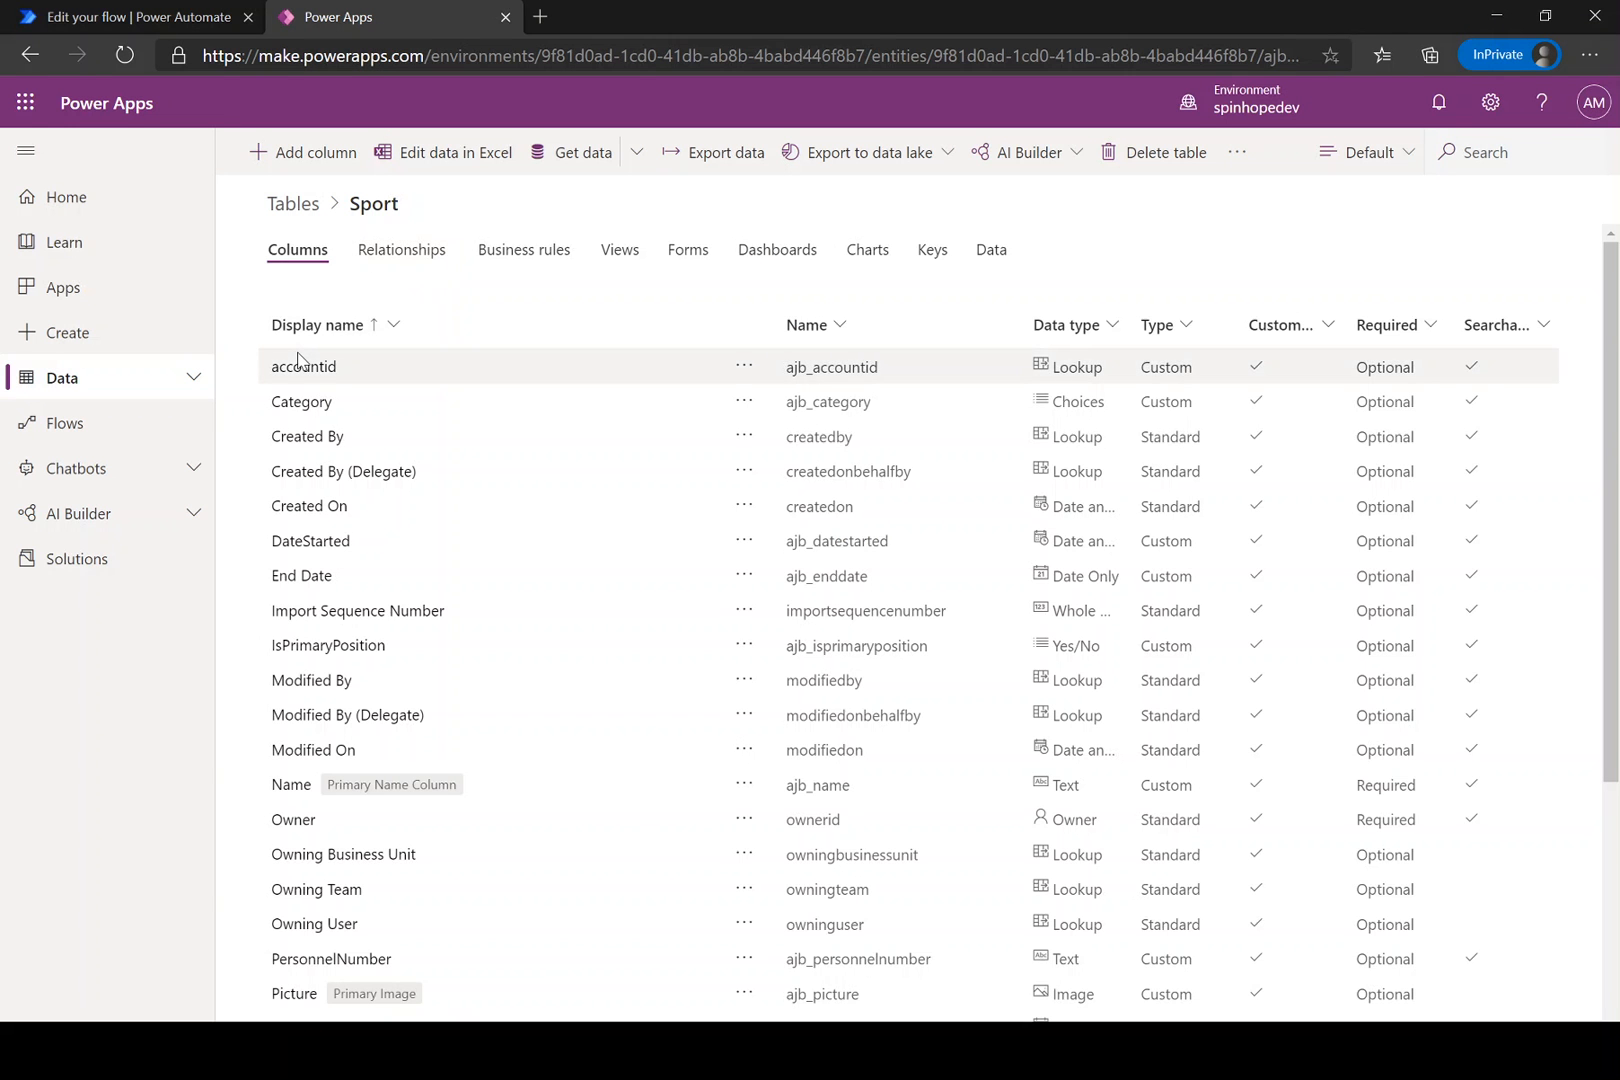
{"action": "mouse_move", "coordinate": [236, 384]}
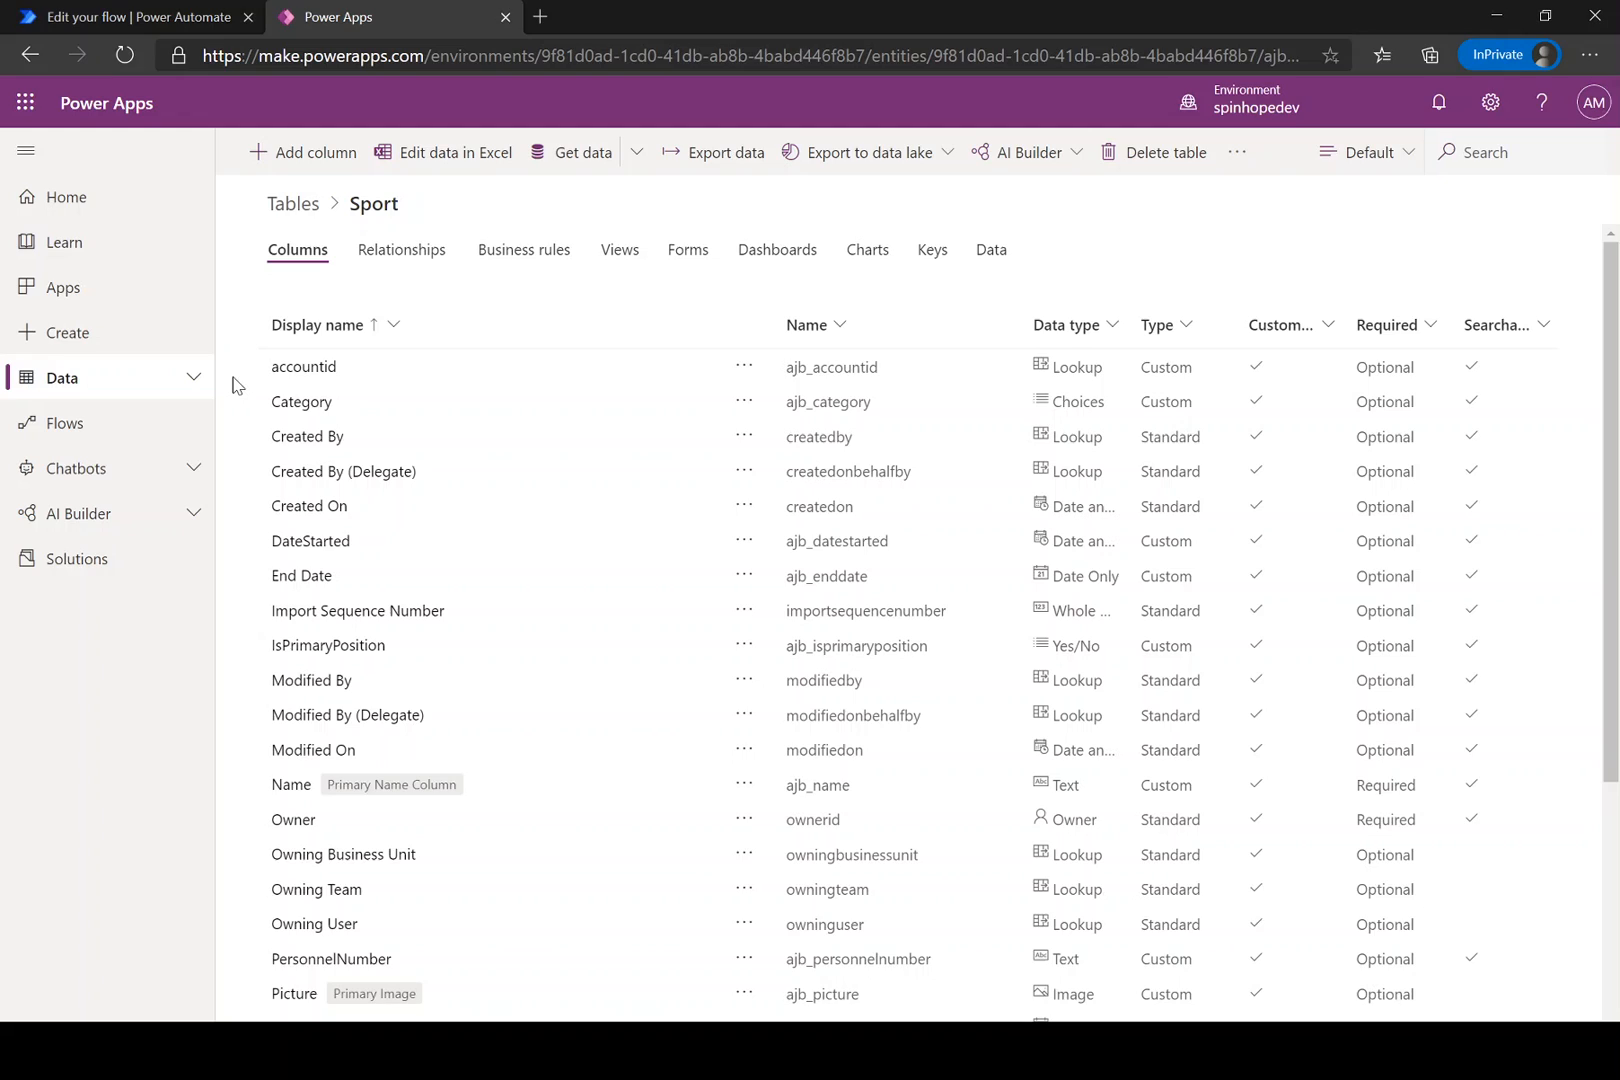
{"action": "mouse_move", "coordinate": [292, 204]}
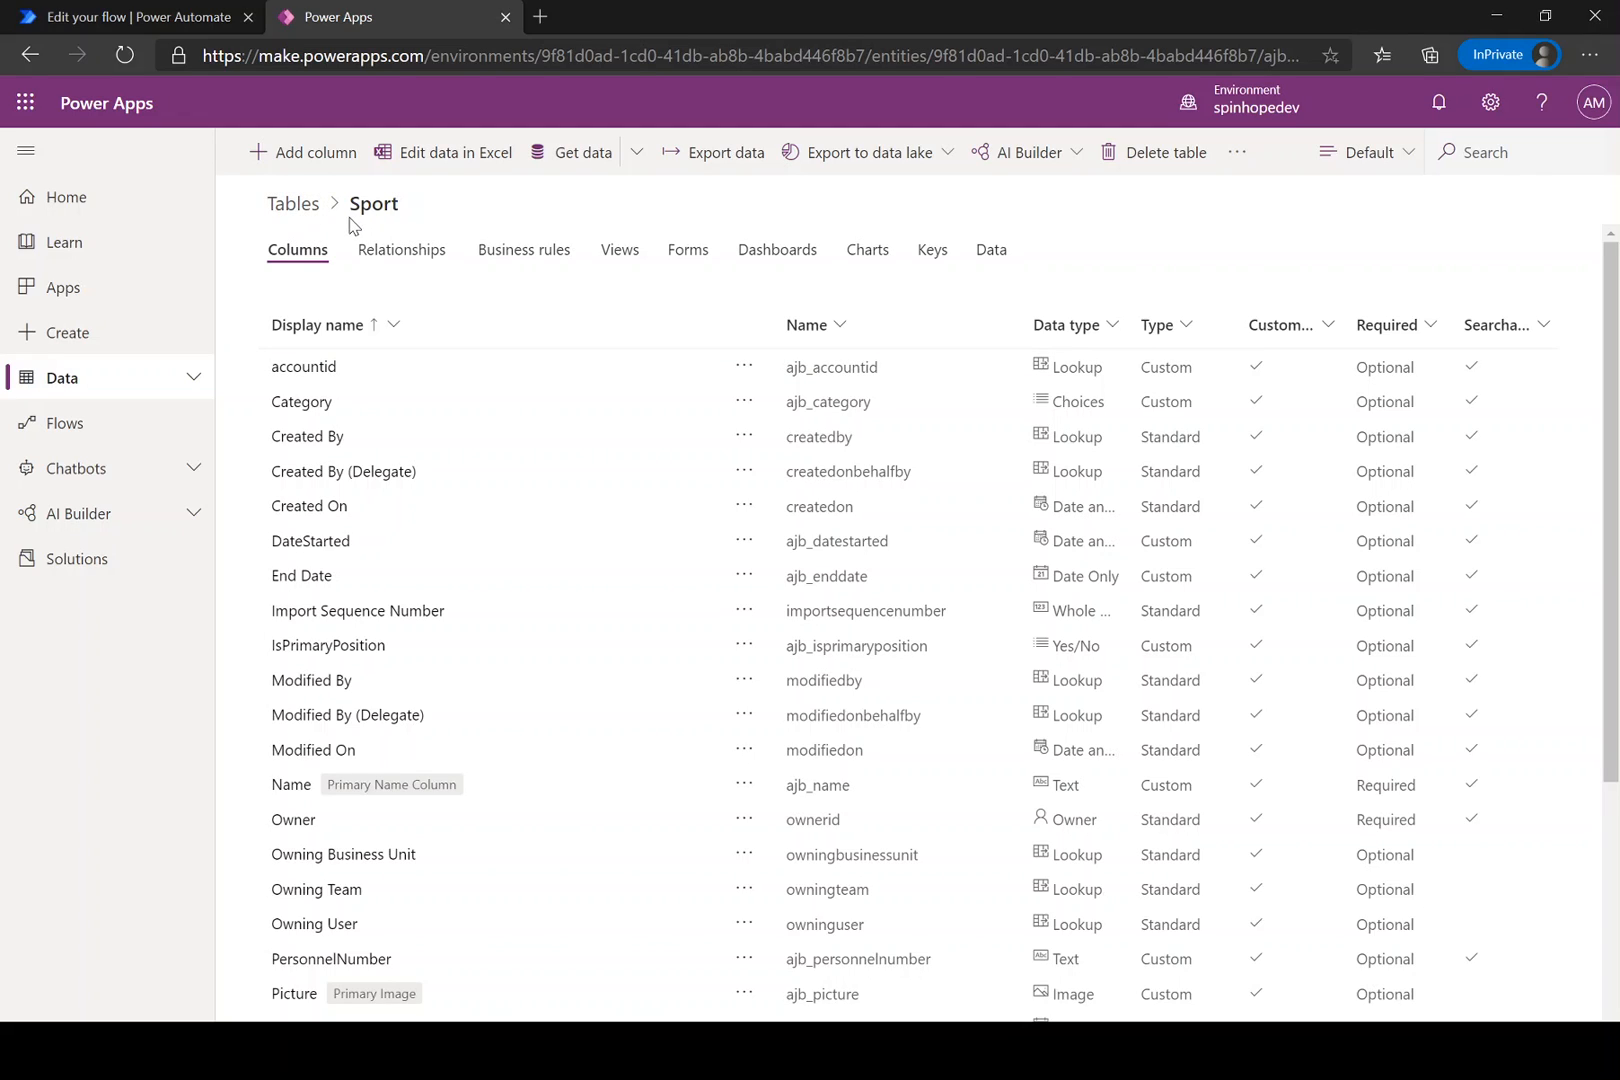
{"action": "mouse_move", "coordinate": [422, 222]}
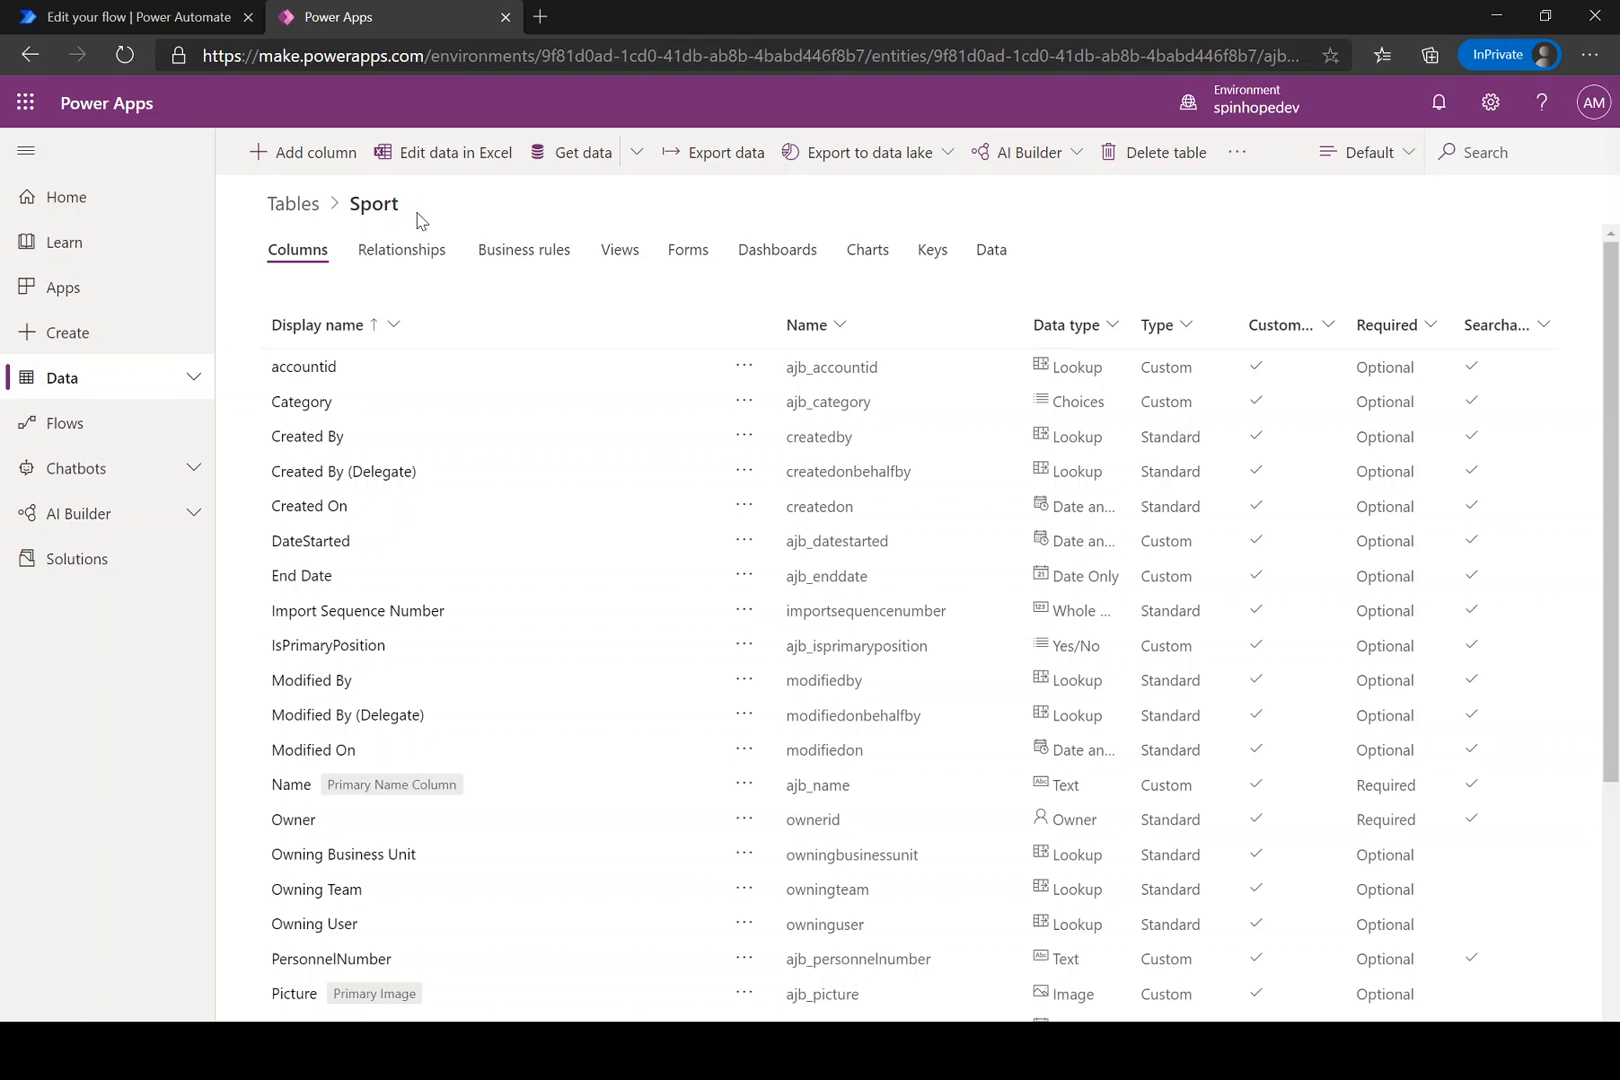
{"action": "left_click", "coordinate": [988, 250]}
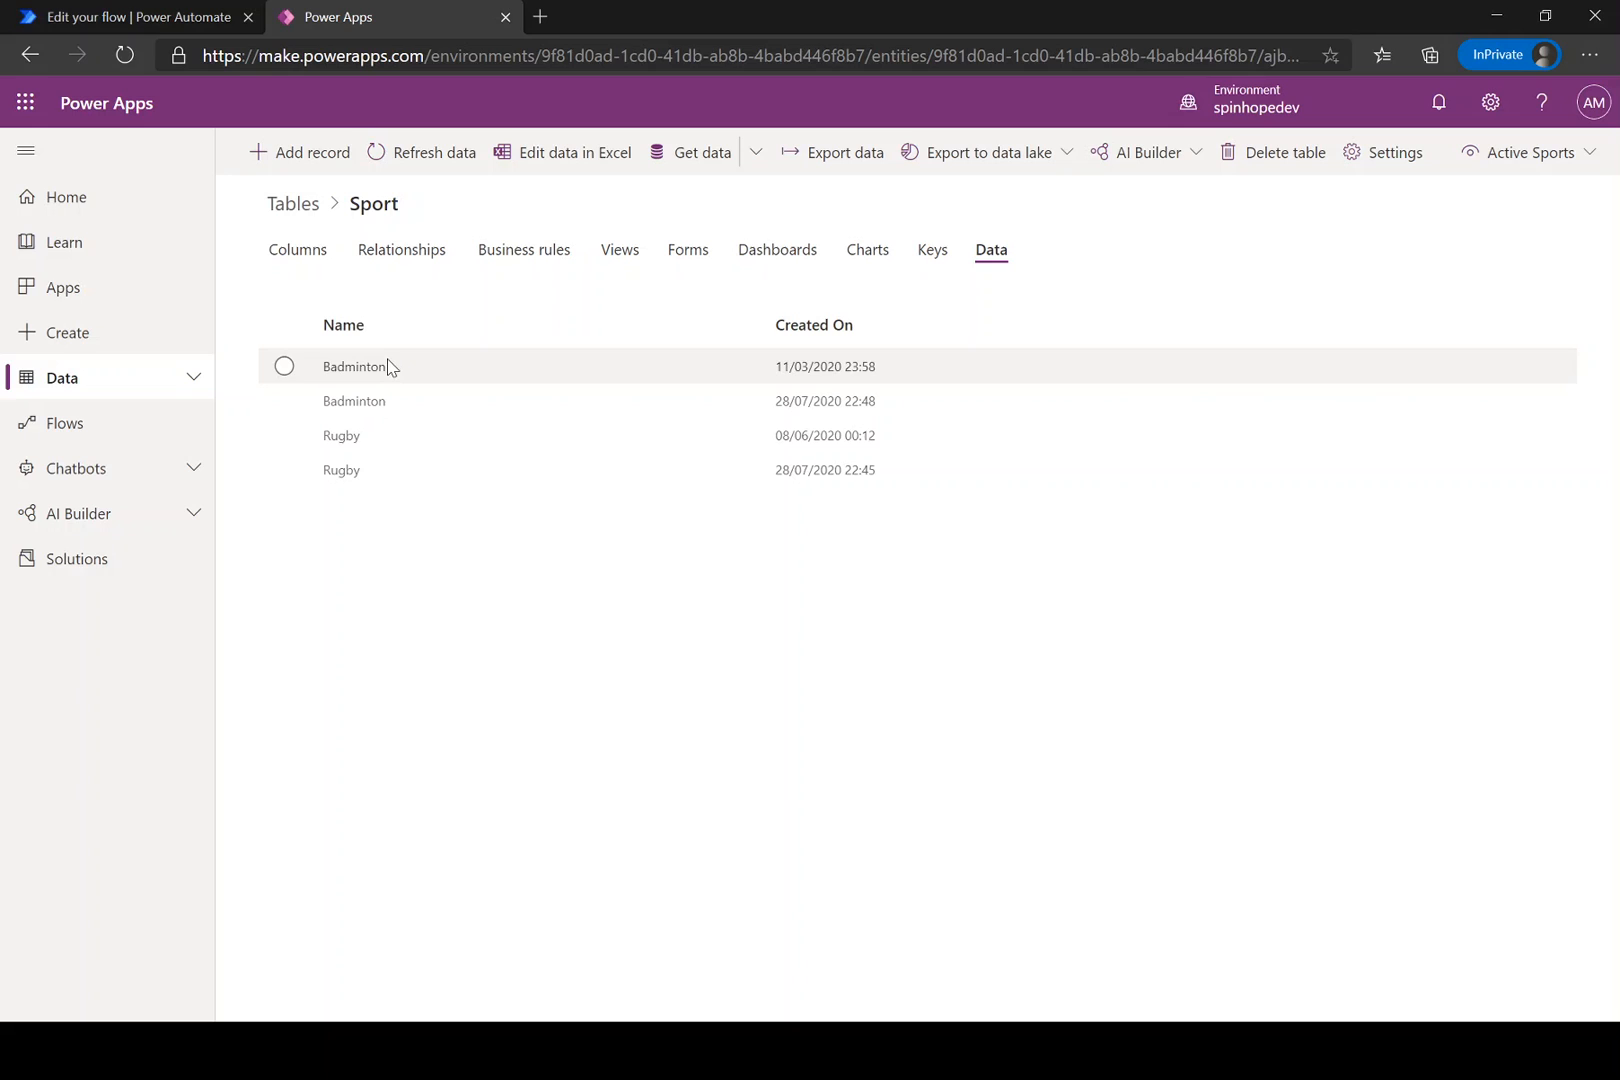
Inspect the Rugby records and confirm the Name column (ajb_name), then return to the flow.
{"action": "left_click", "coordinate": [284, 366]}
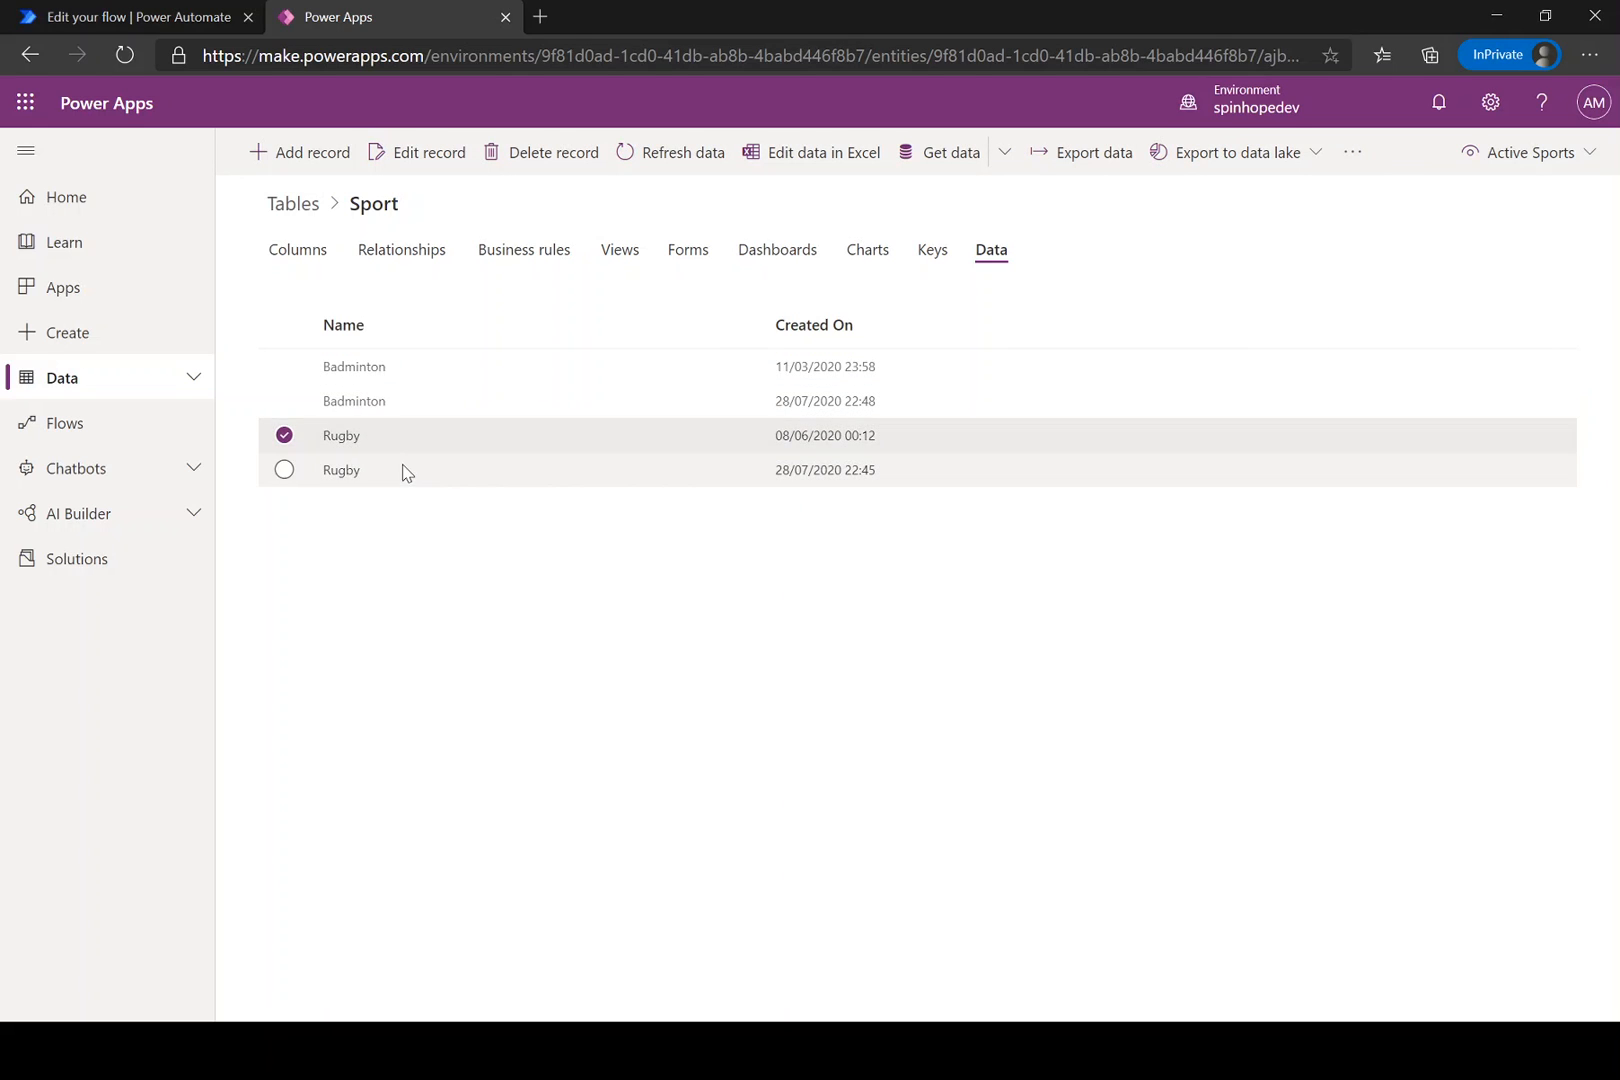
{"action": "left_click", "coordinate": [286, 470]}
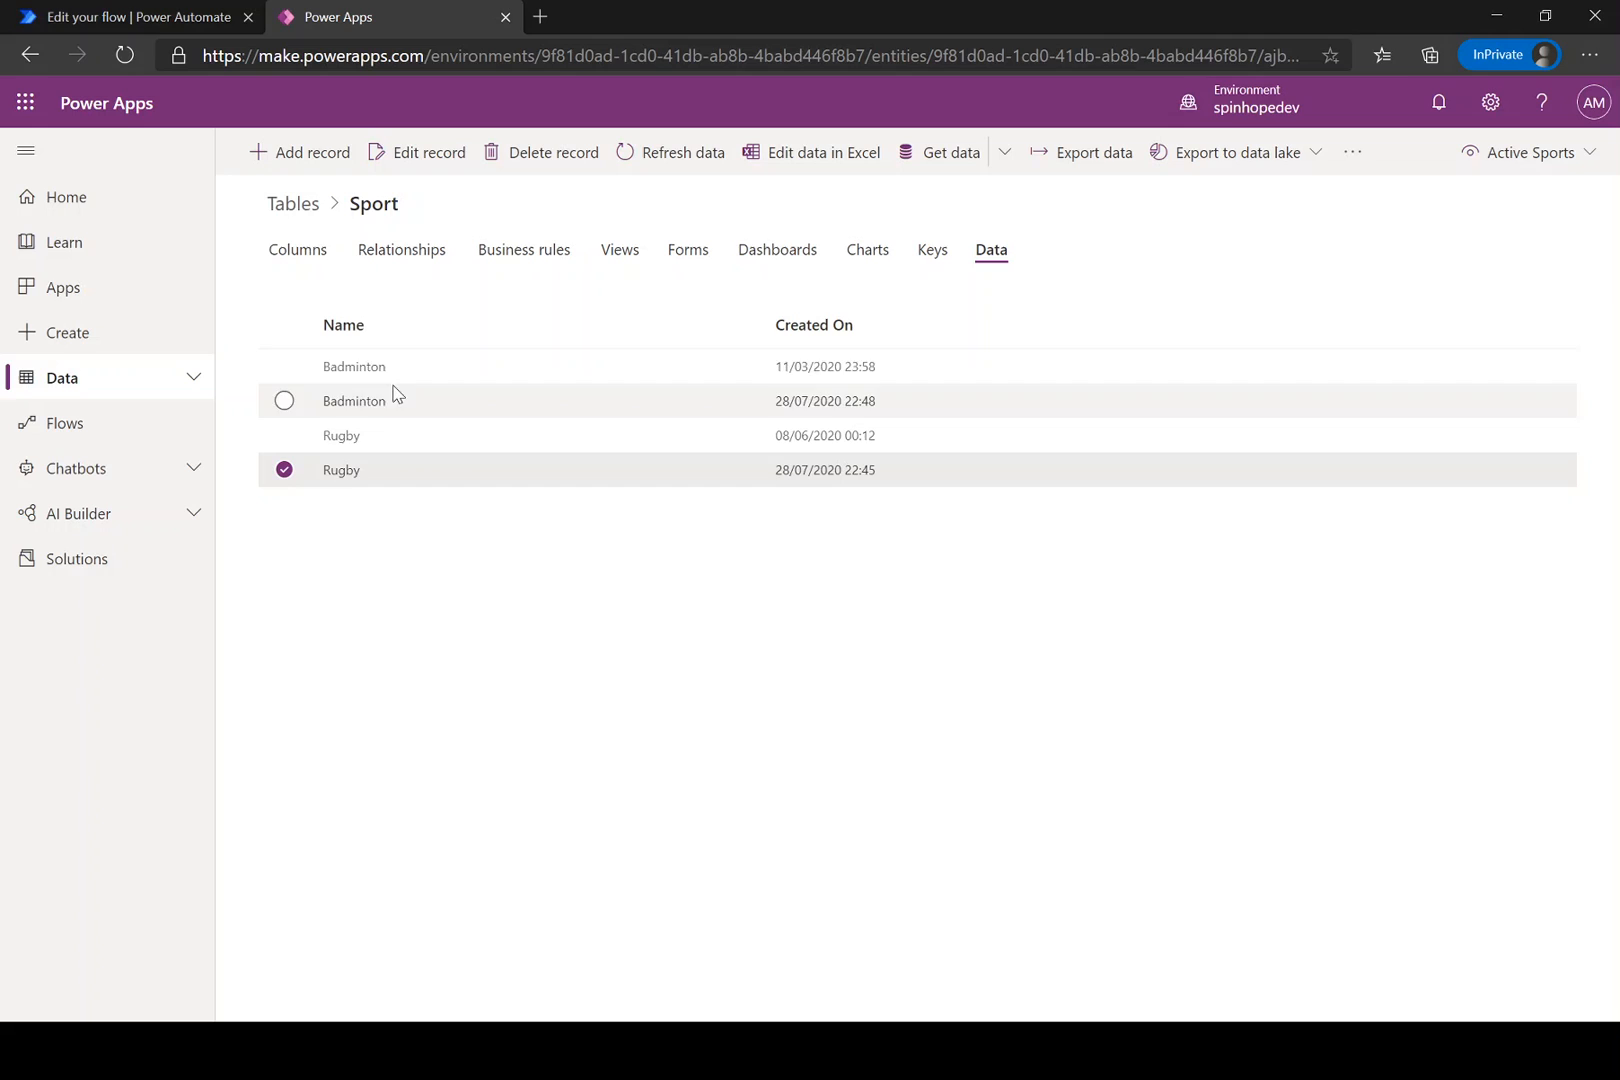
{"action": "left_click", "coordinate": [296, 250]}
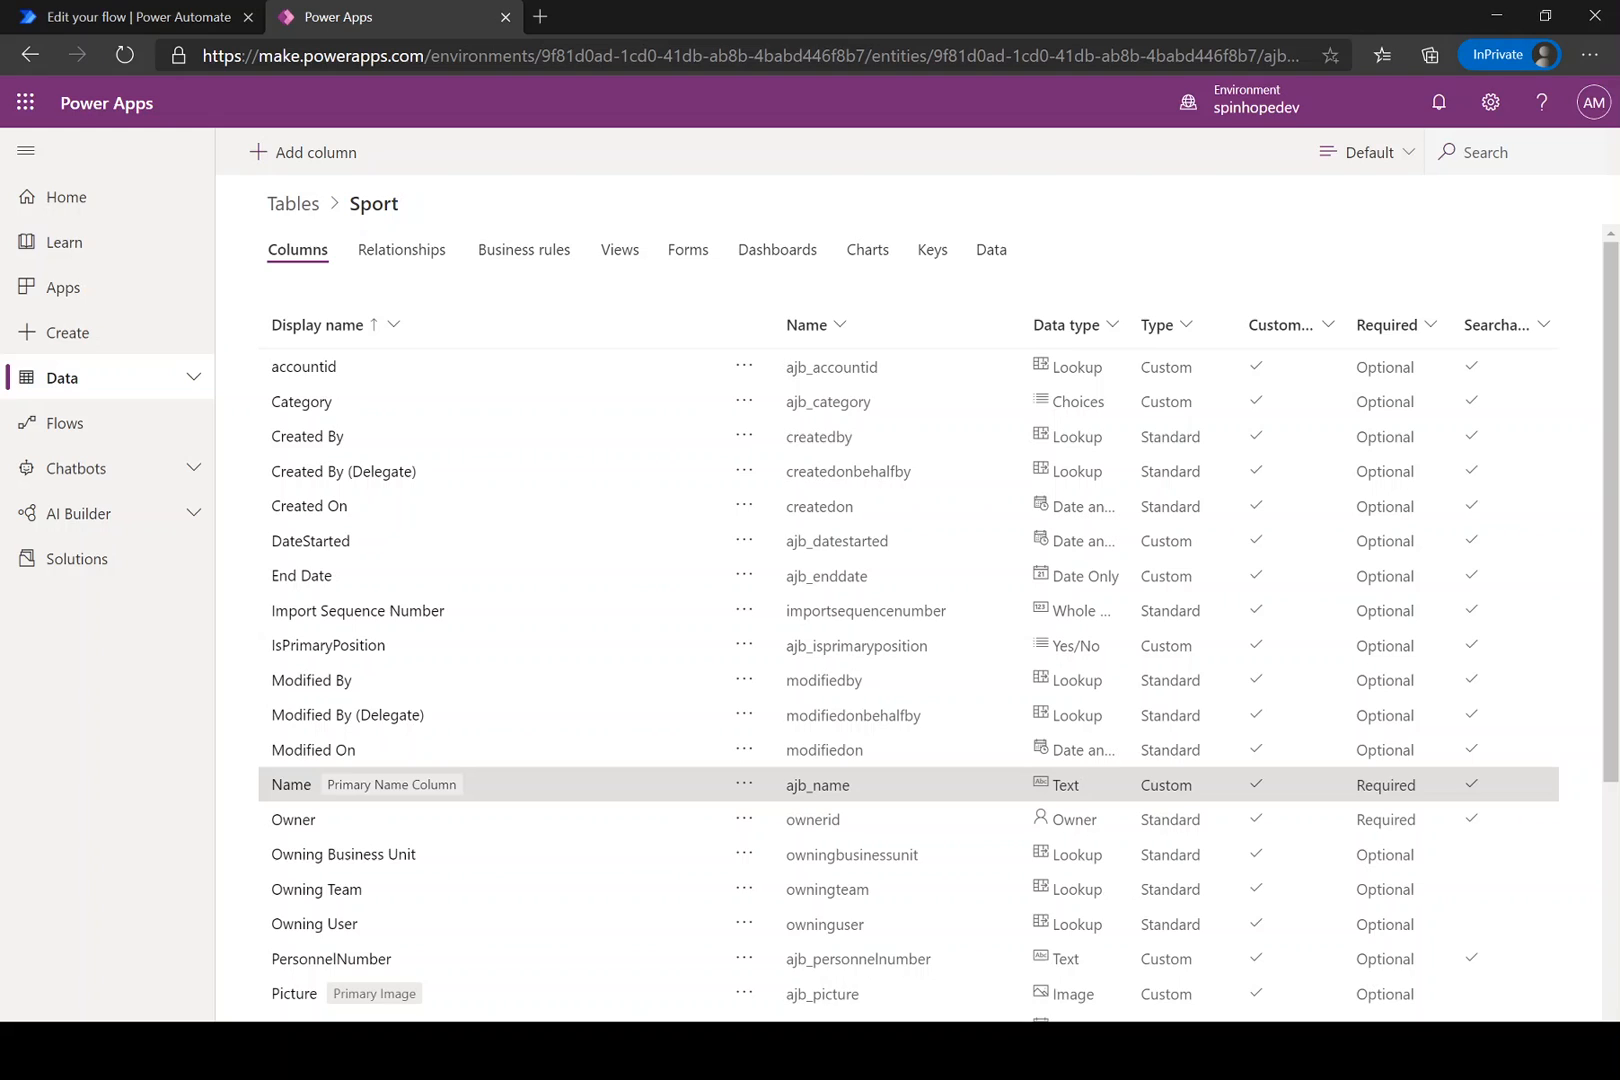
{"action": "mouse_move", "coordinate": [1120, 804]}
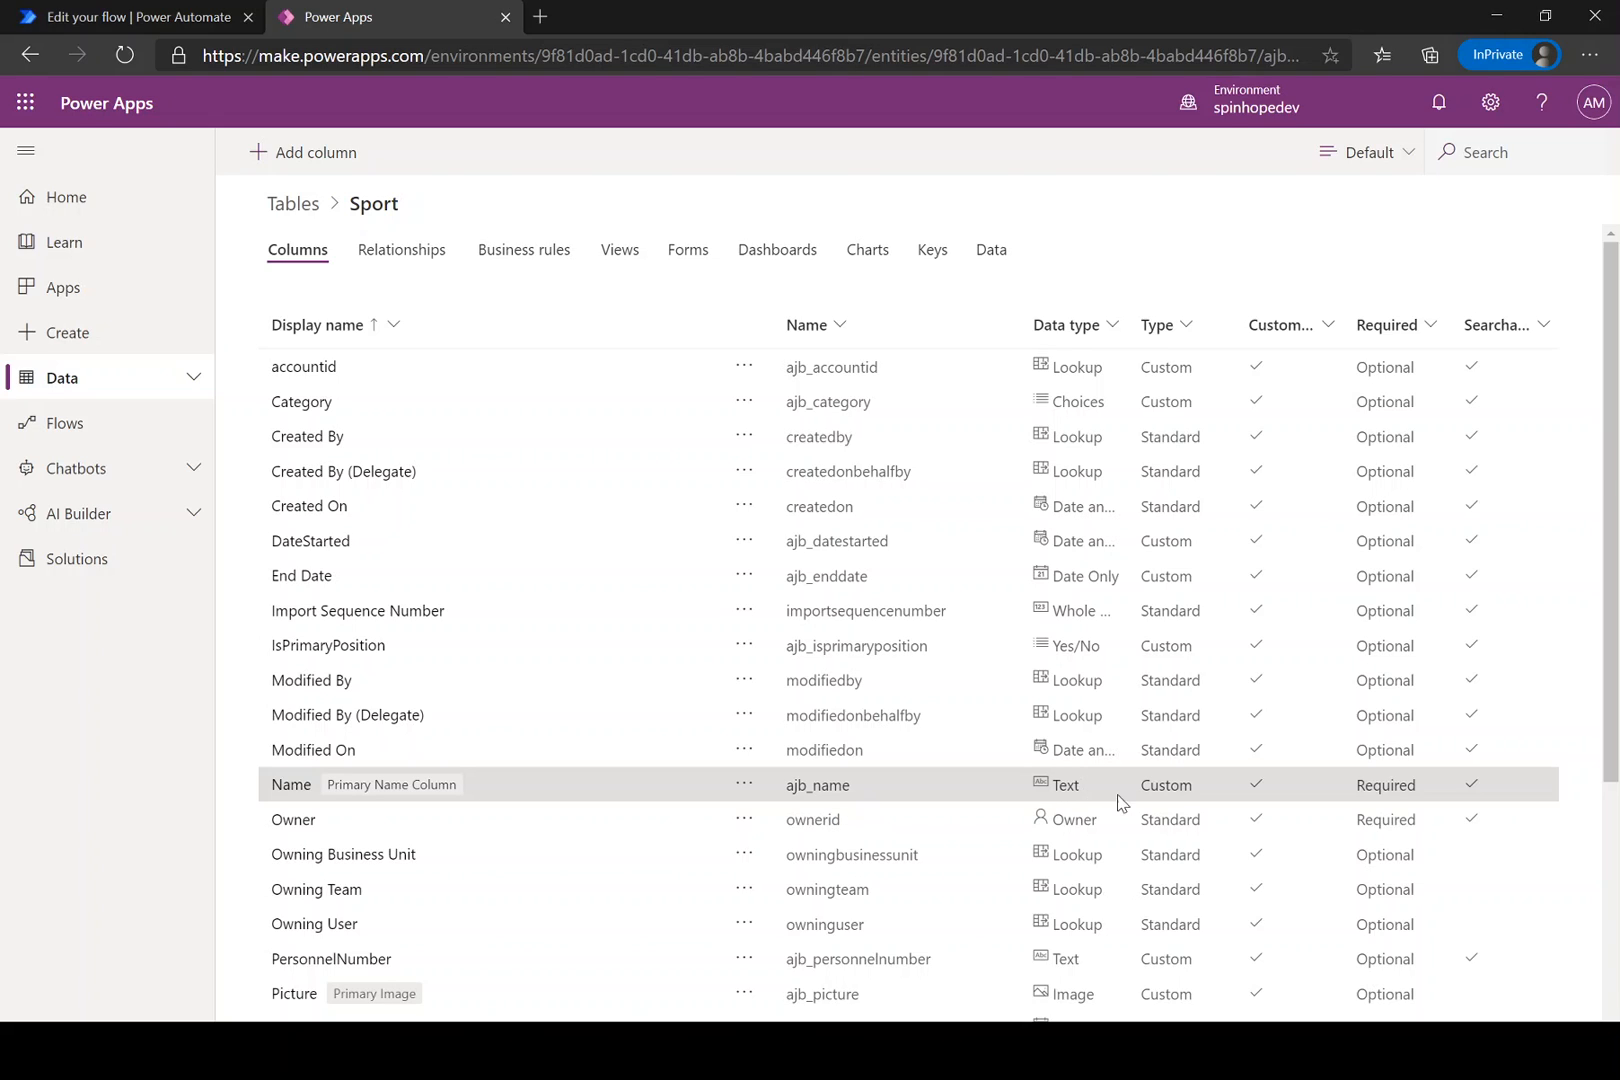
{"action": "mouse_move", "coordinate": [1022, 796]}
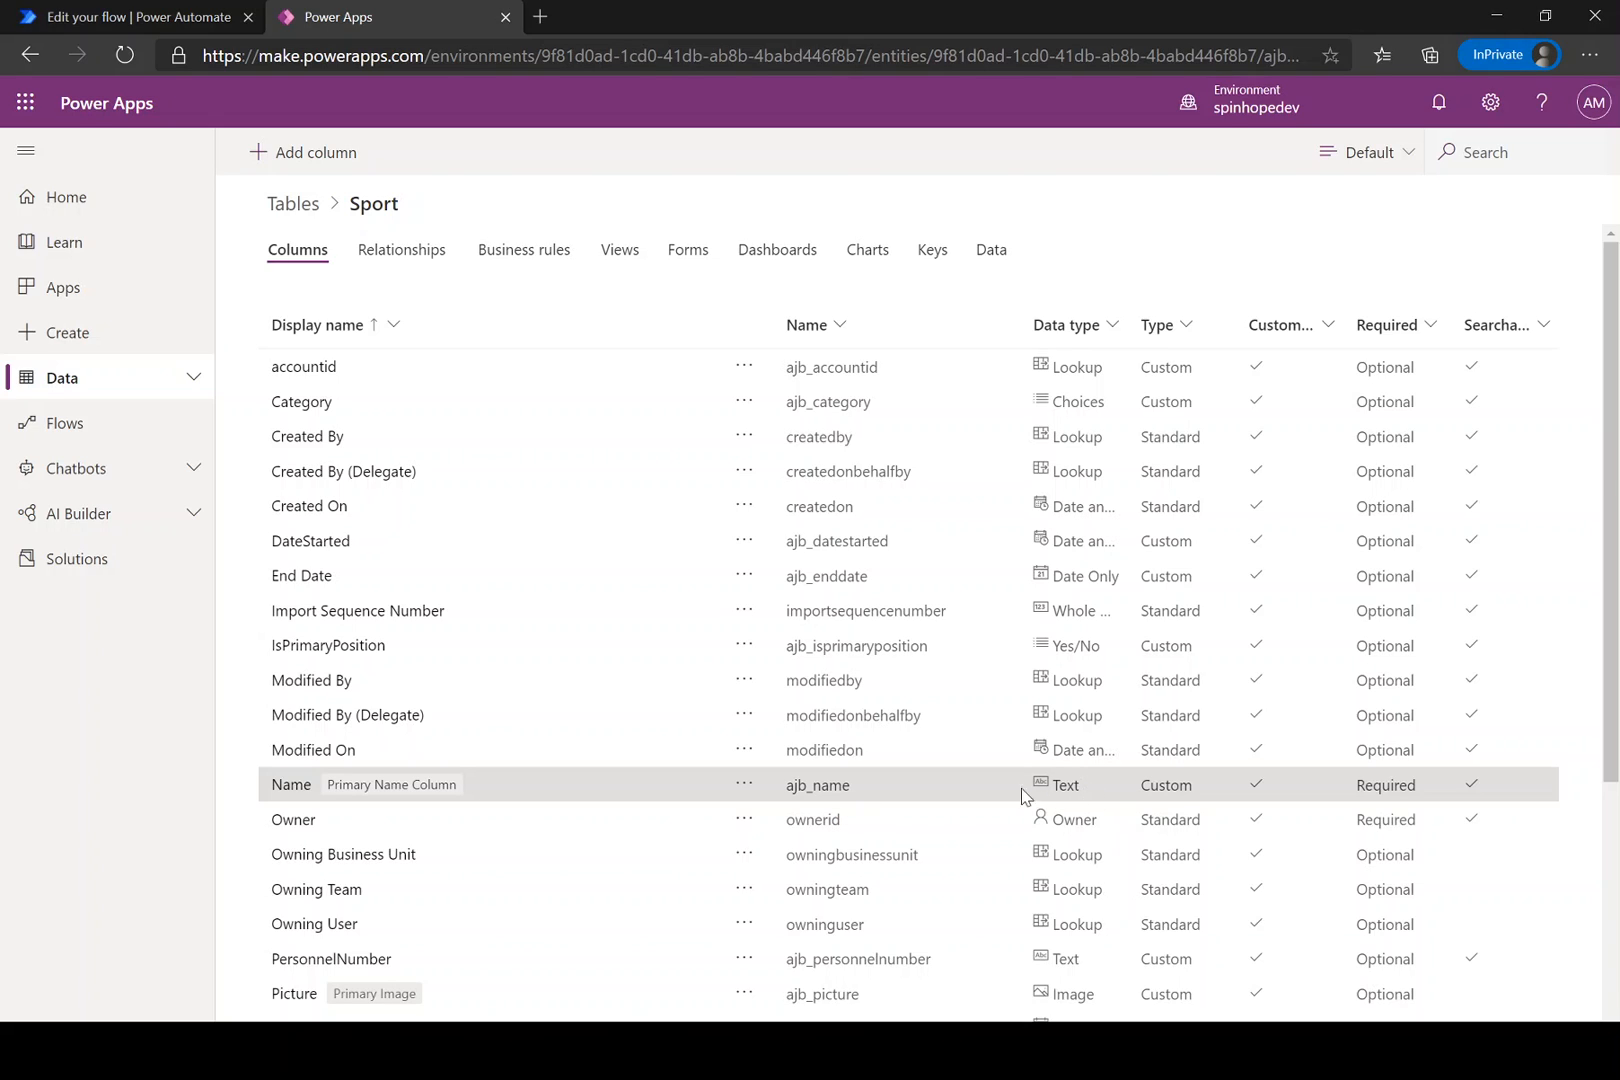
{"action": "left_click", "coordinate": [134, 16]}
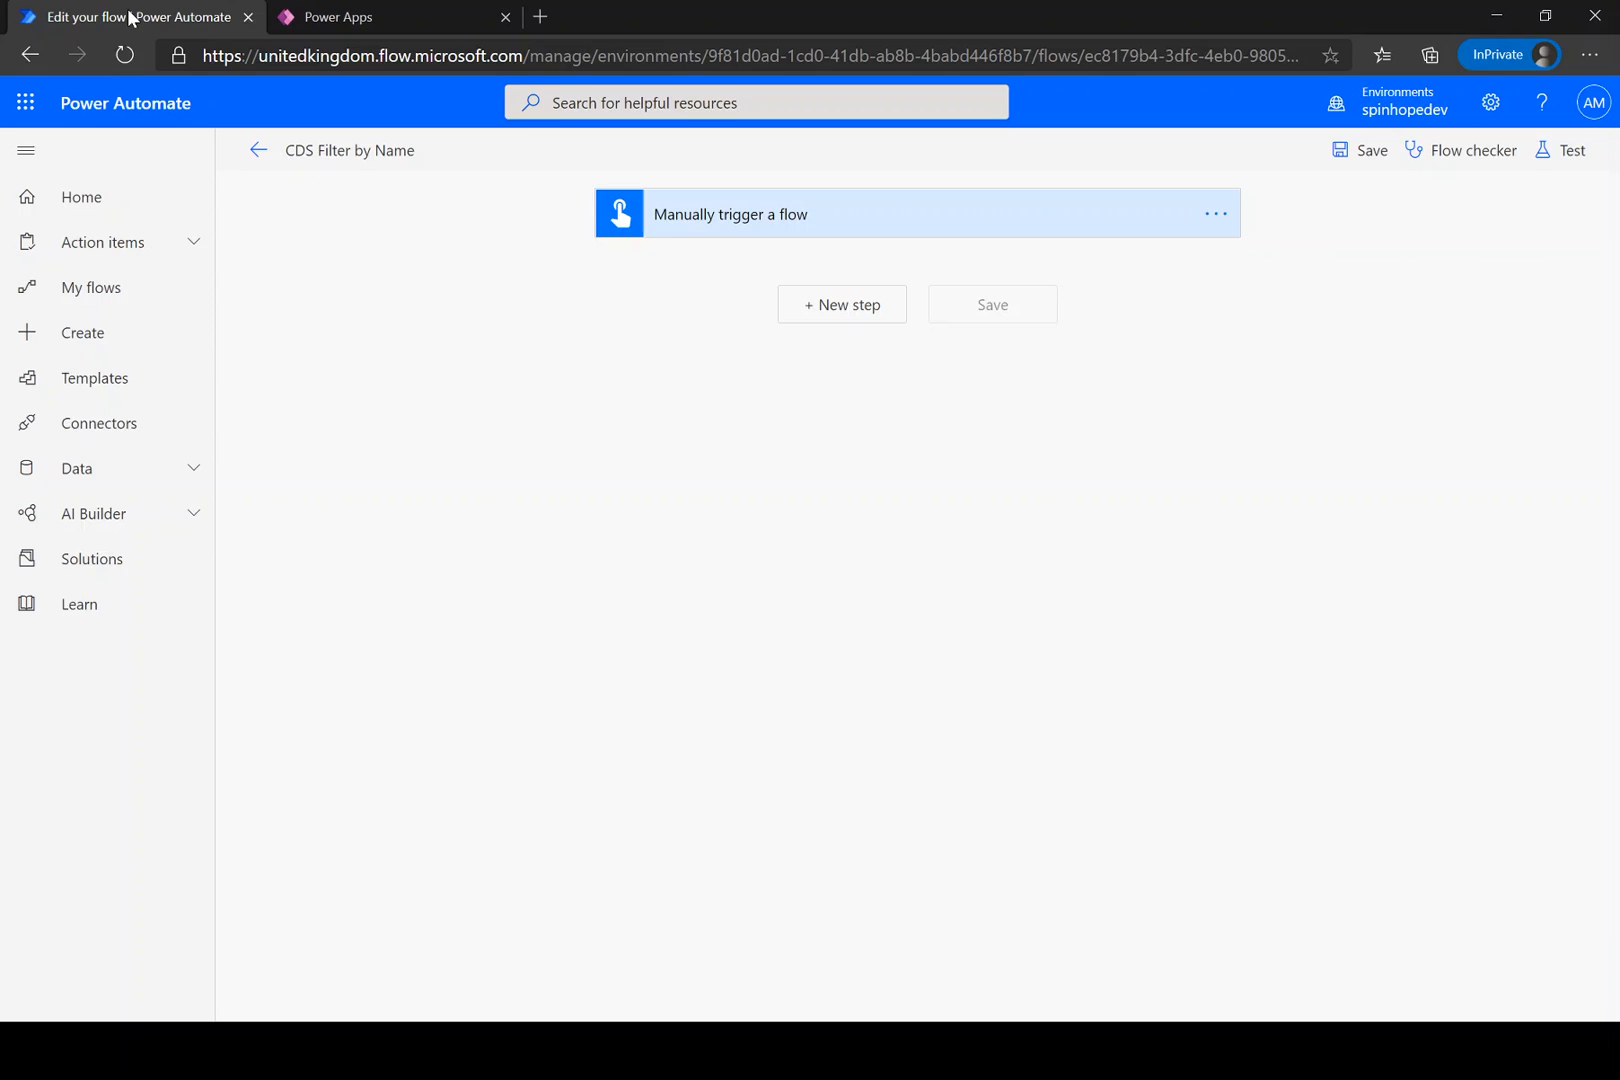
{"action": "mouse_move", "coordinate": [738, 254]}
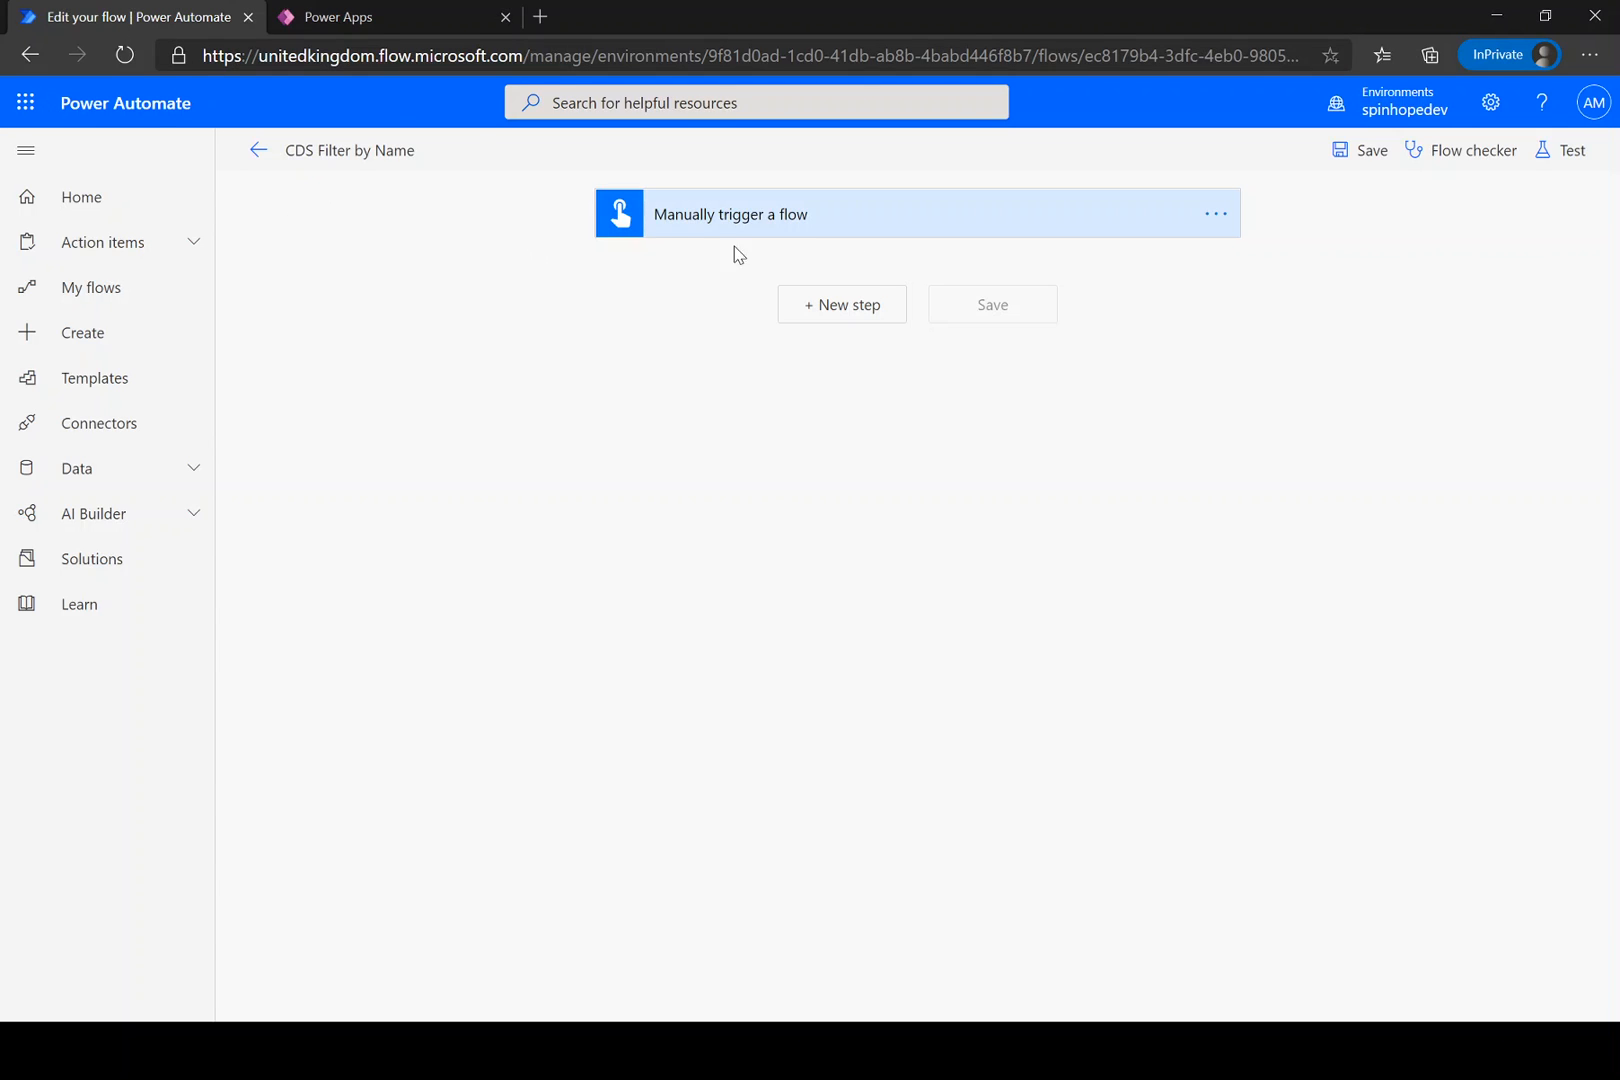
Add a Common Data Service (current environment) List records action after the manual trigger.
{"action": "left_click", "coordinate": [840, 304]}
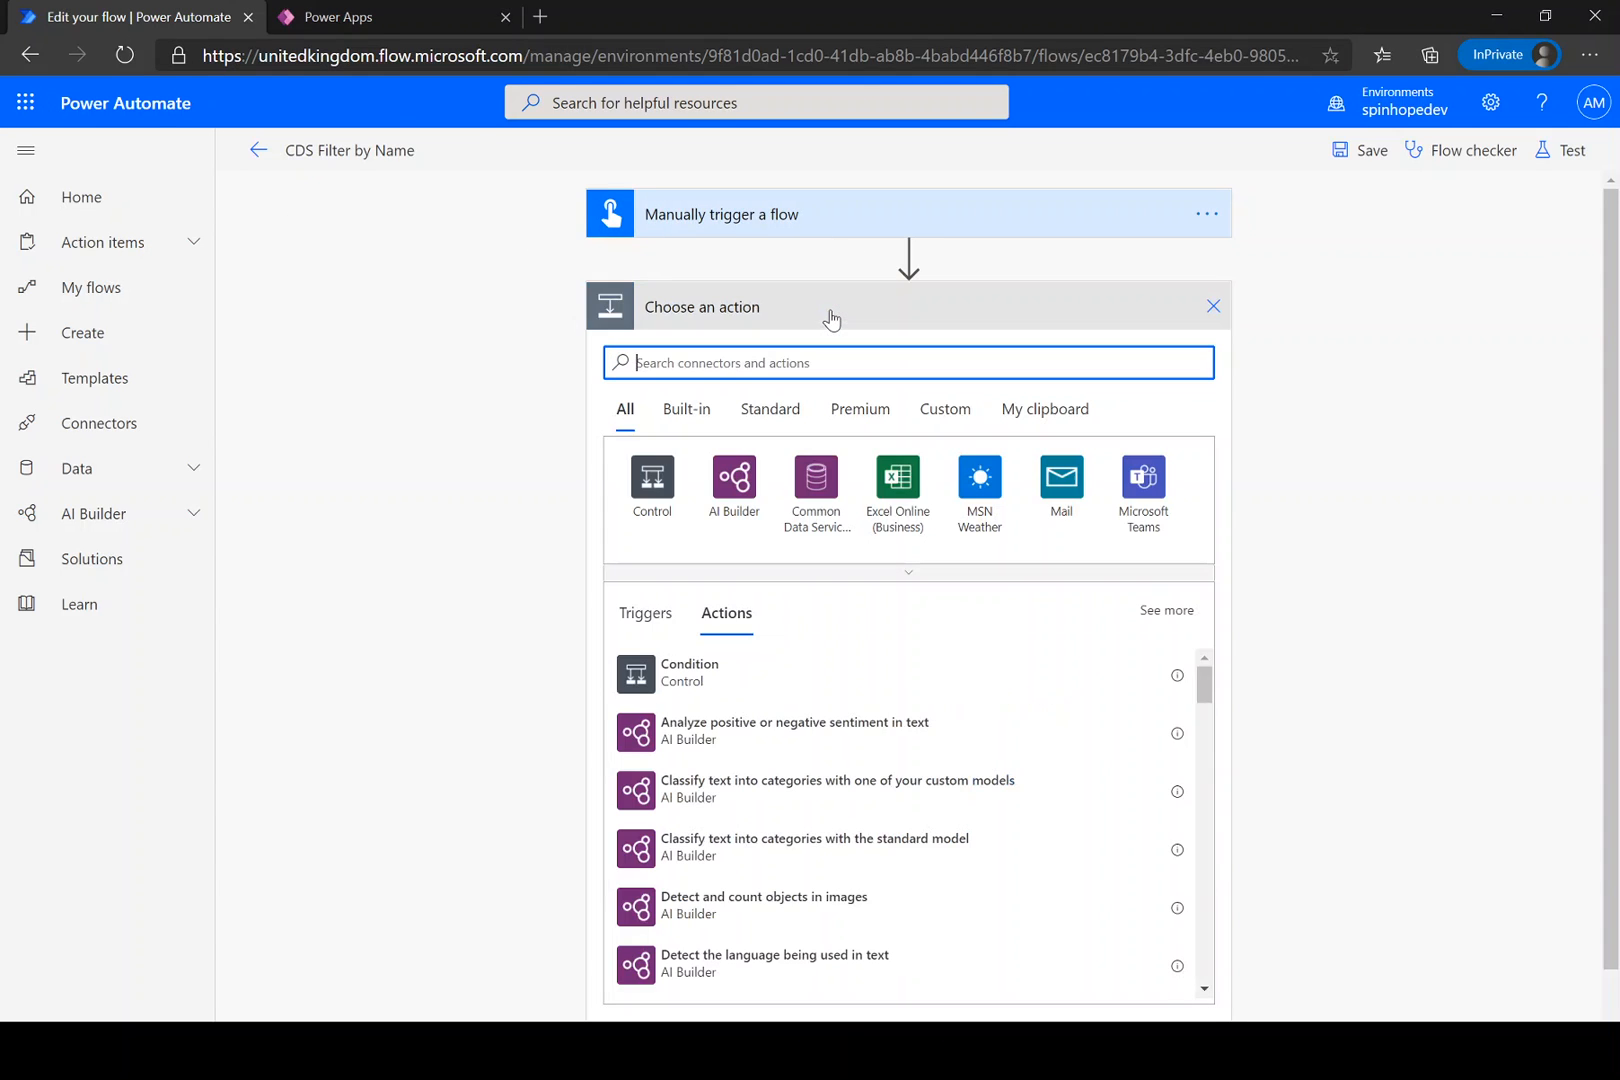
{"action": "type", "text": "cd"}
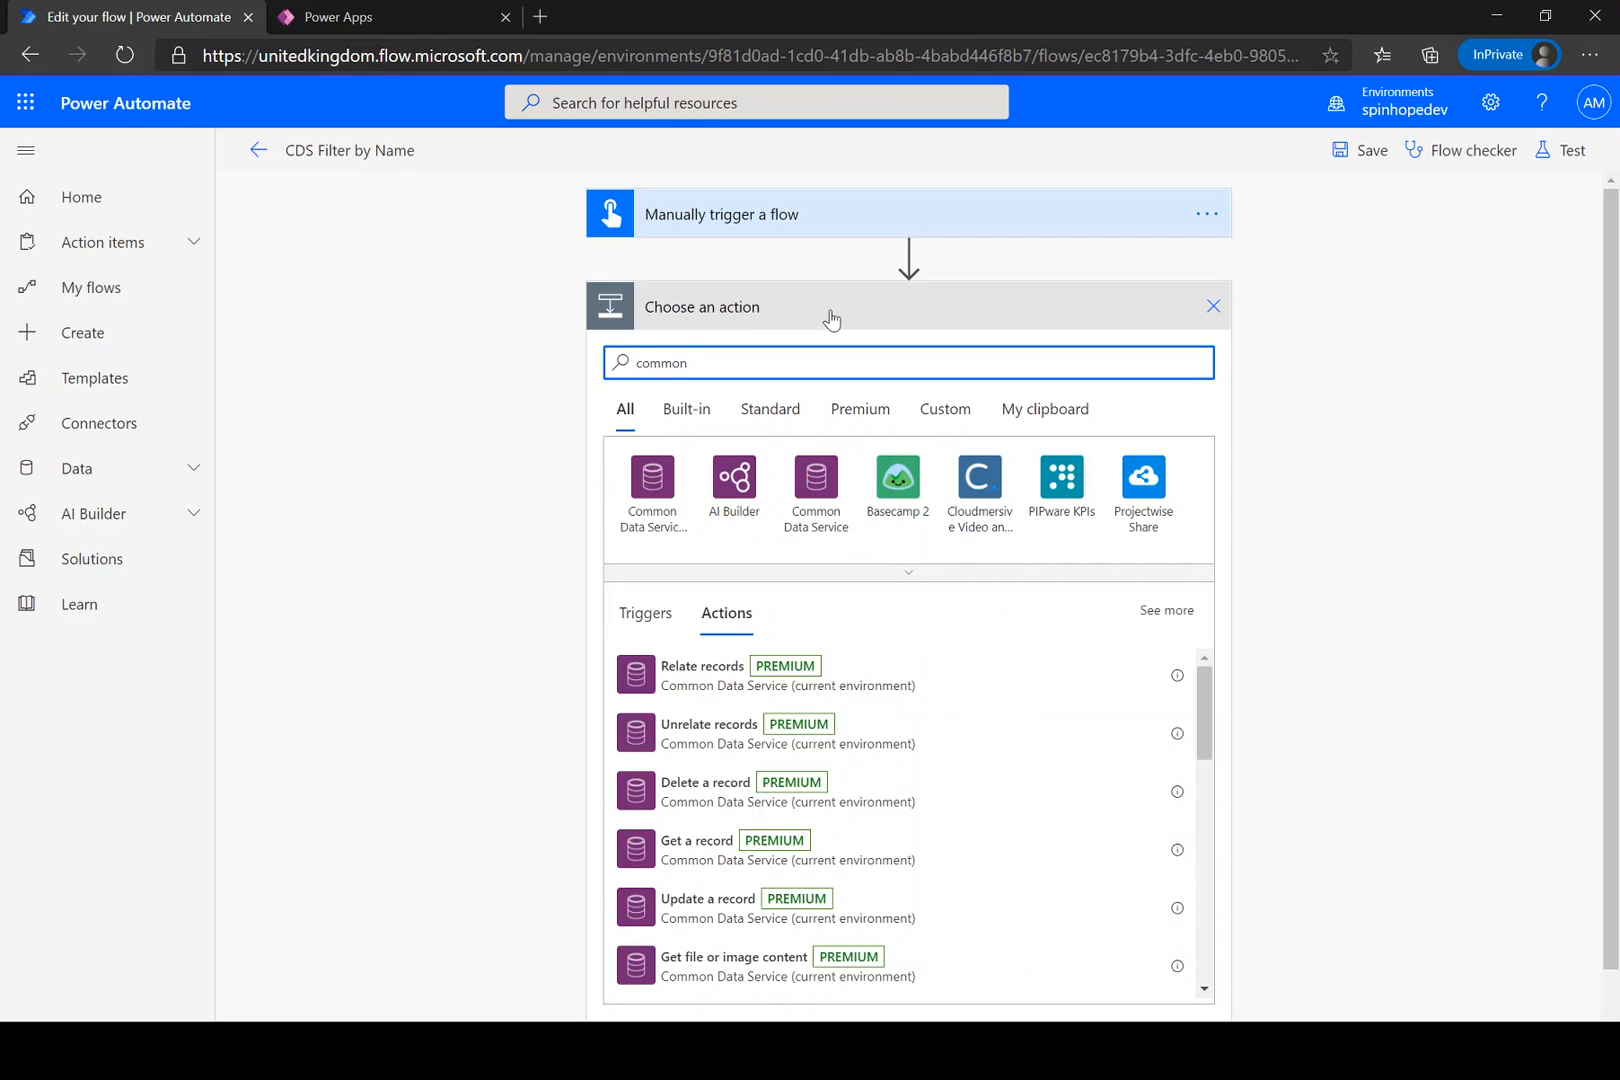
{"action": "mouse_move", "coordinate": [652, 480]}
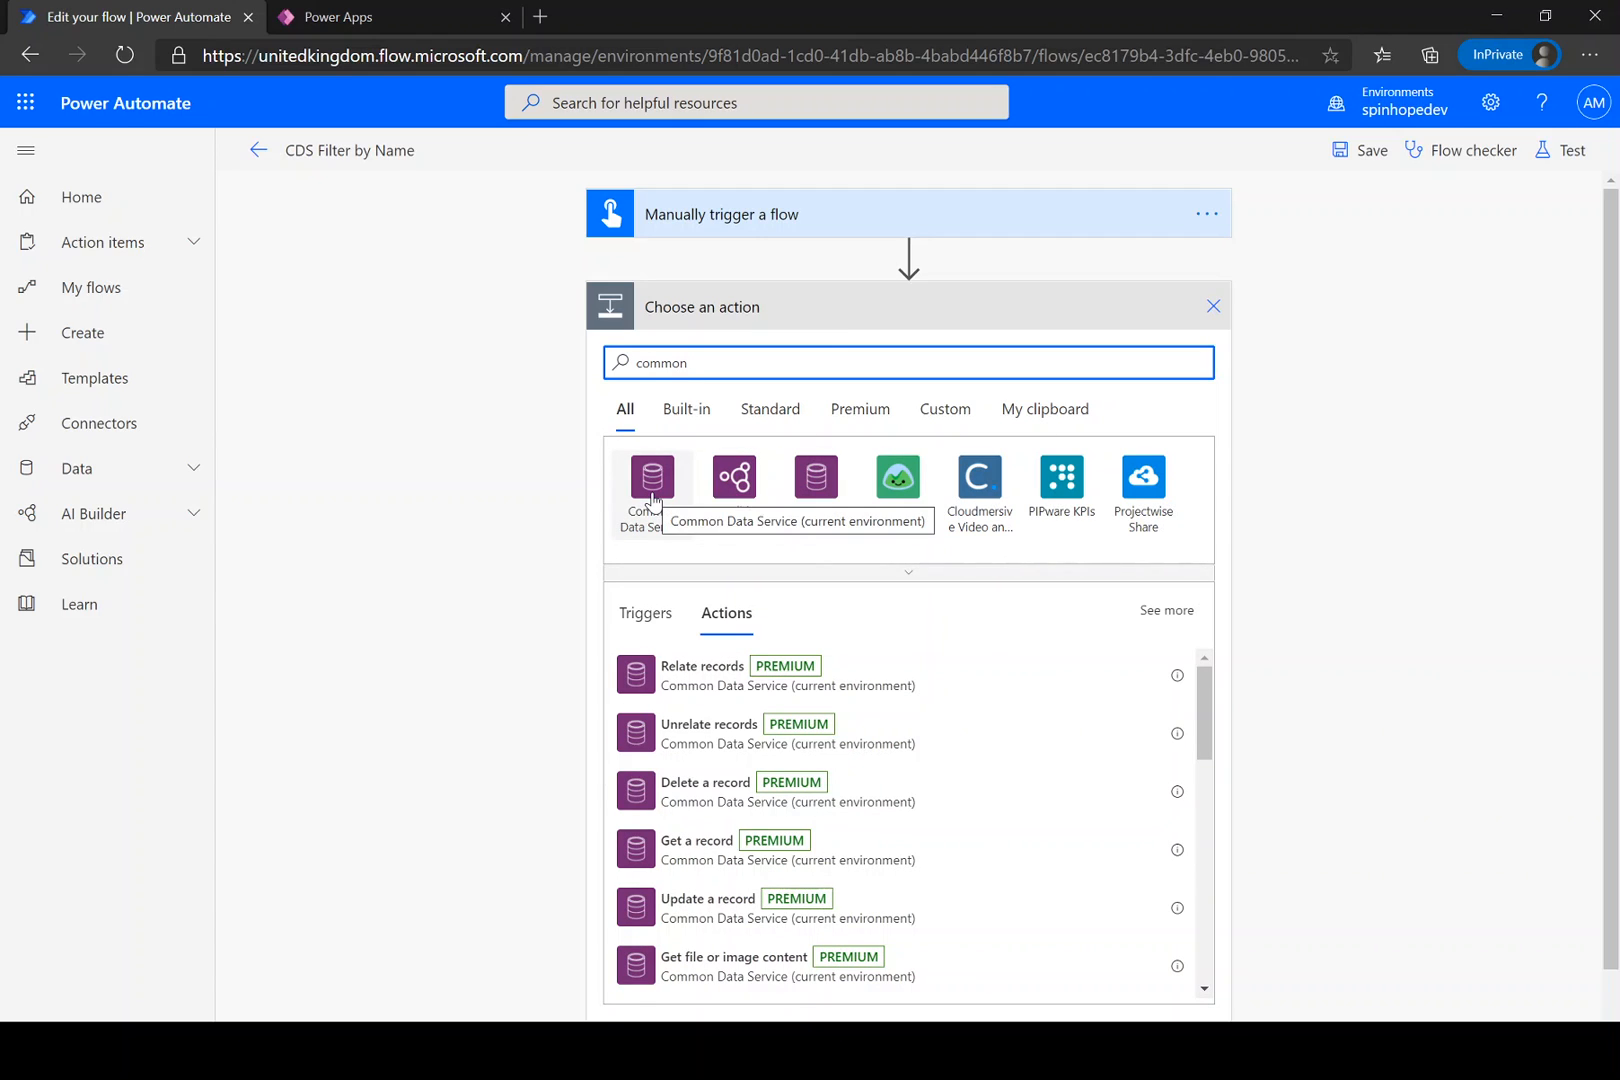
{"action": "mouse_move", "coordinate": [816, 486]}
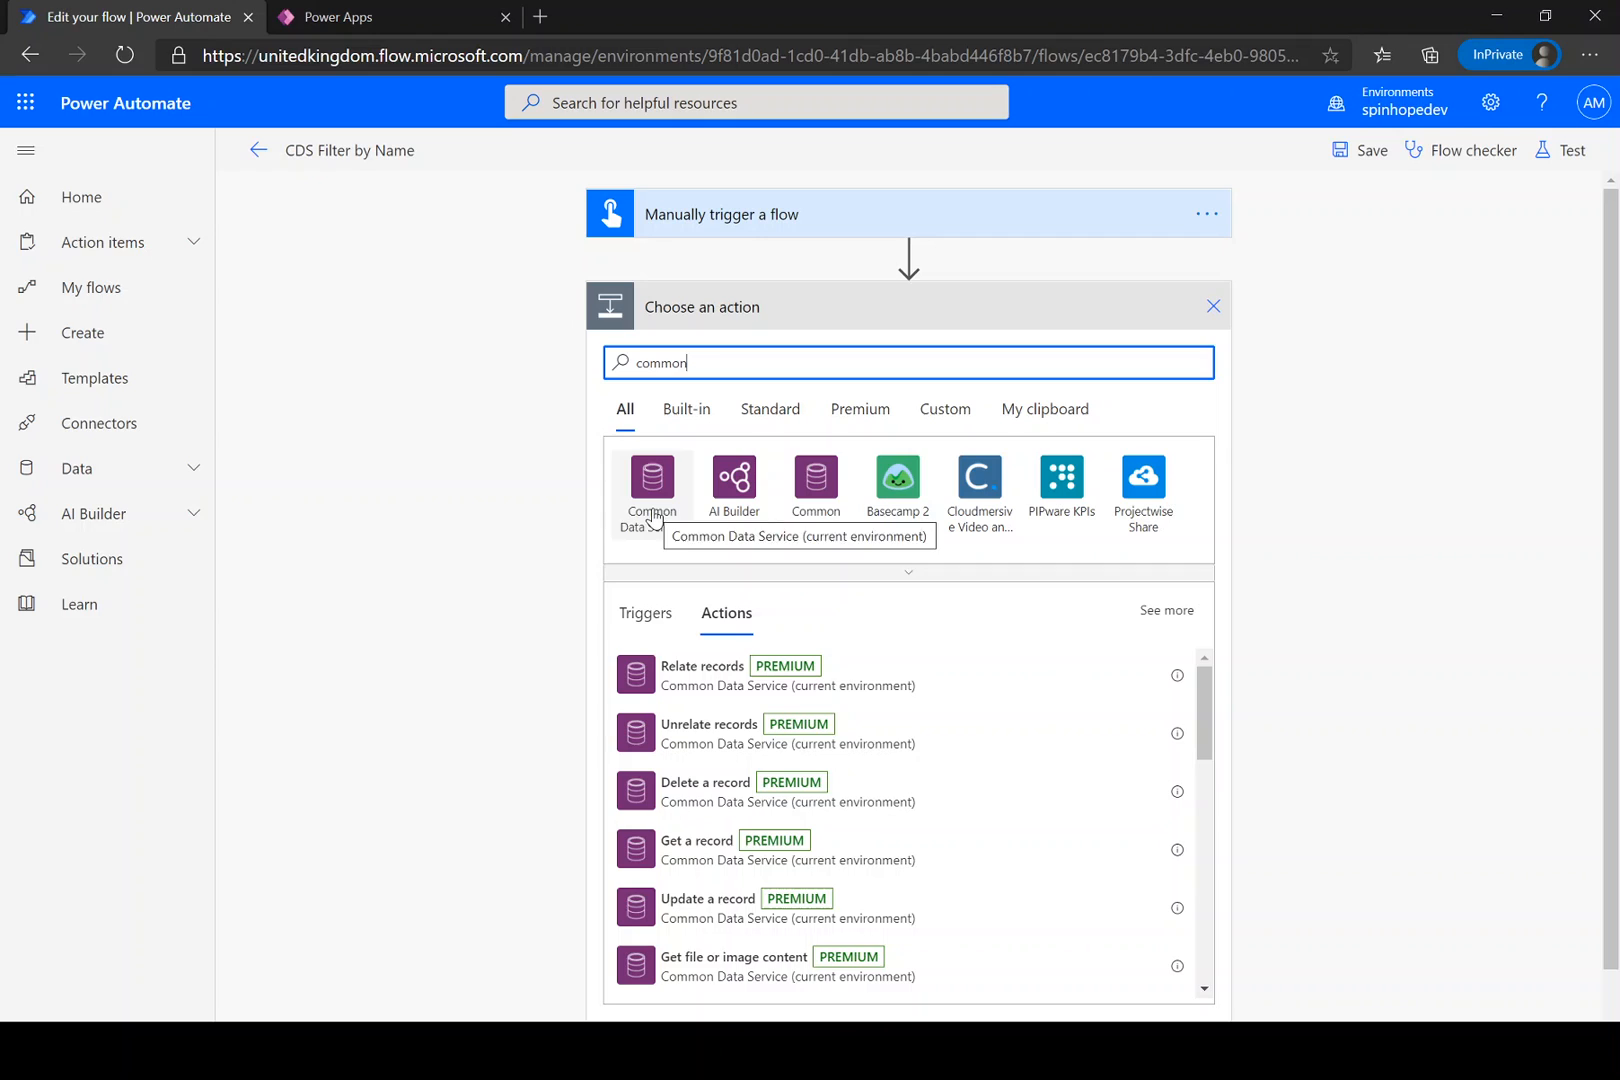
{"action": "mouse_move", "coordinate": [816, 480]}
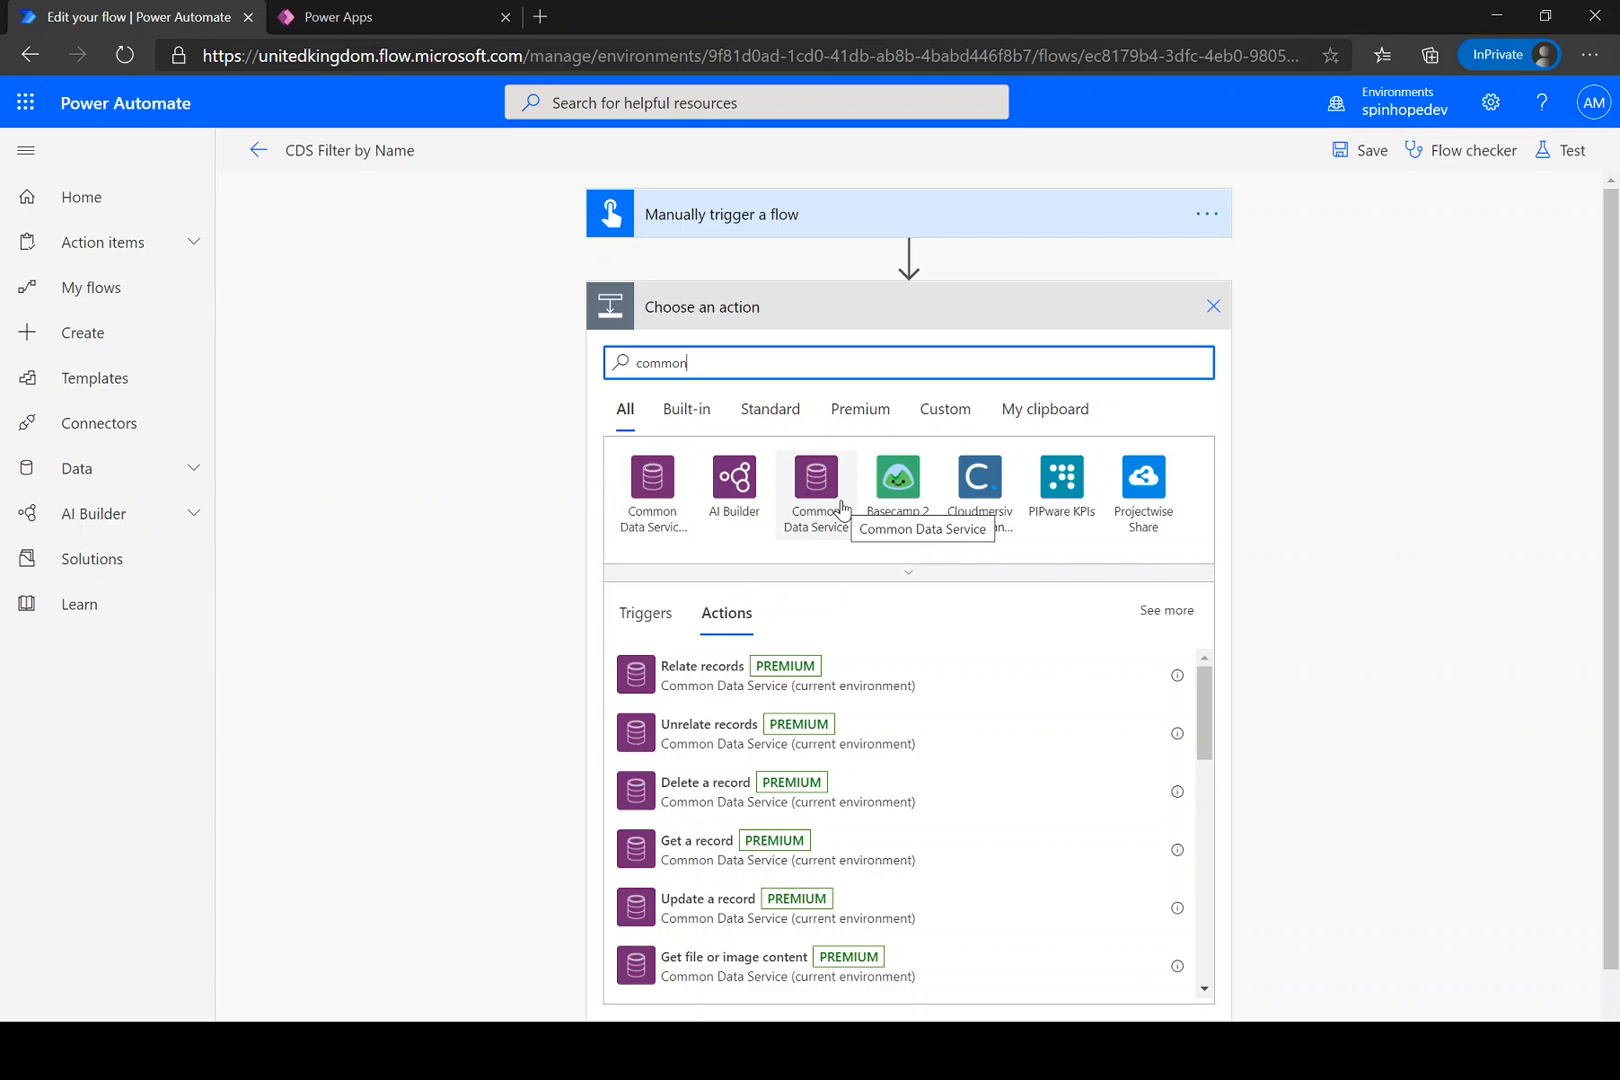
{"action": "left_click", "coordinate": [816, 486]}
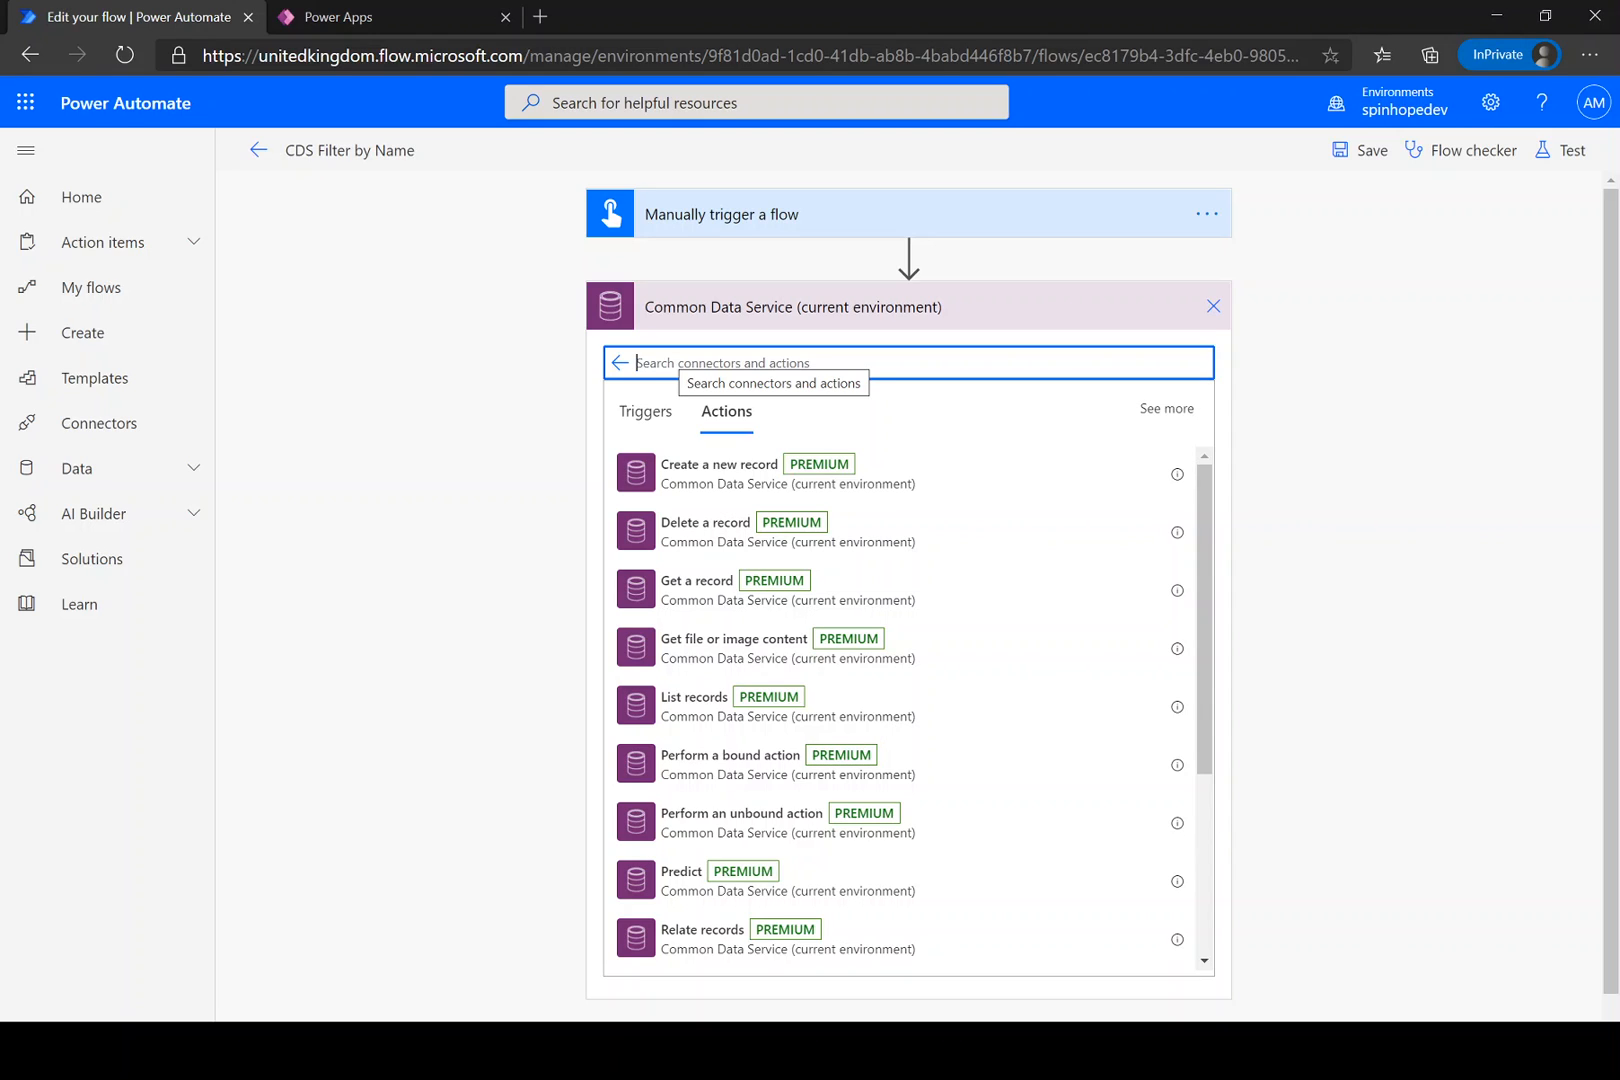
{"action": "type", "text": "List Rec"}
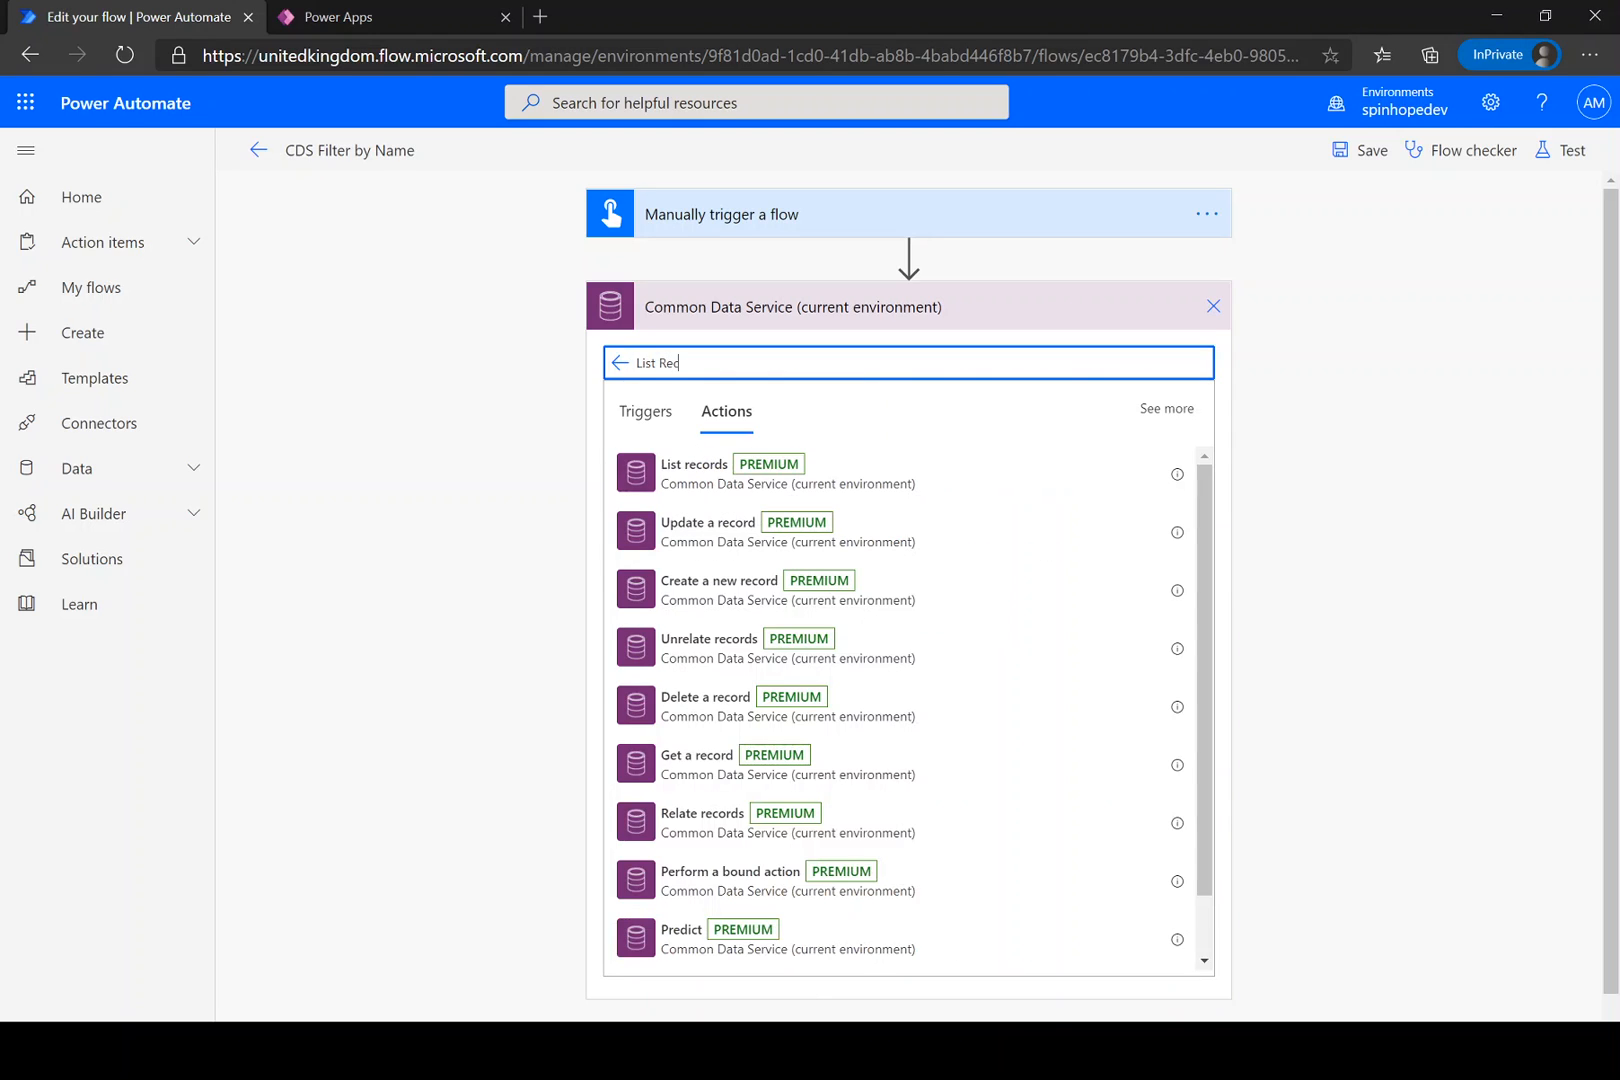
{"action": "left_click", "coordinate": [694, 464]}
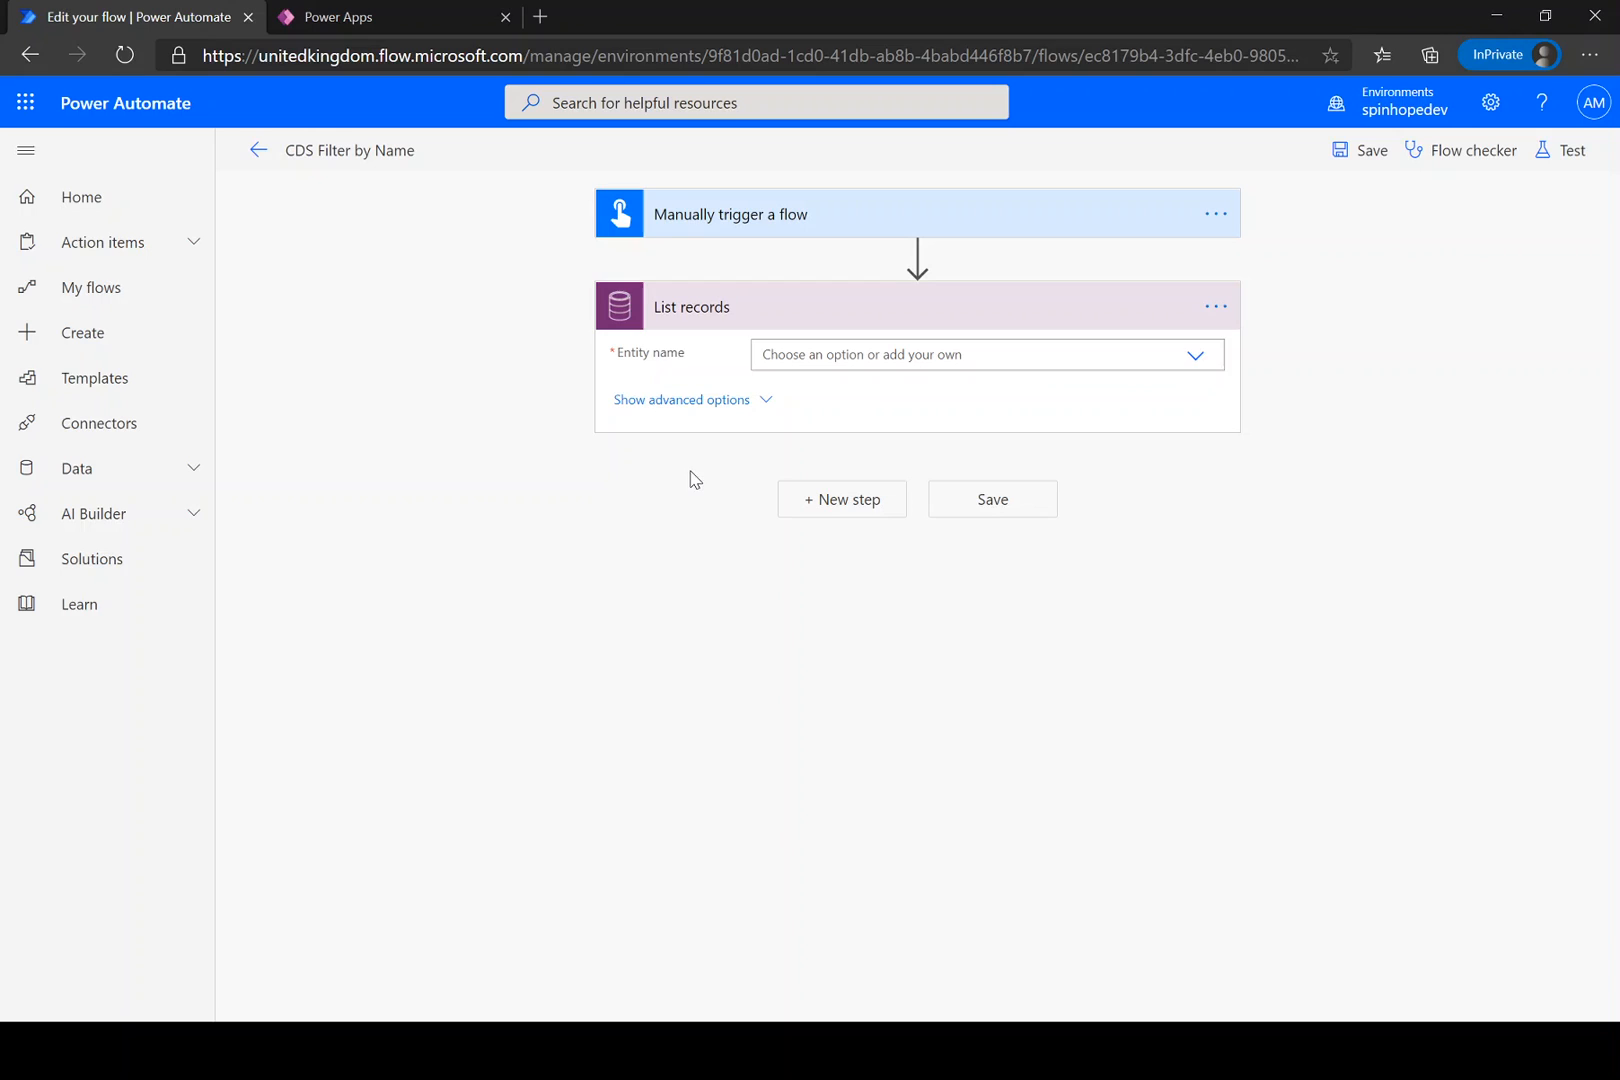
Target the Sports entity in List records and move into its Filter Query field.
{"action": "left_click", "coordinate": [986, 354]}
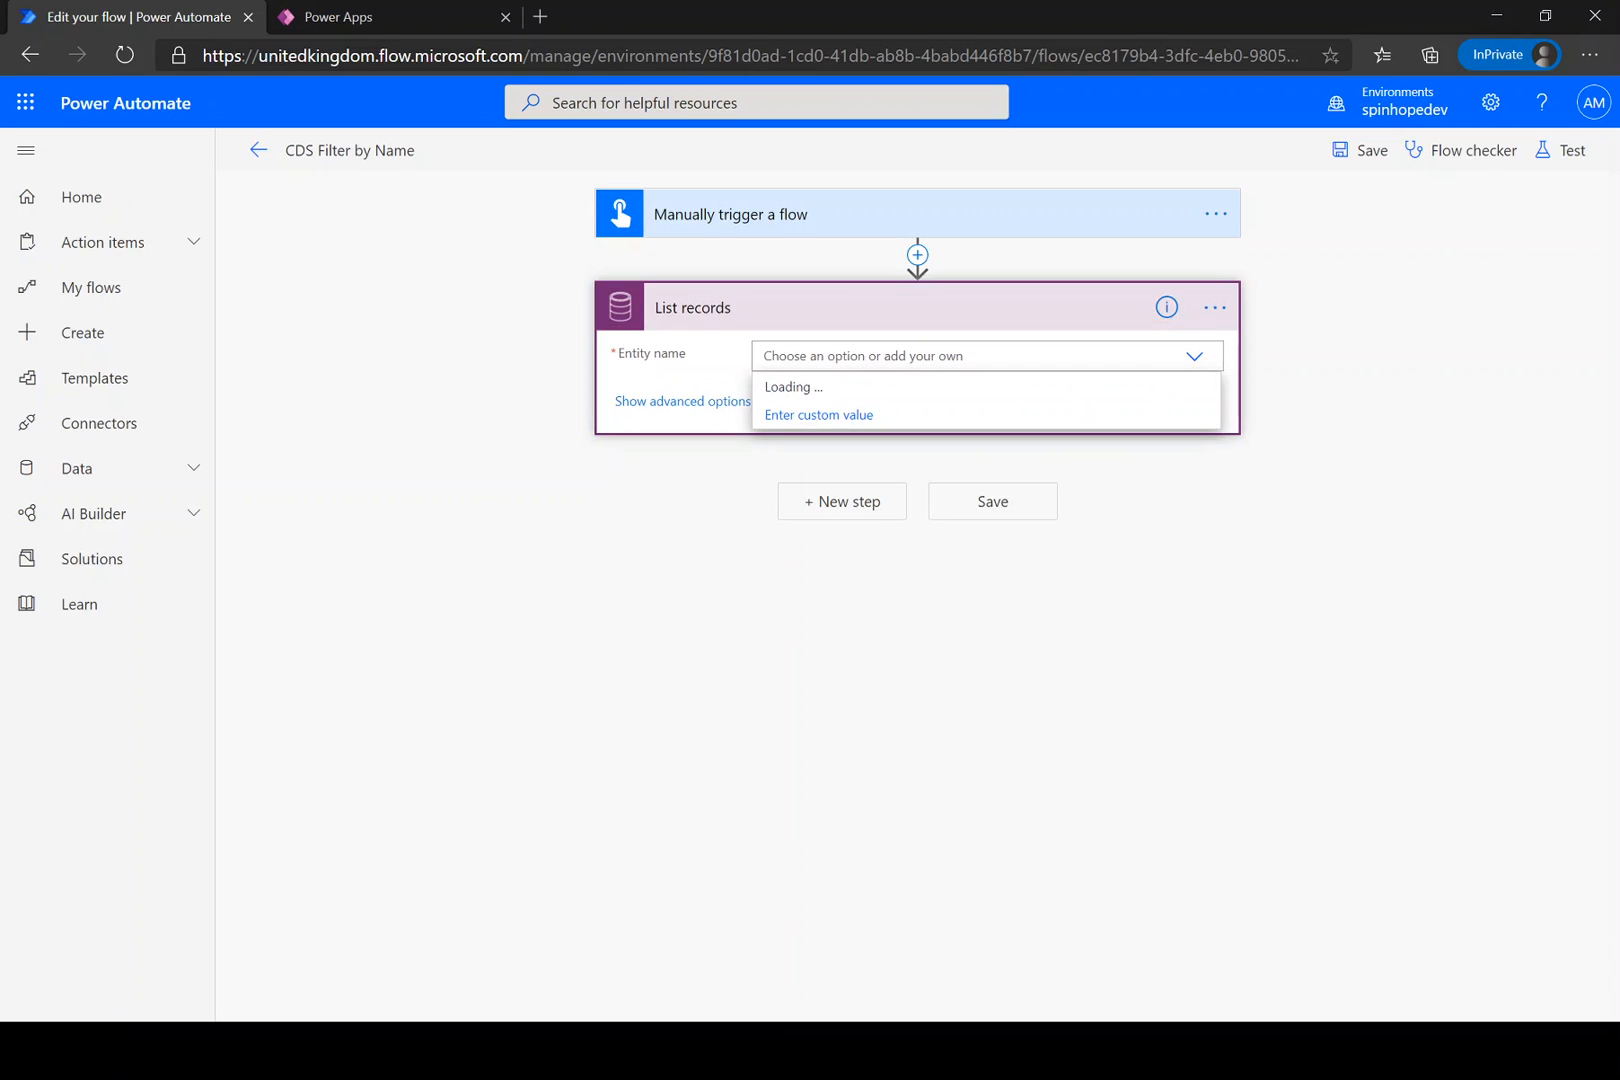
{"action": "type", "text": "Sport"}
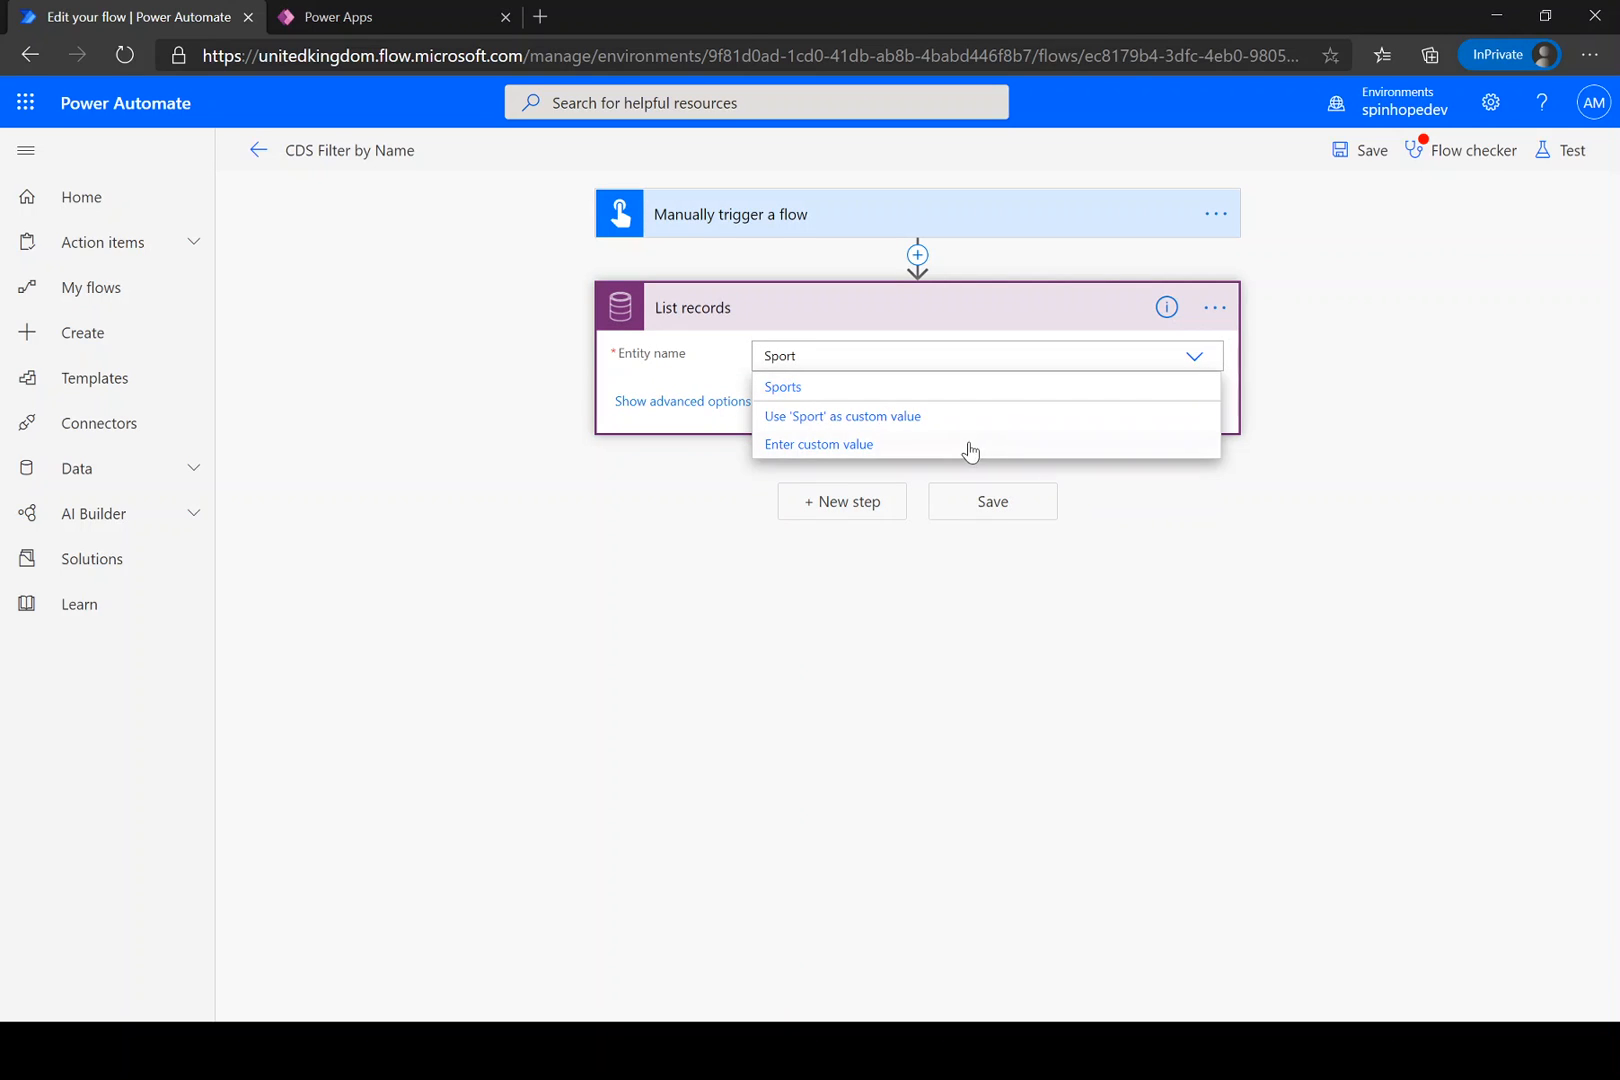
{"action": "left_click", "coordinate": [782, 386]}
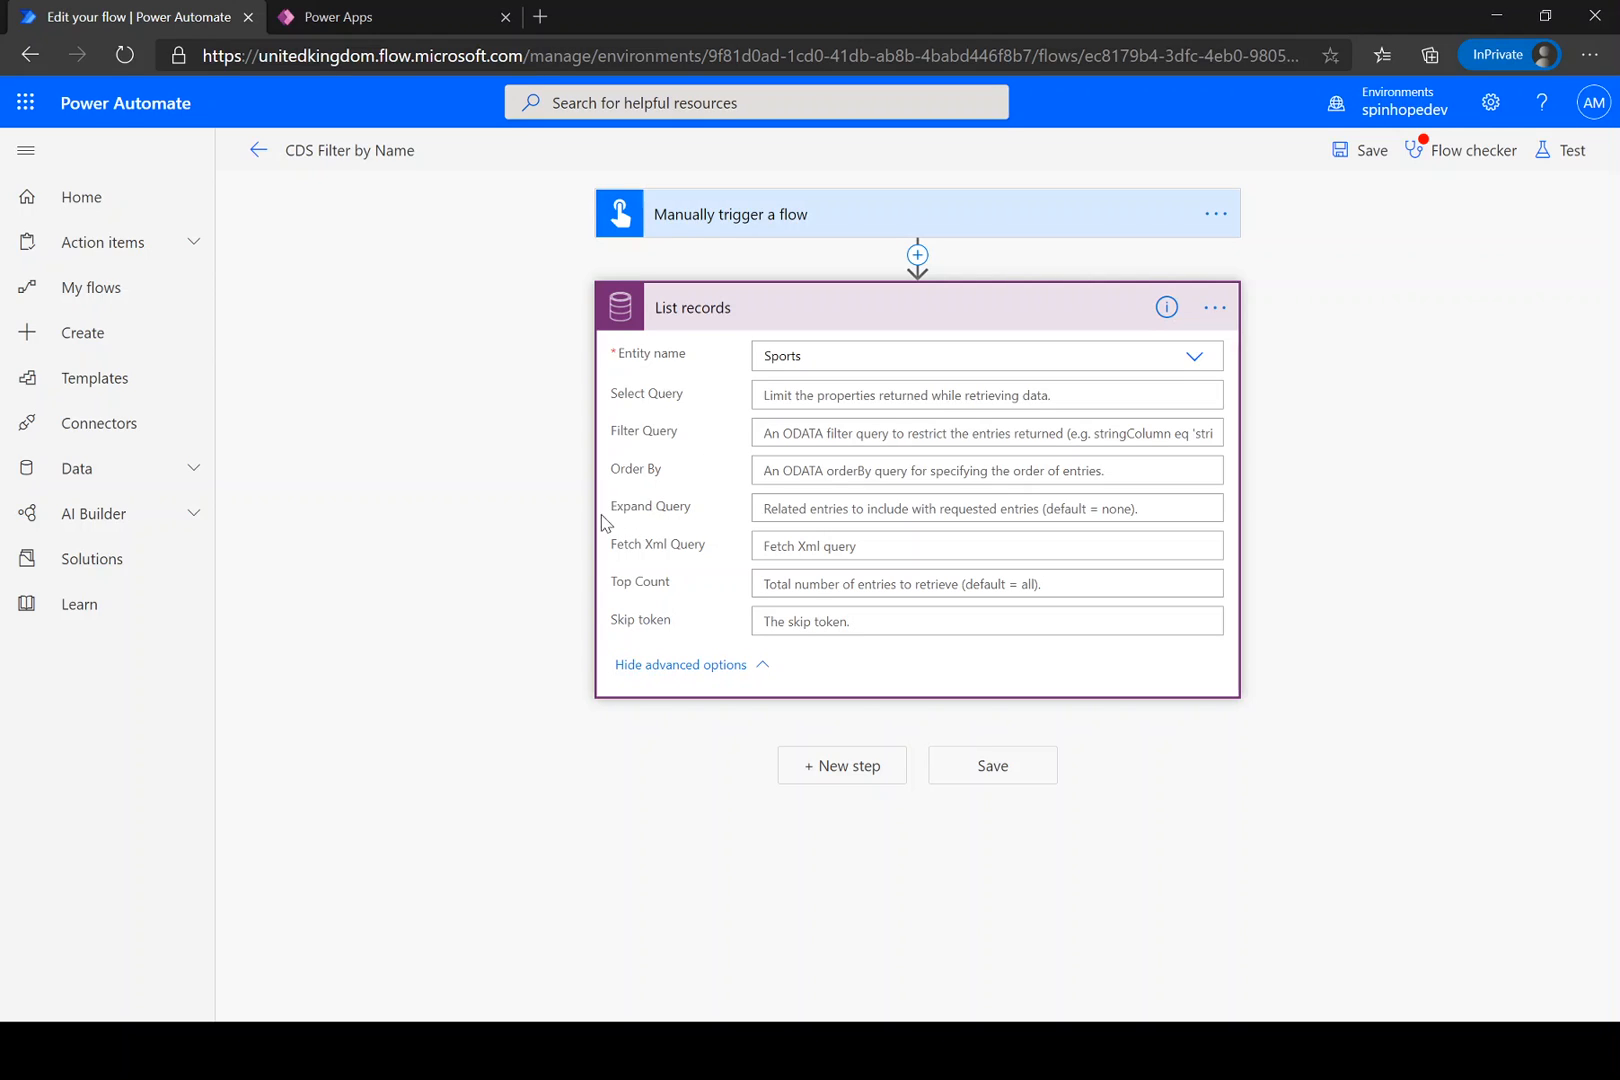
{"action": "mouse_move", "coordinate": [632, 432]}
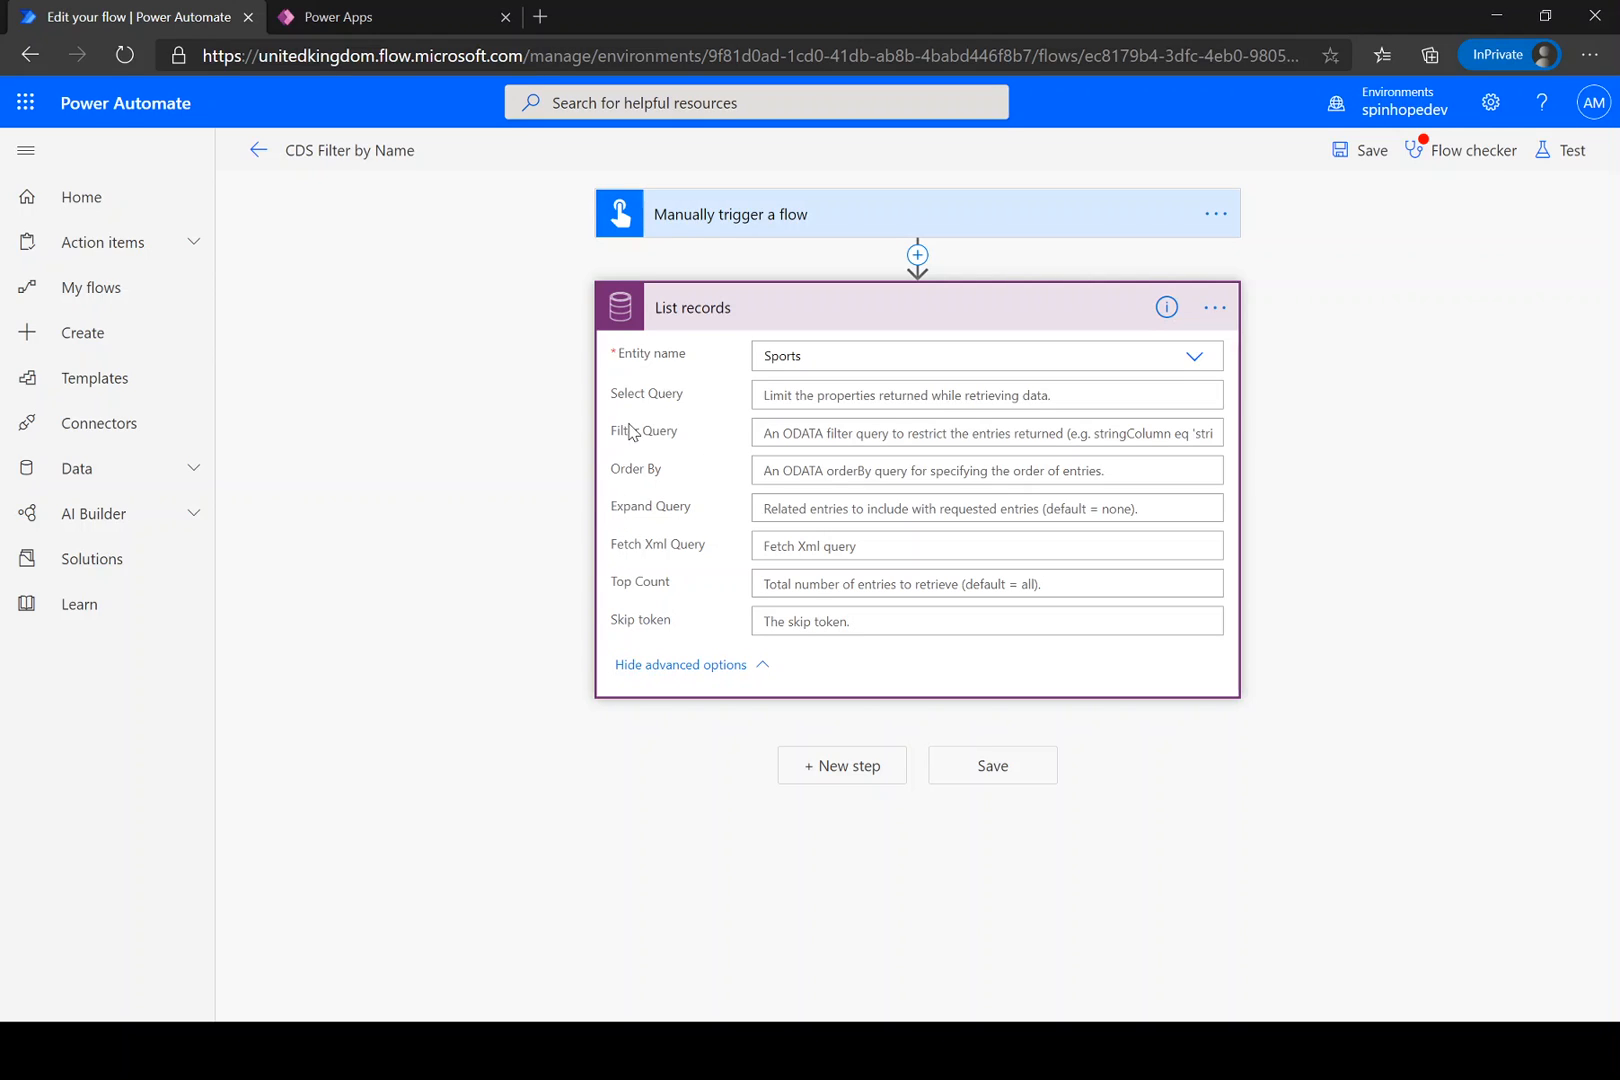
{"action": "left_click", "coordinate": [986, 432]}
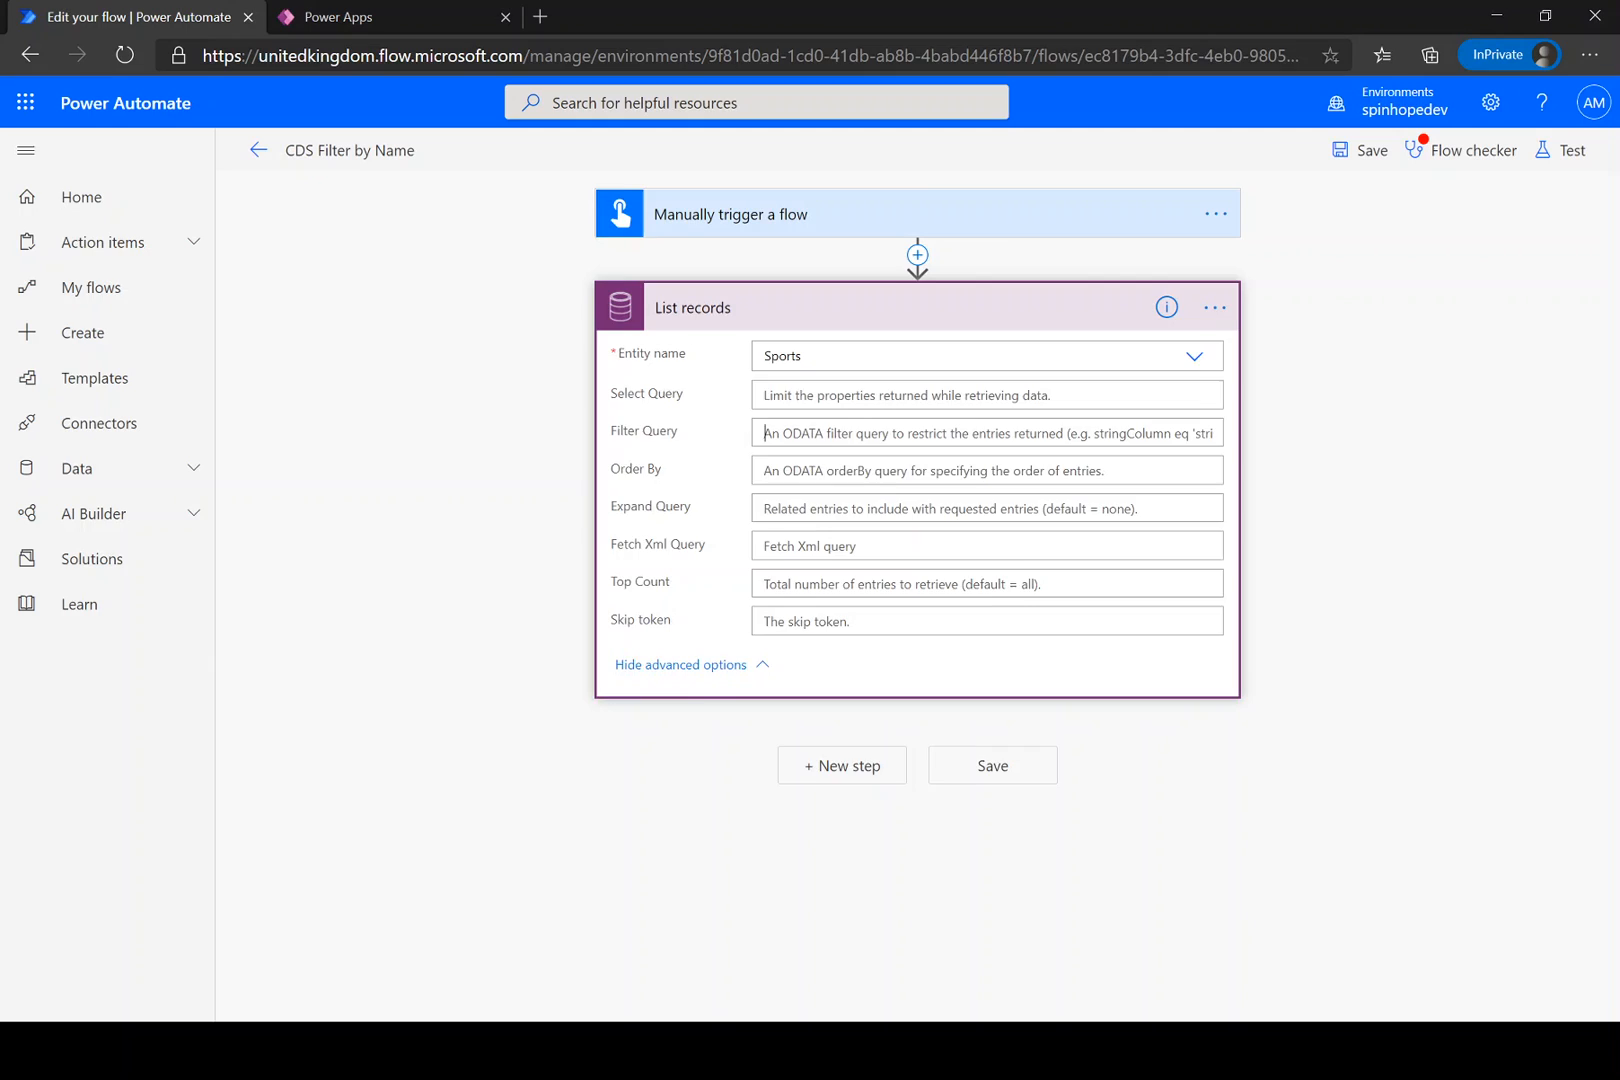
{"action": "left_click", "coordinate": [982, 434]}
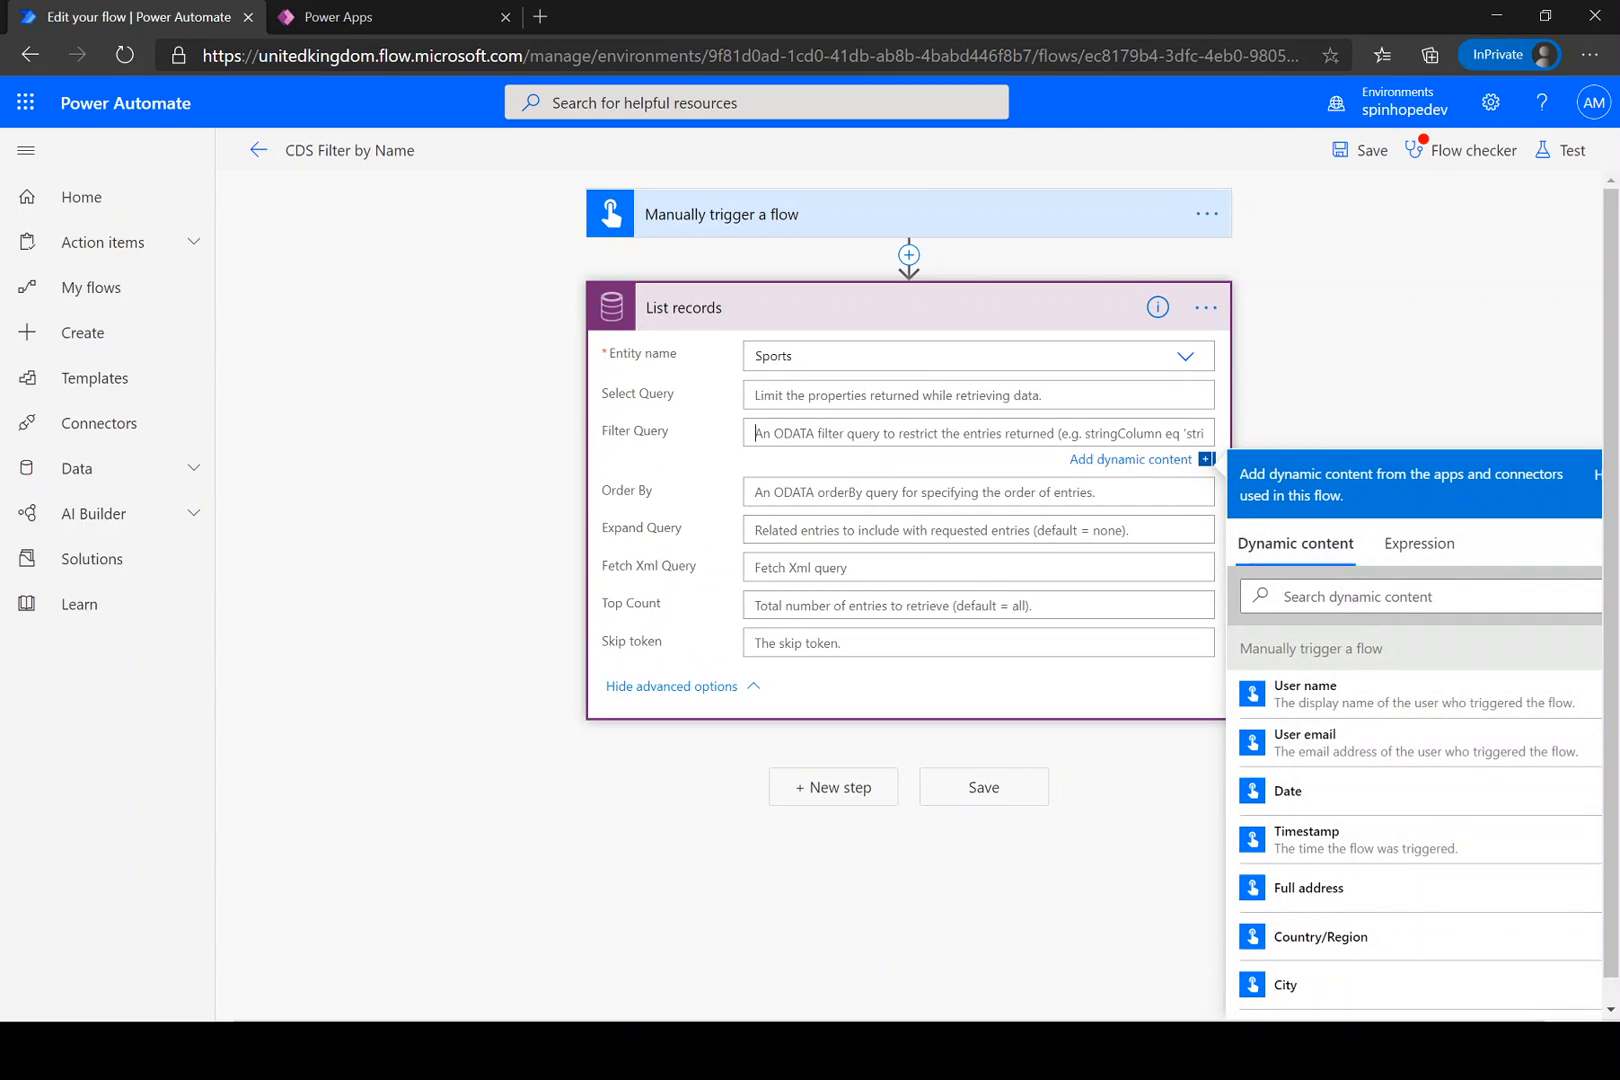
Enter the Filter Query ajb_name eq 'Badminton'.
{"action": "type", "text": "ajb_name eq"}
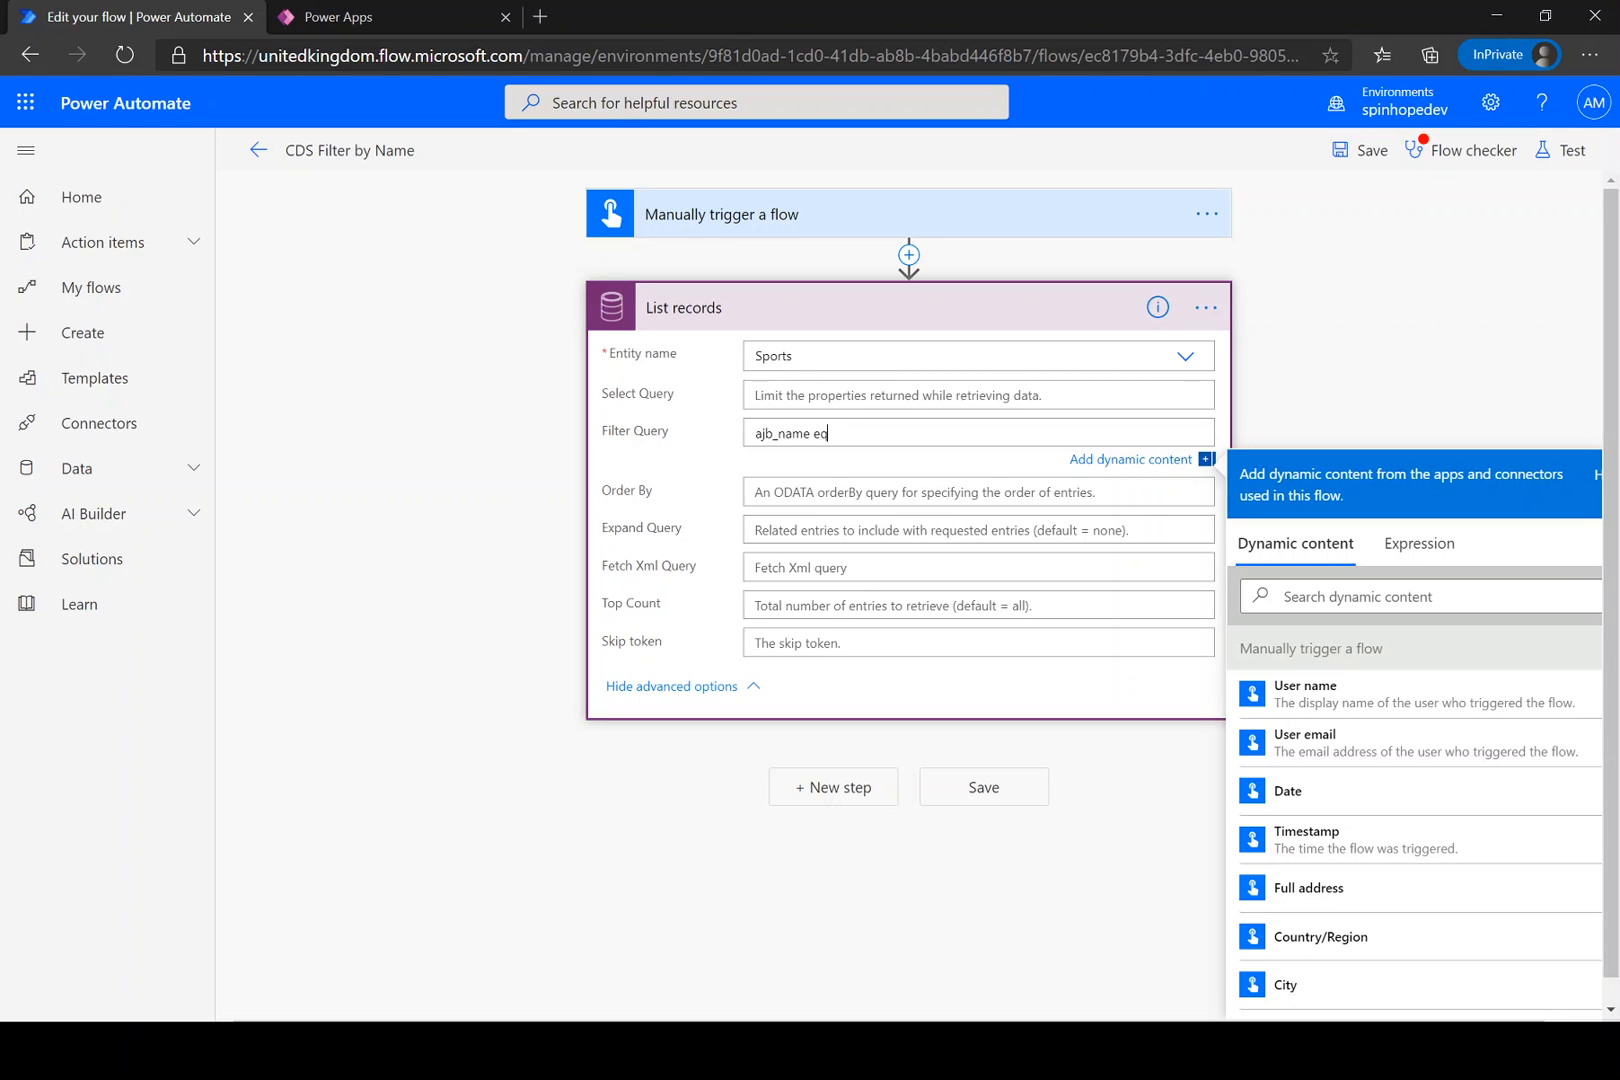
{"action": "type", "text": "'"}
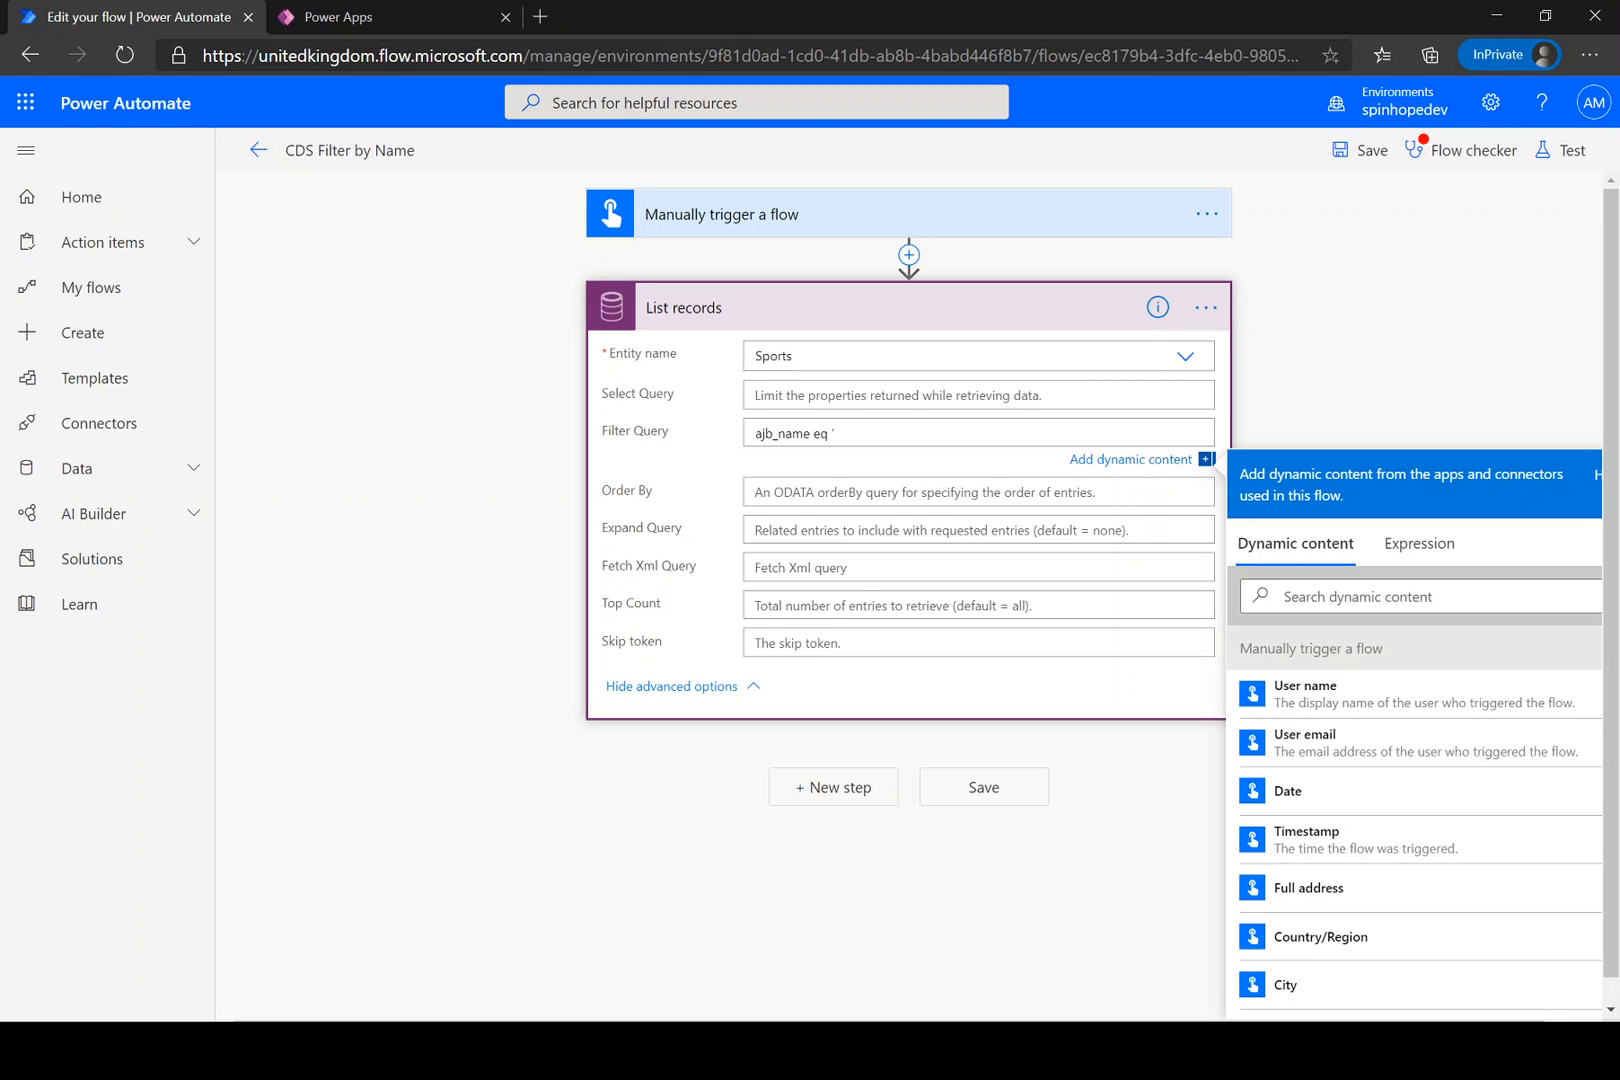
{"action": "type", "text": "Badminton"}
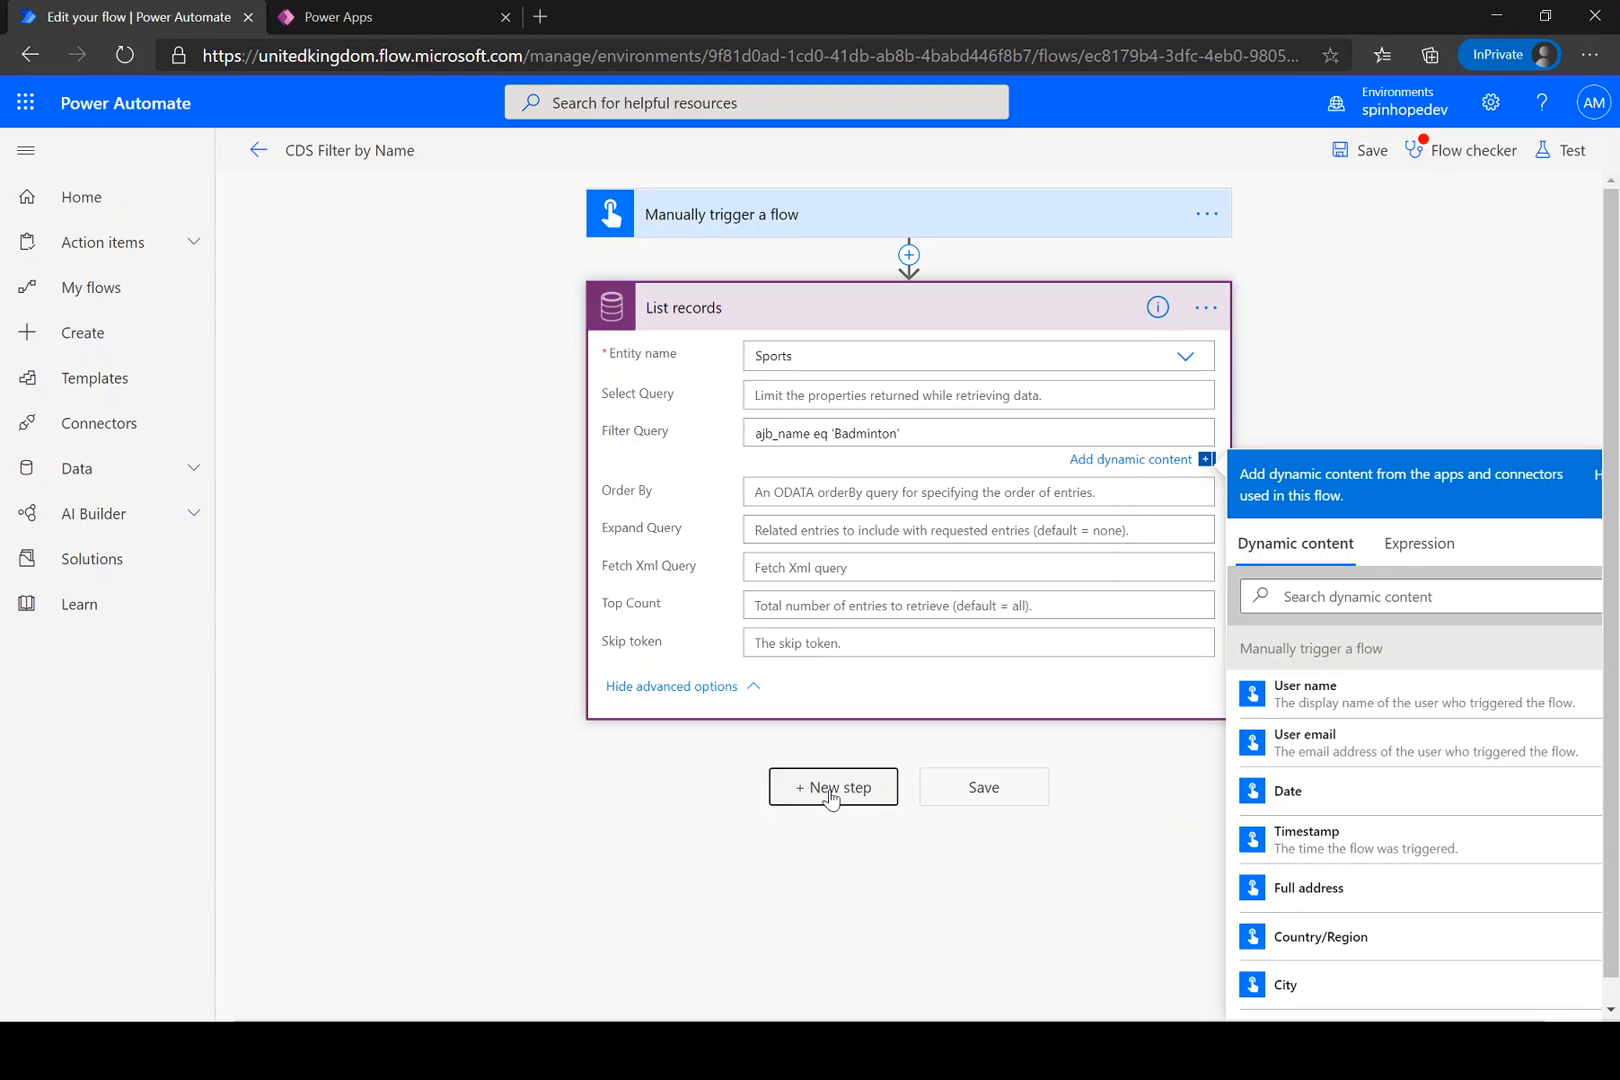
Add a Data Operation Compose action after List records.
{"action": "left_click", "coordinate": [832, 786]}
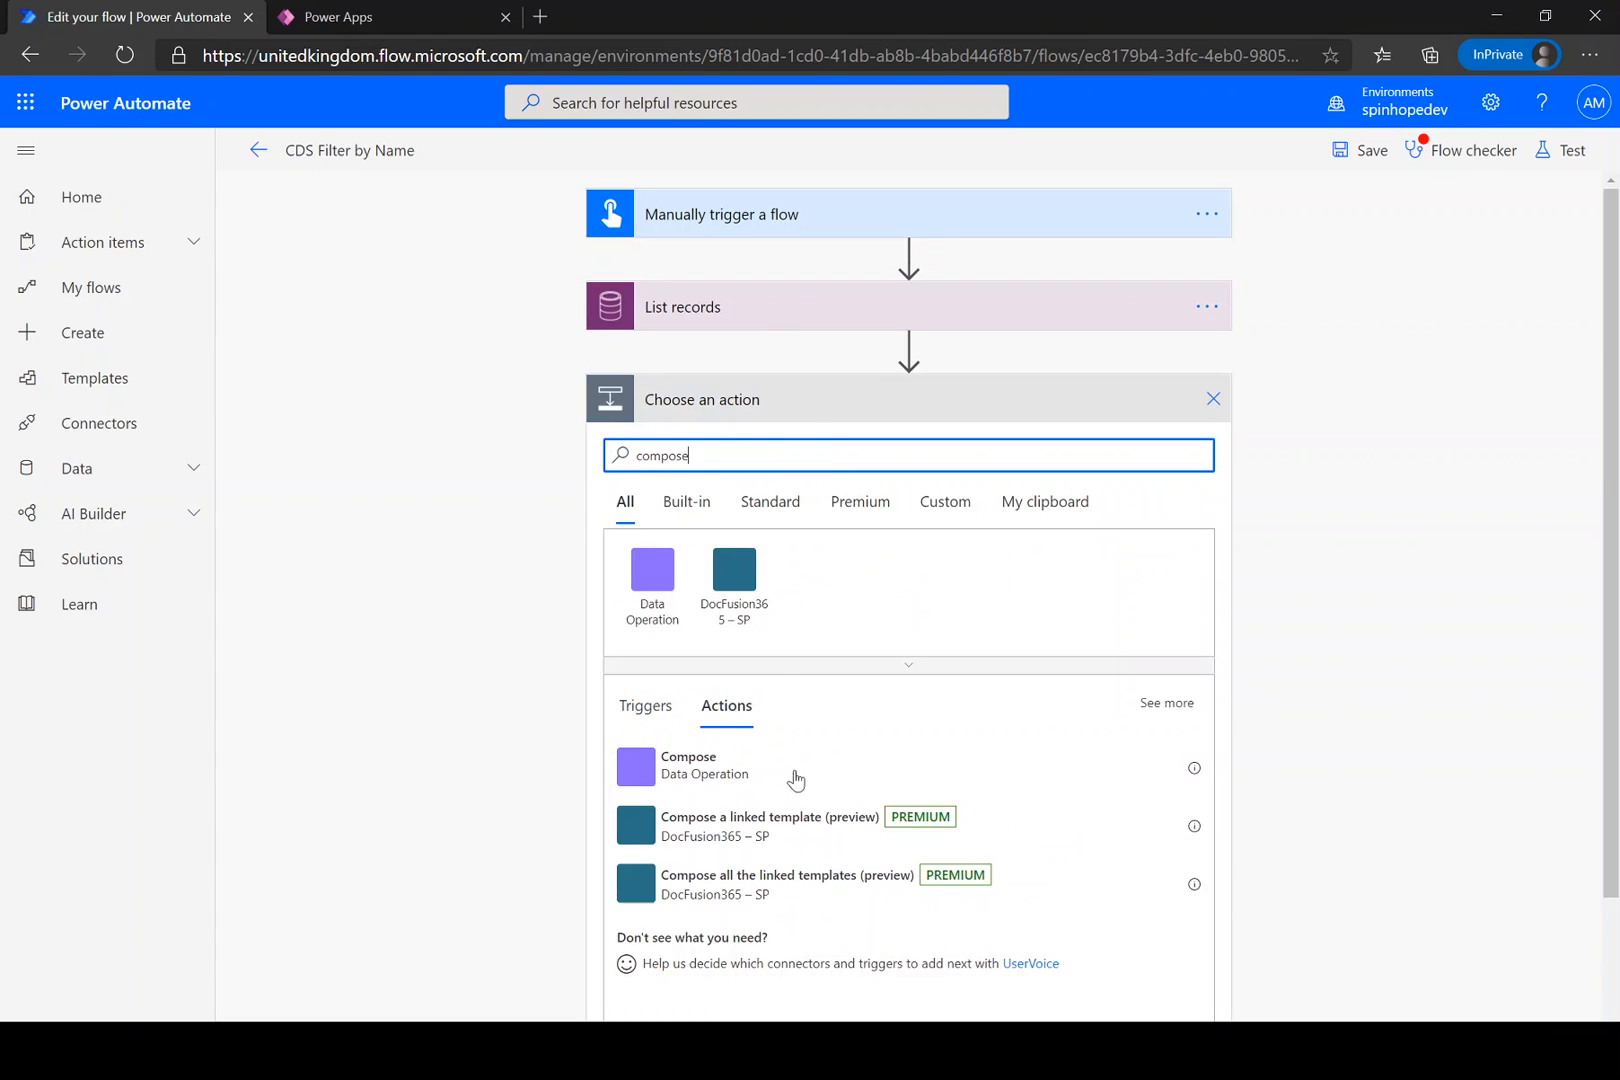
{"action": "left_click", "coordinate": [652, 578]}
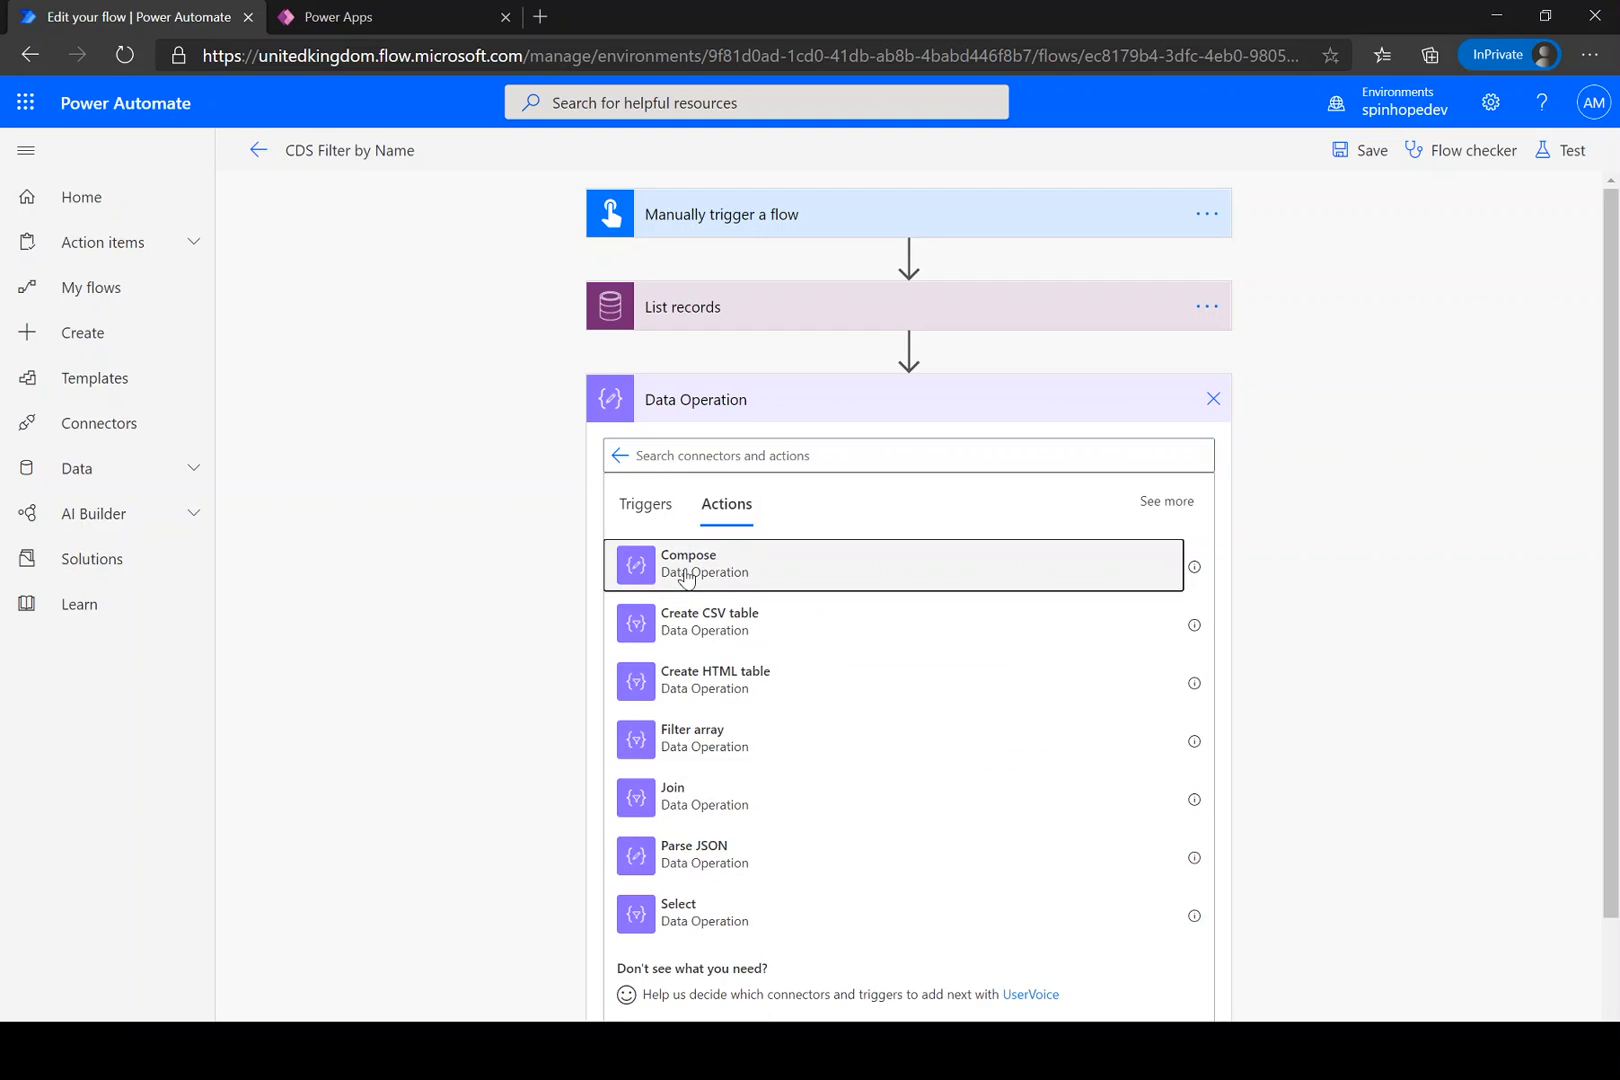
{"action": "left_click", "coordinate": [688, 564]}
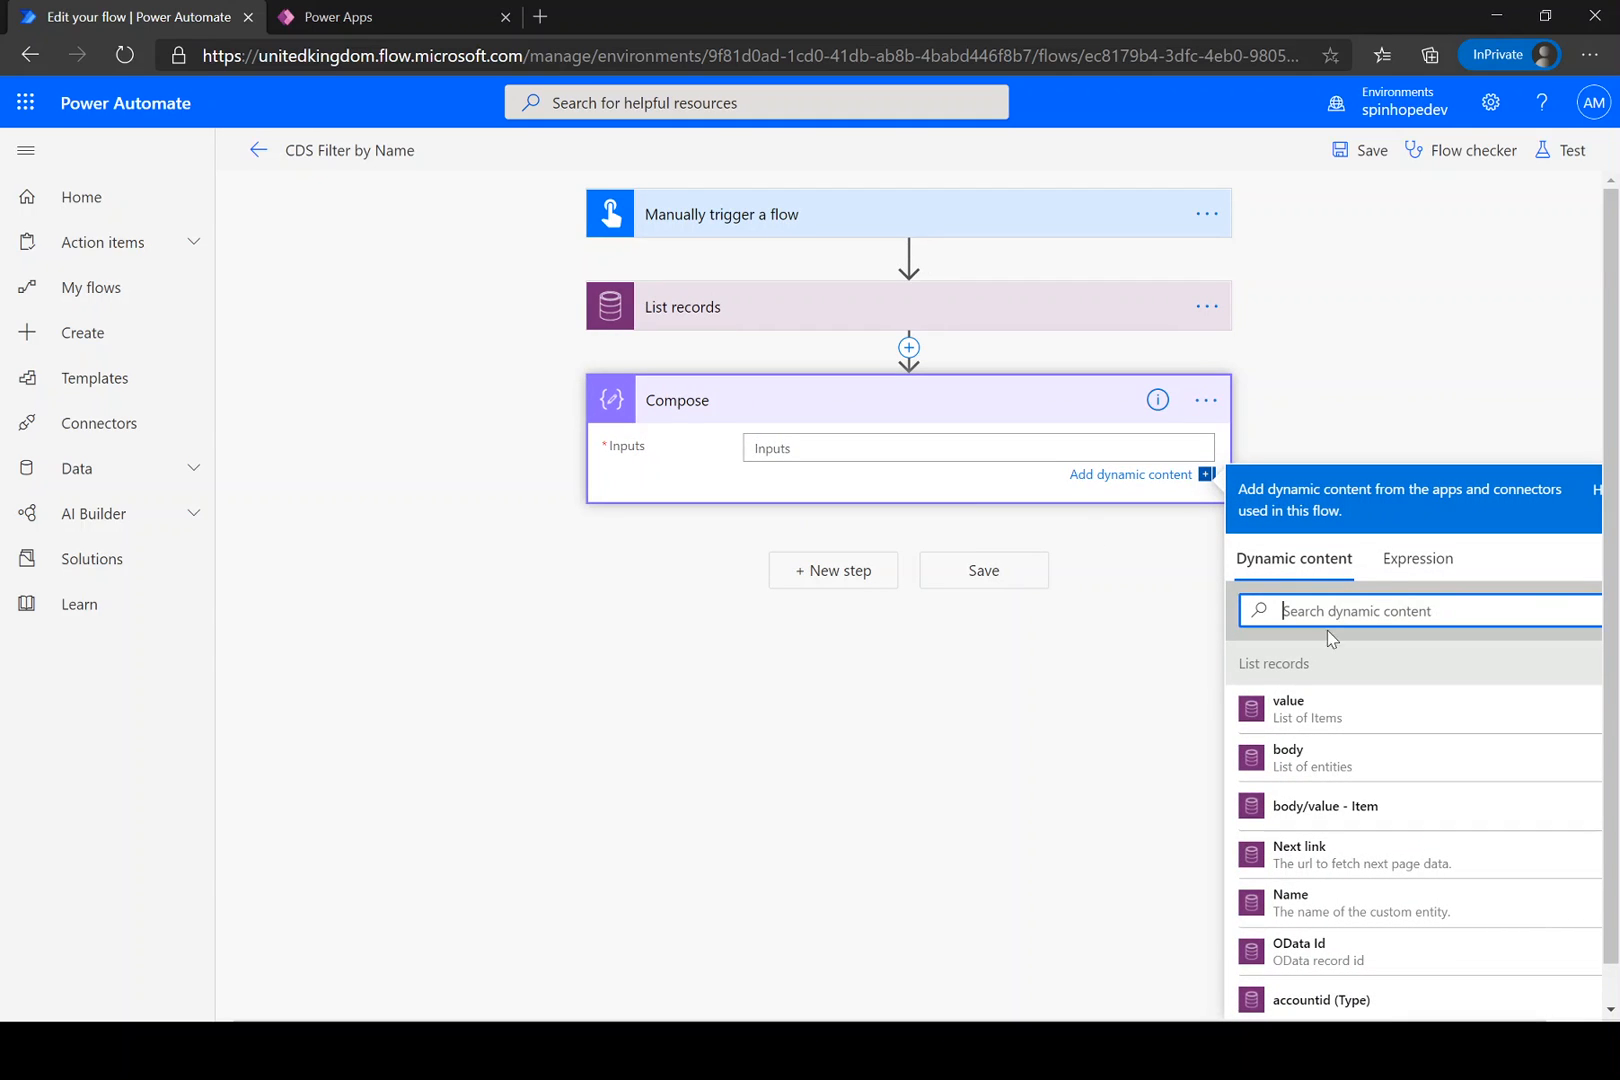
Fill Compose Inputs with Name - Sport, wrapped in an Apply to each over value.
{"action": "left_click", "coordinate": [1288, 708]}
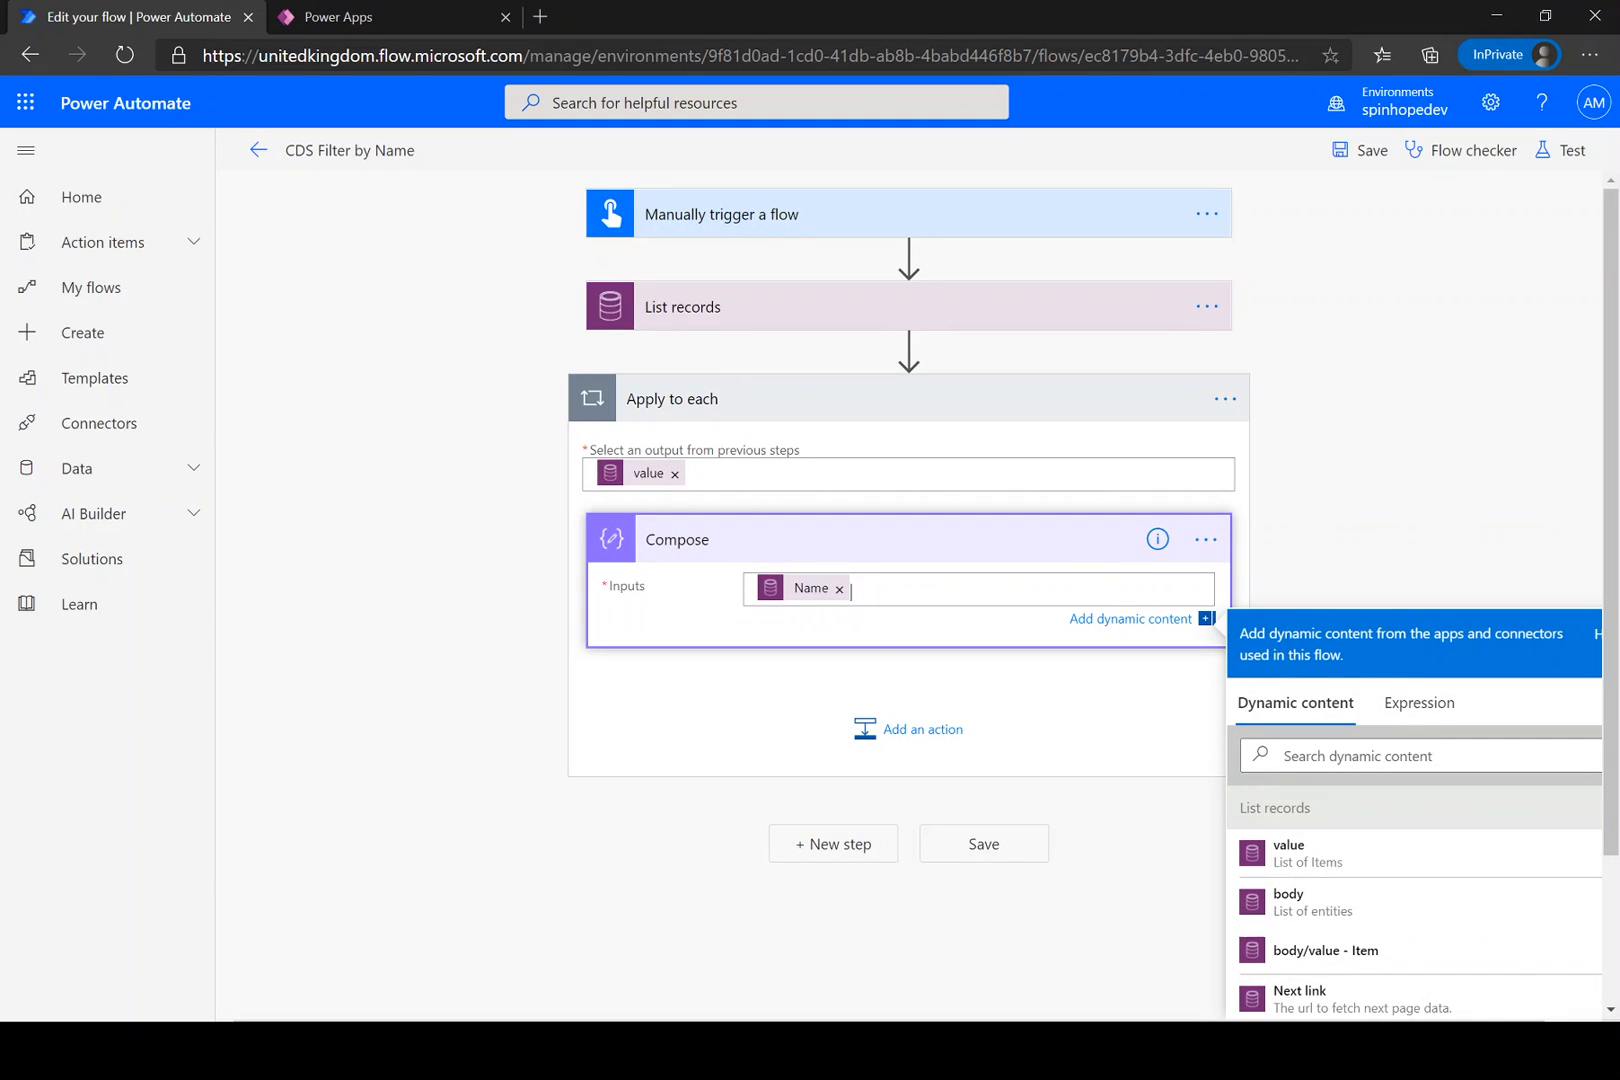
{"action": "type", "text": "-"}
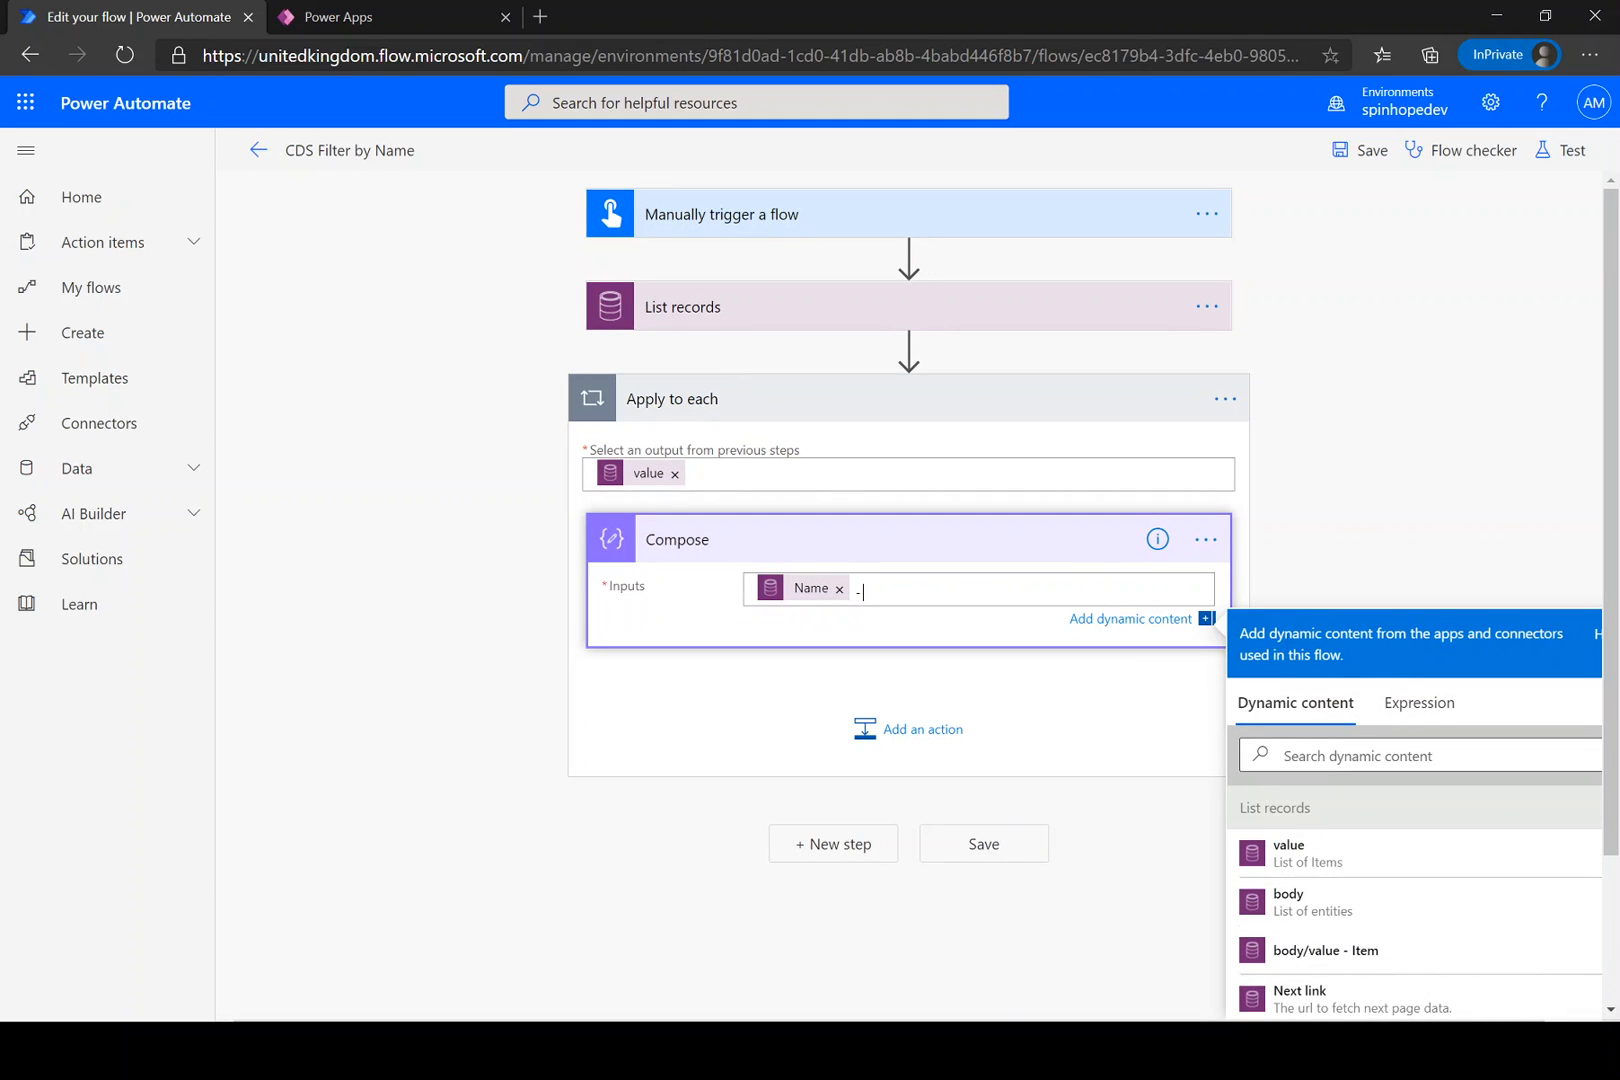
{"action": "scroll", "scroll_direction": "down", "scroll_amount": 3}
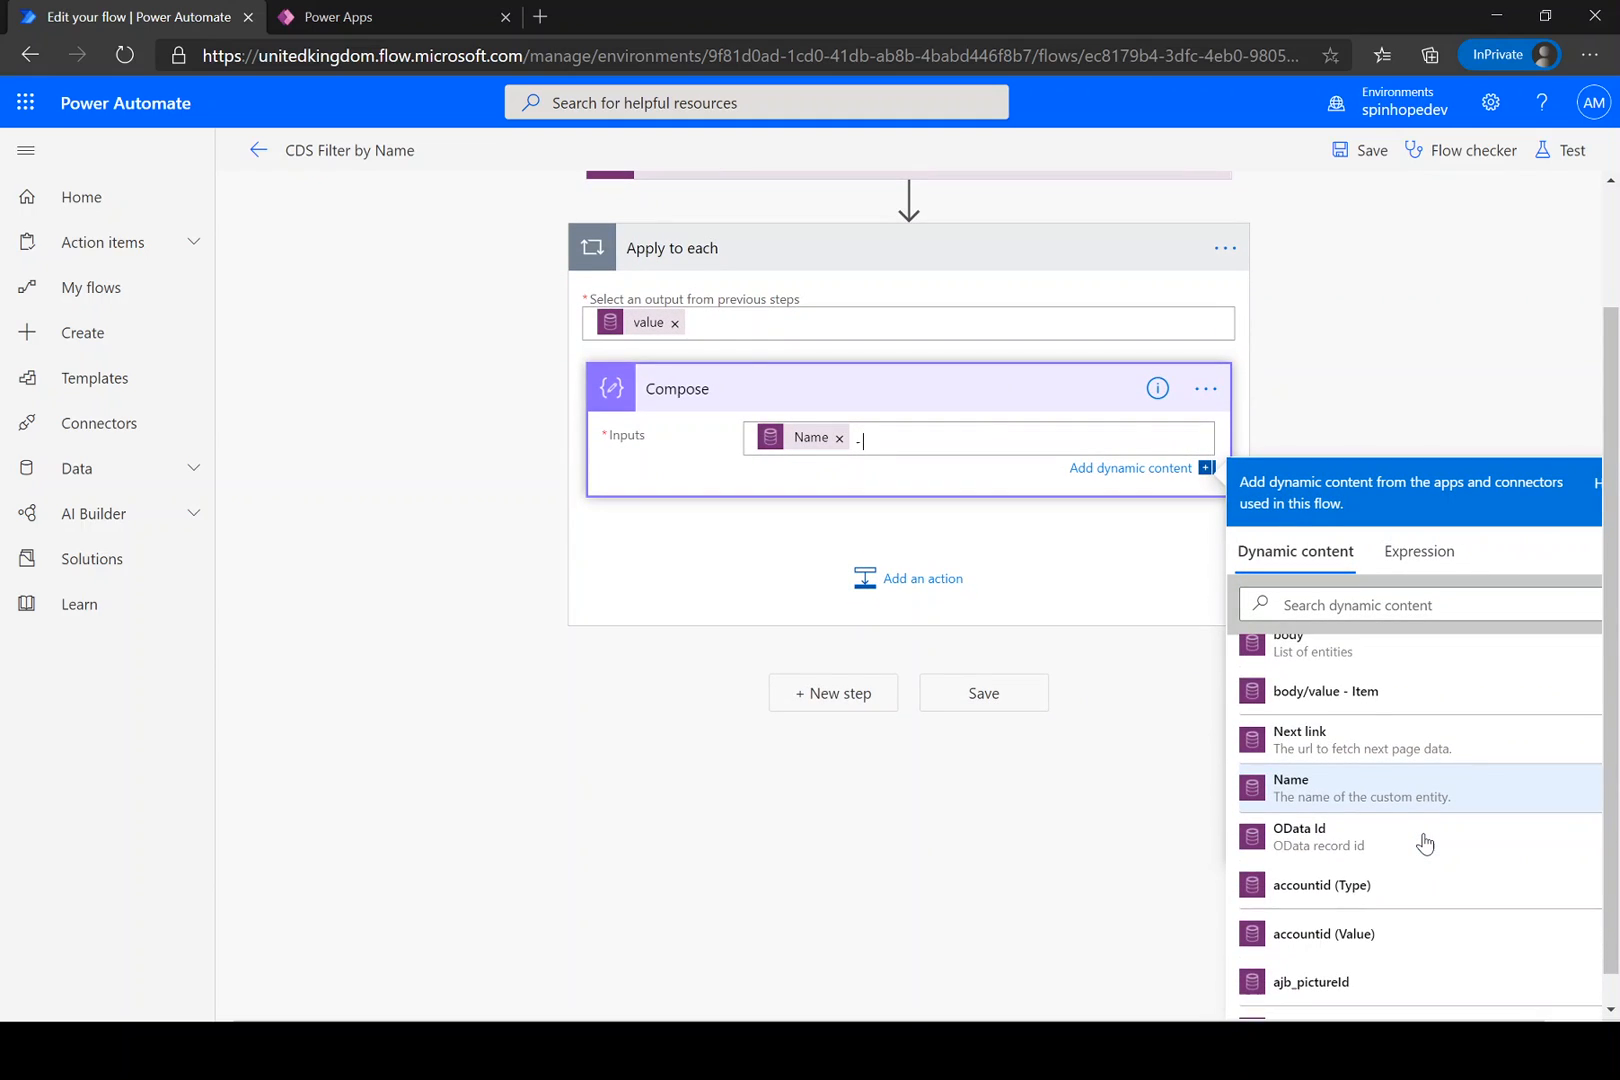
{"action": "scroll", "scroll_direction": "down", "scroll_amount": 3}
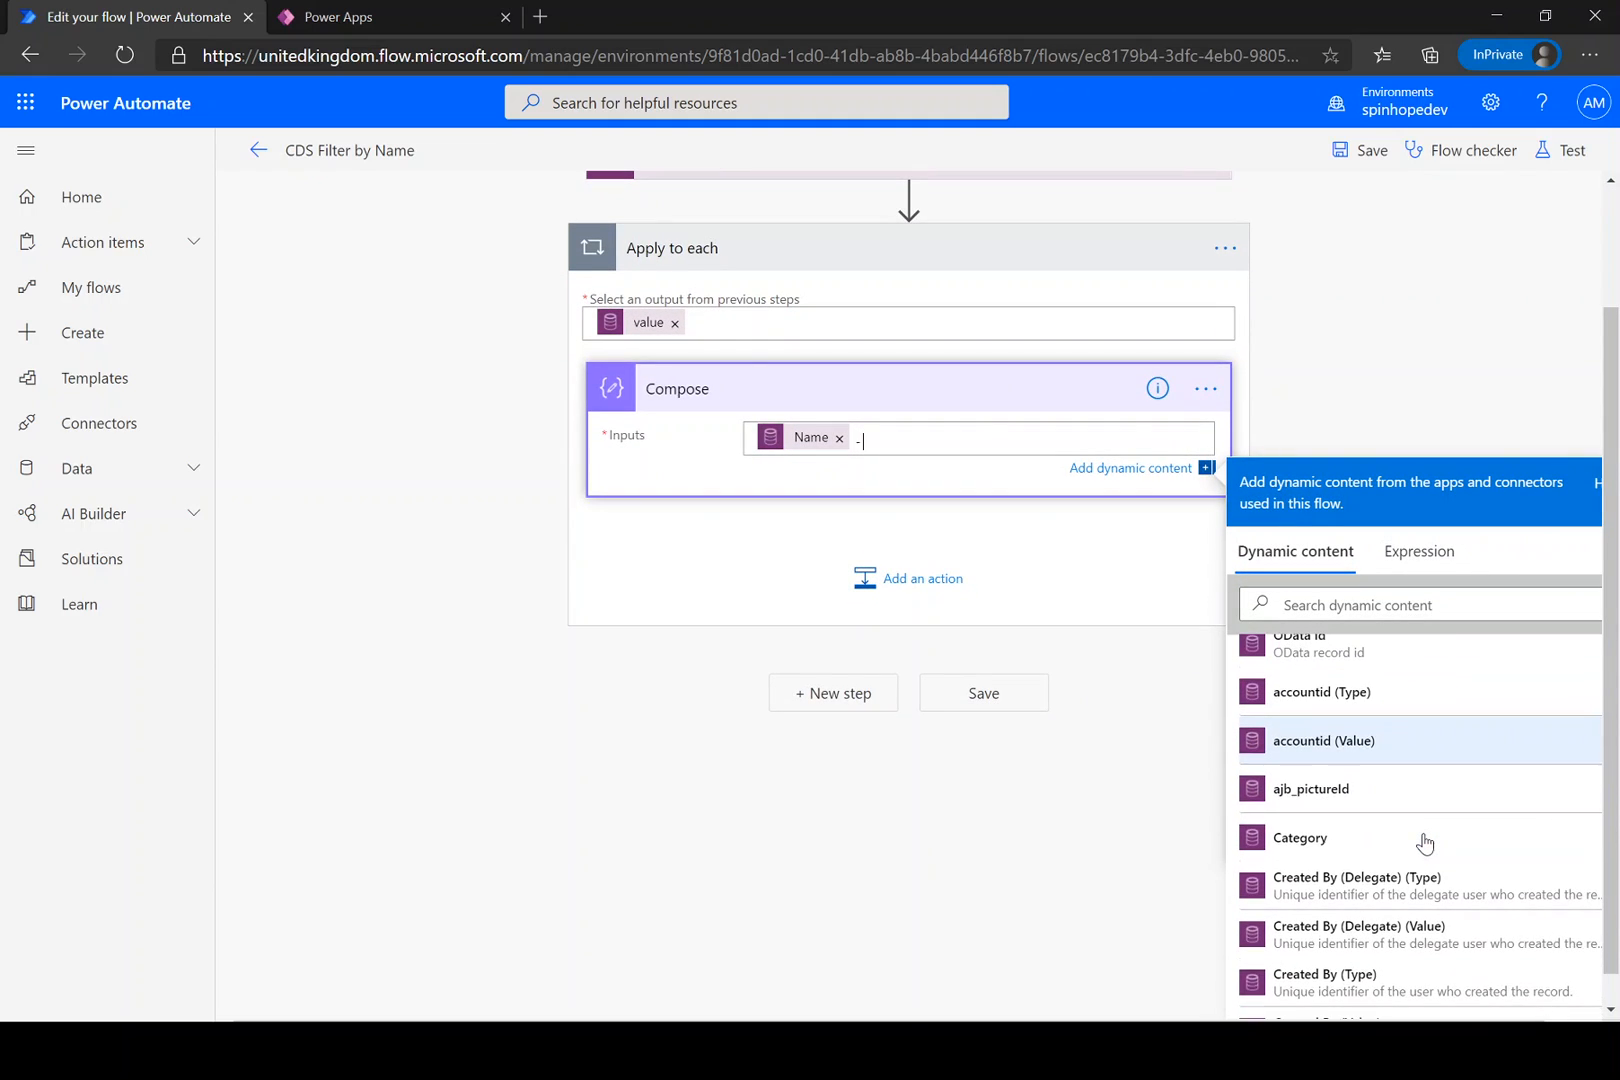
{"action": "scroll", "scroll_direction": "down", "scroll_amount": 3}
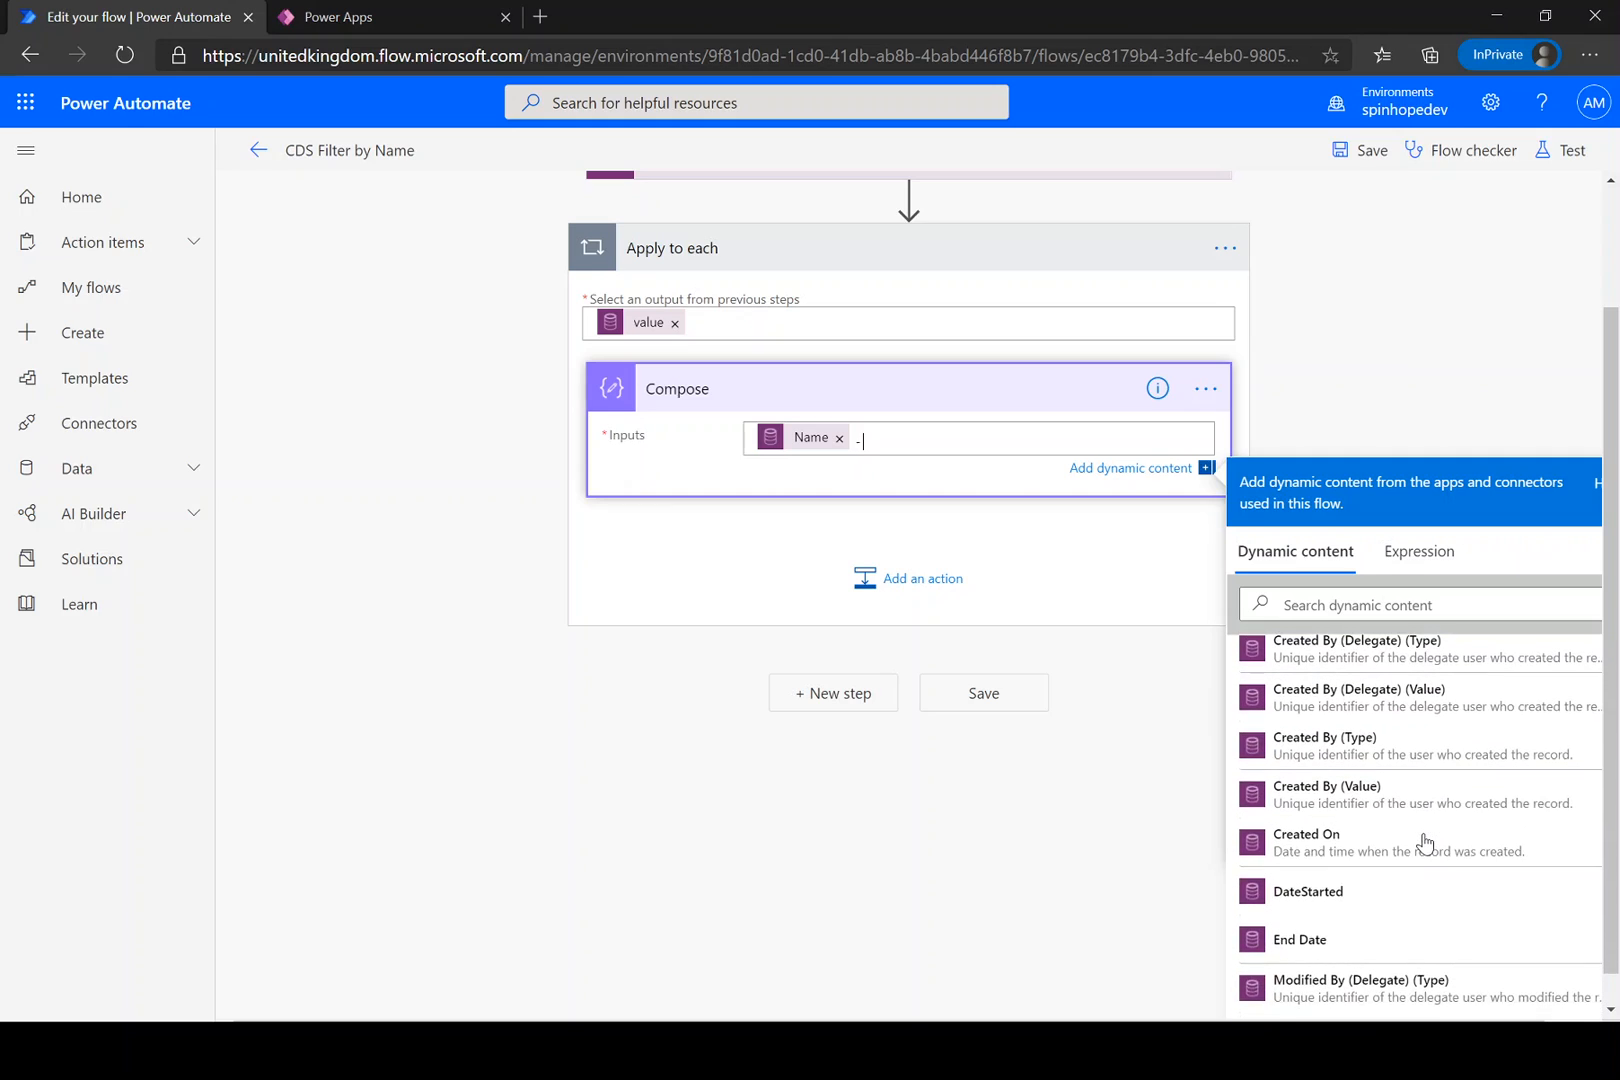
{"action": "scroll", "scroll_direction": "down", "scroll_amount": 3}
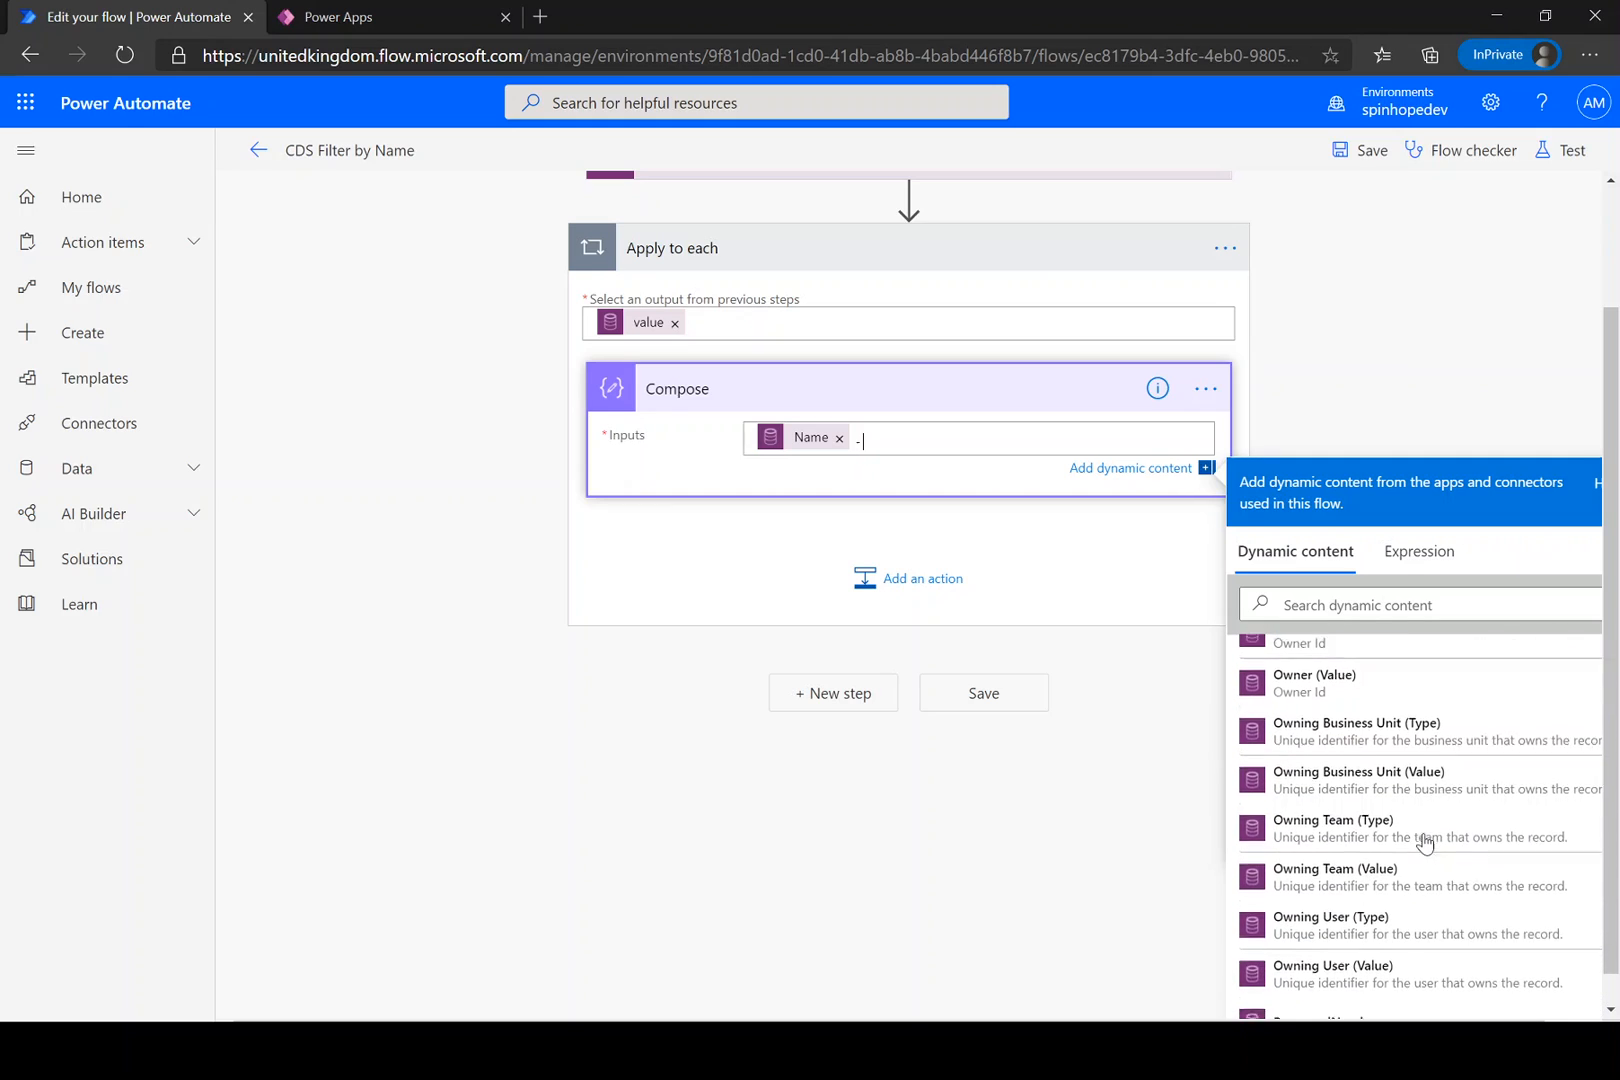
{"action": "scroll", "scroll_direction": "down", "scroll_amount": 3}
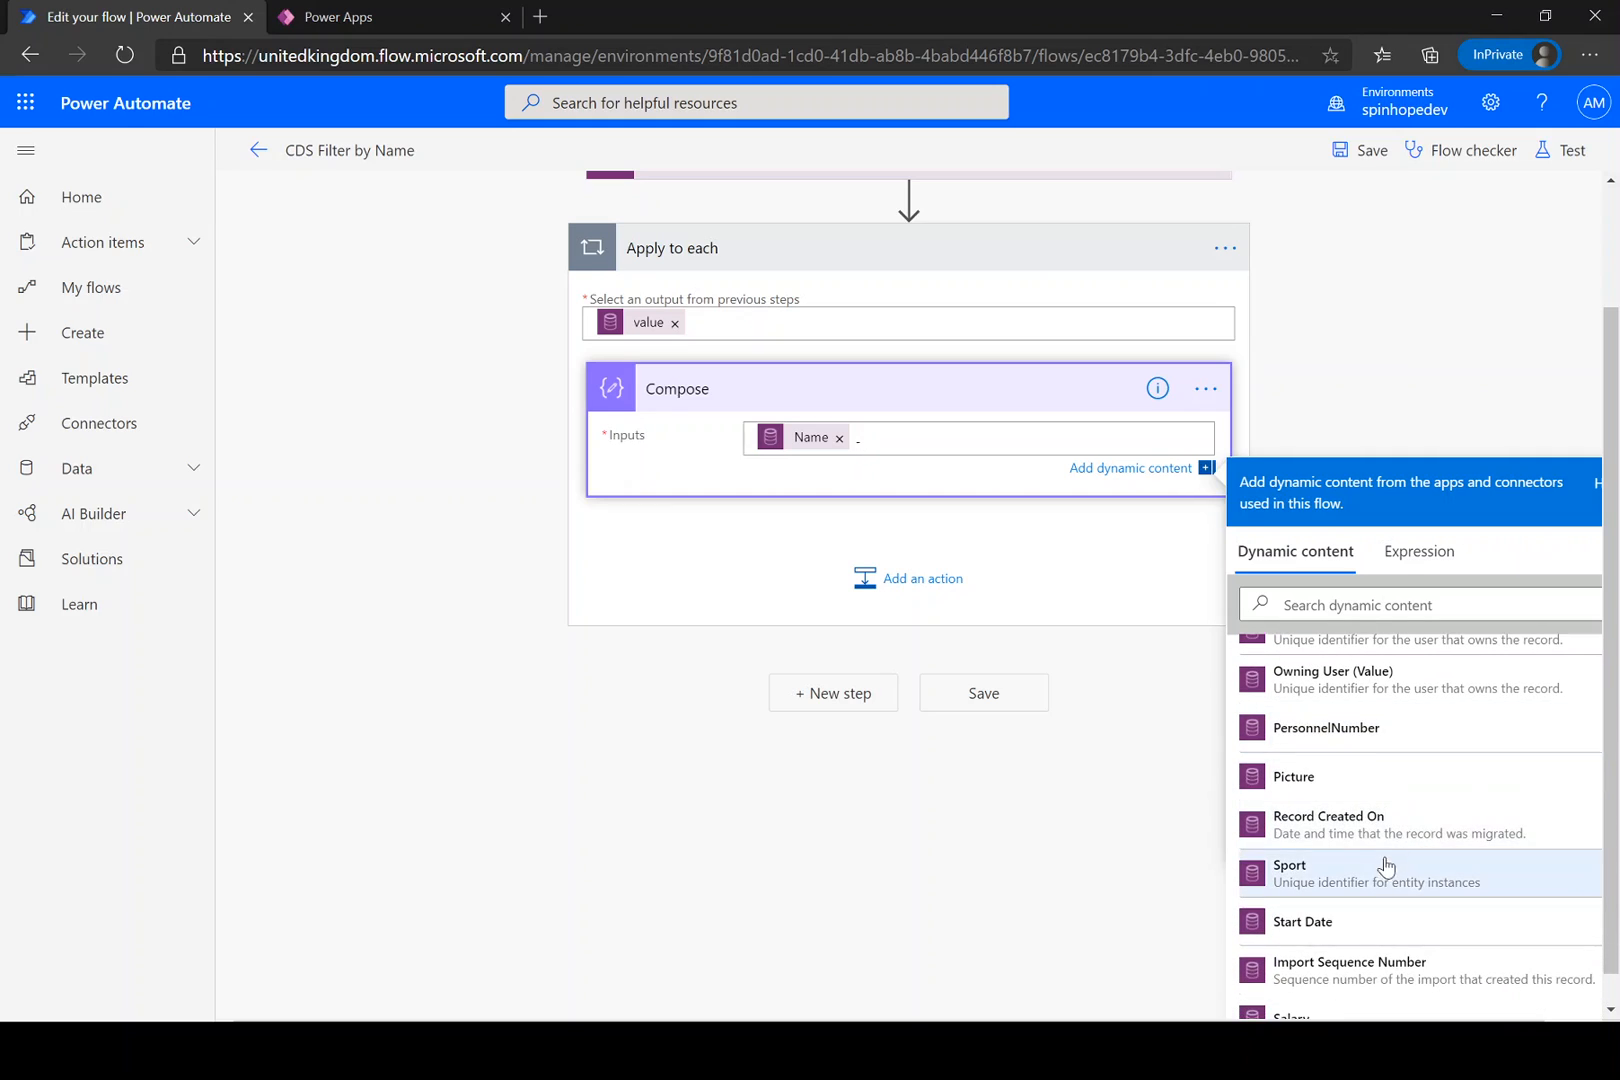
{"action": "left_click", "coordinate": [1290, 872]}
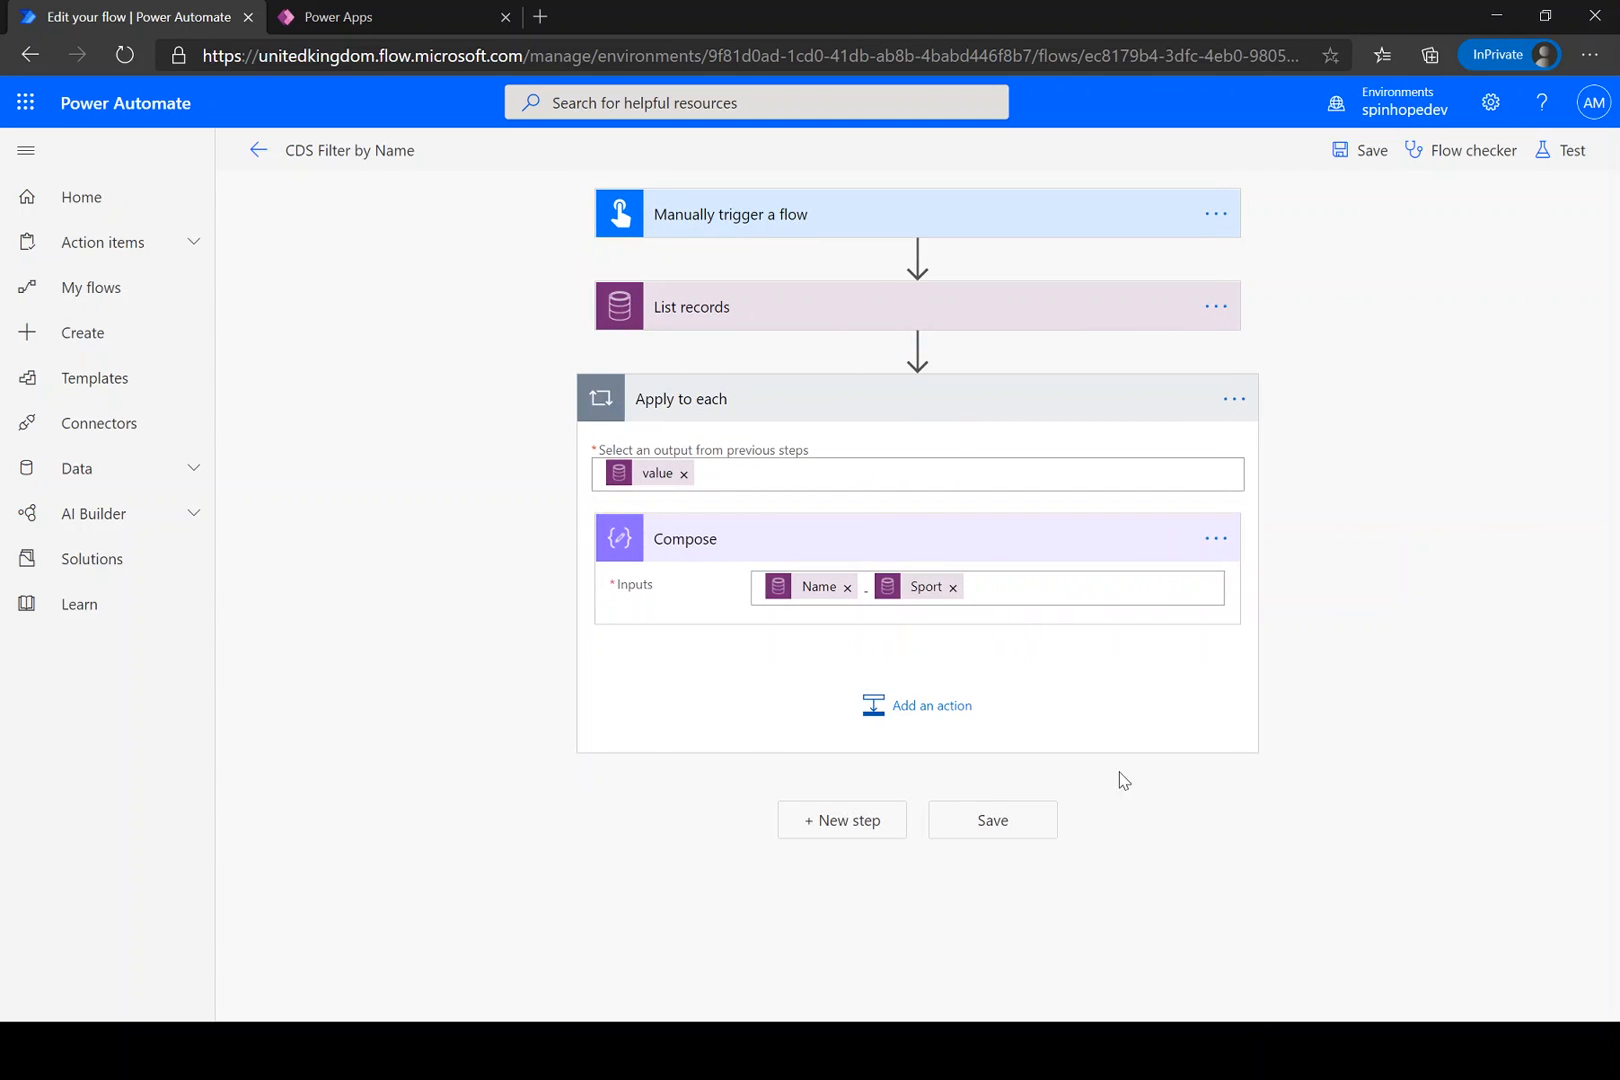
{"action": "mouse_move", "coordinate": [956, 530]}
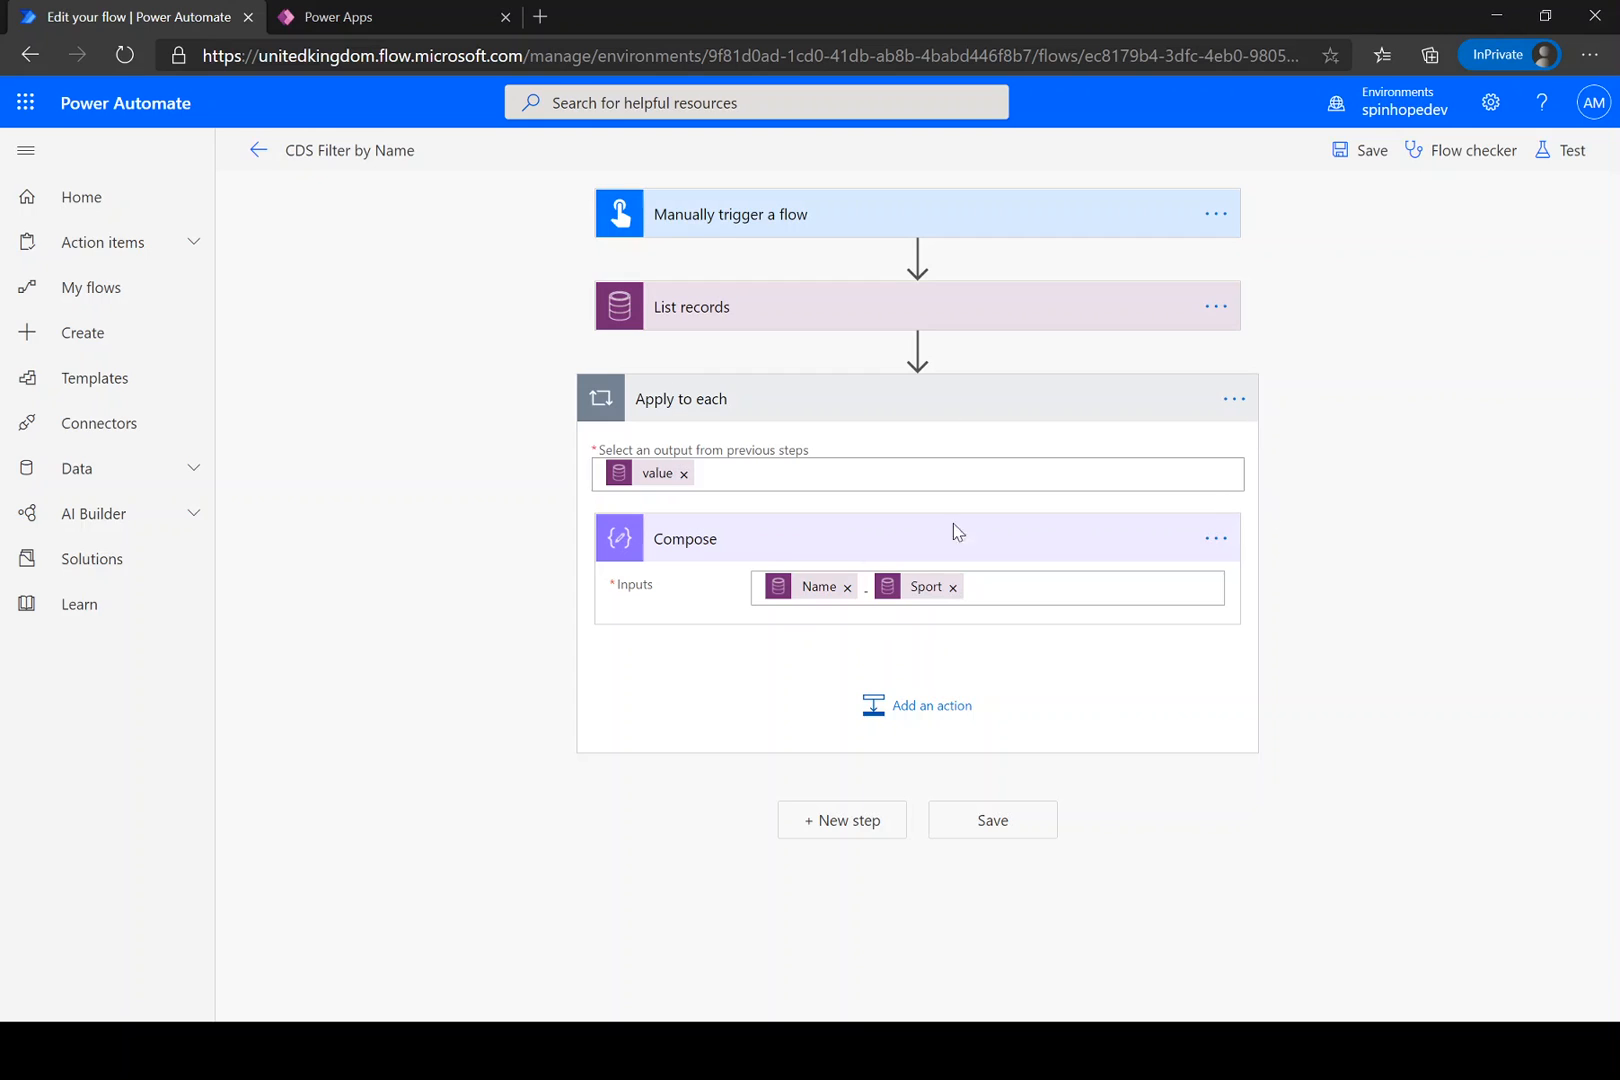
{"action": "mouse_move", "coordinate": [680, 306]}
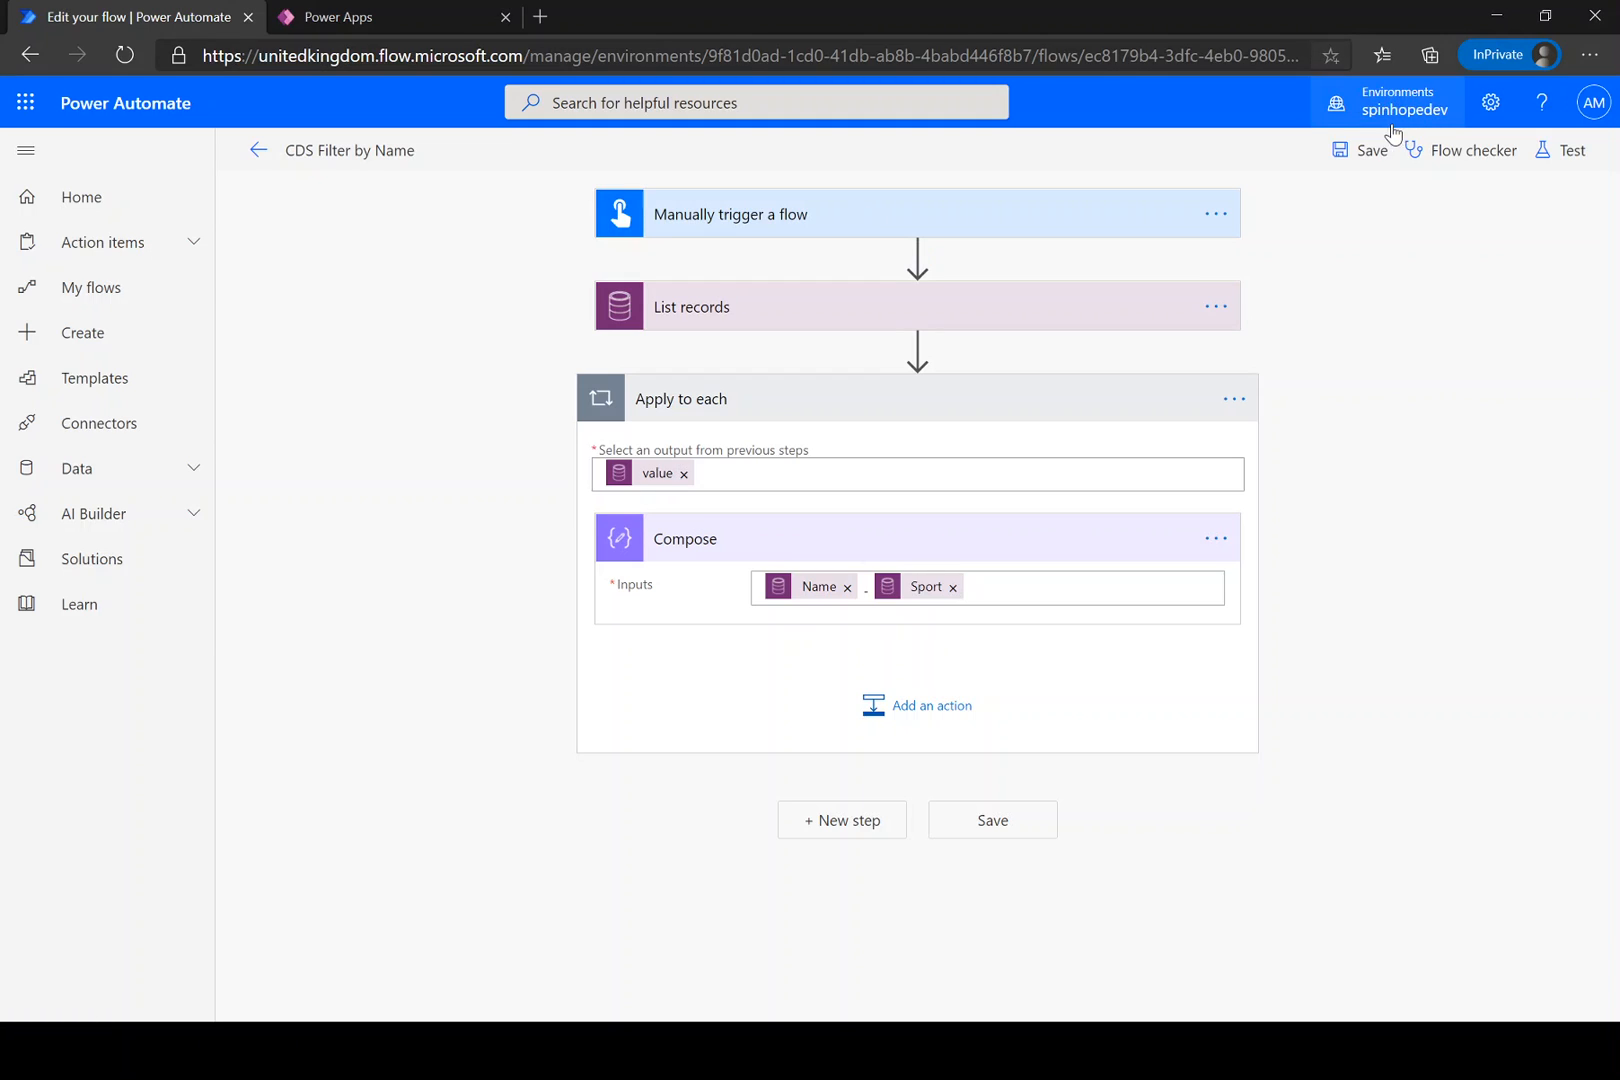
Save the flow and launch a test run using I'll perform the trigger action.
{"action": "left_click", "coordinate": [1370, 150]}
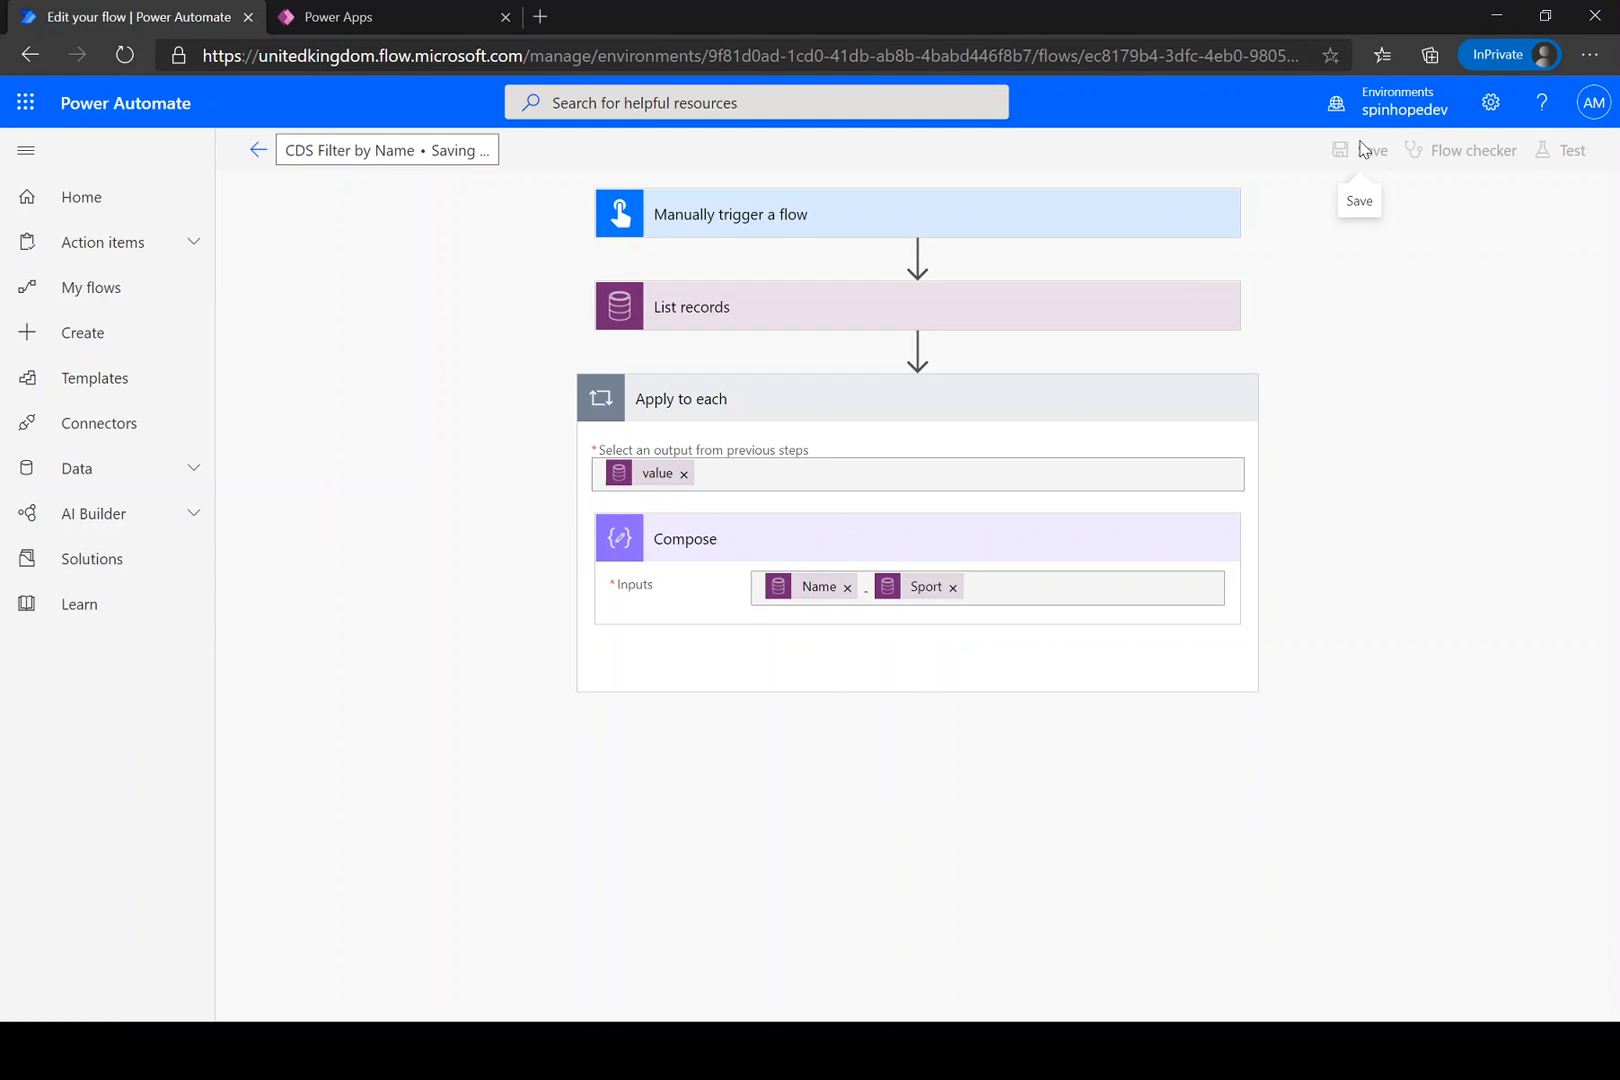
{"action": "left_click", "coordinate": [1570, 150]}
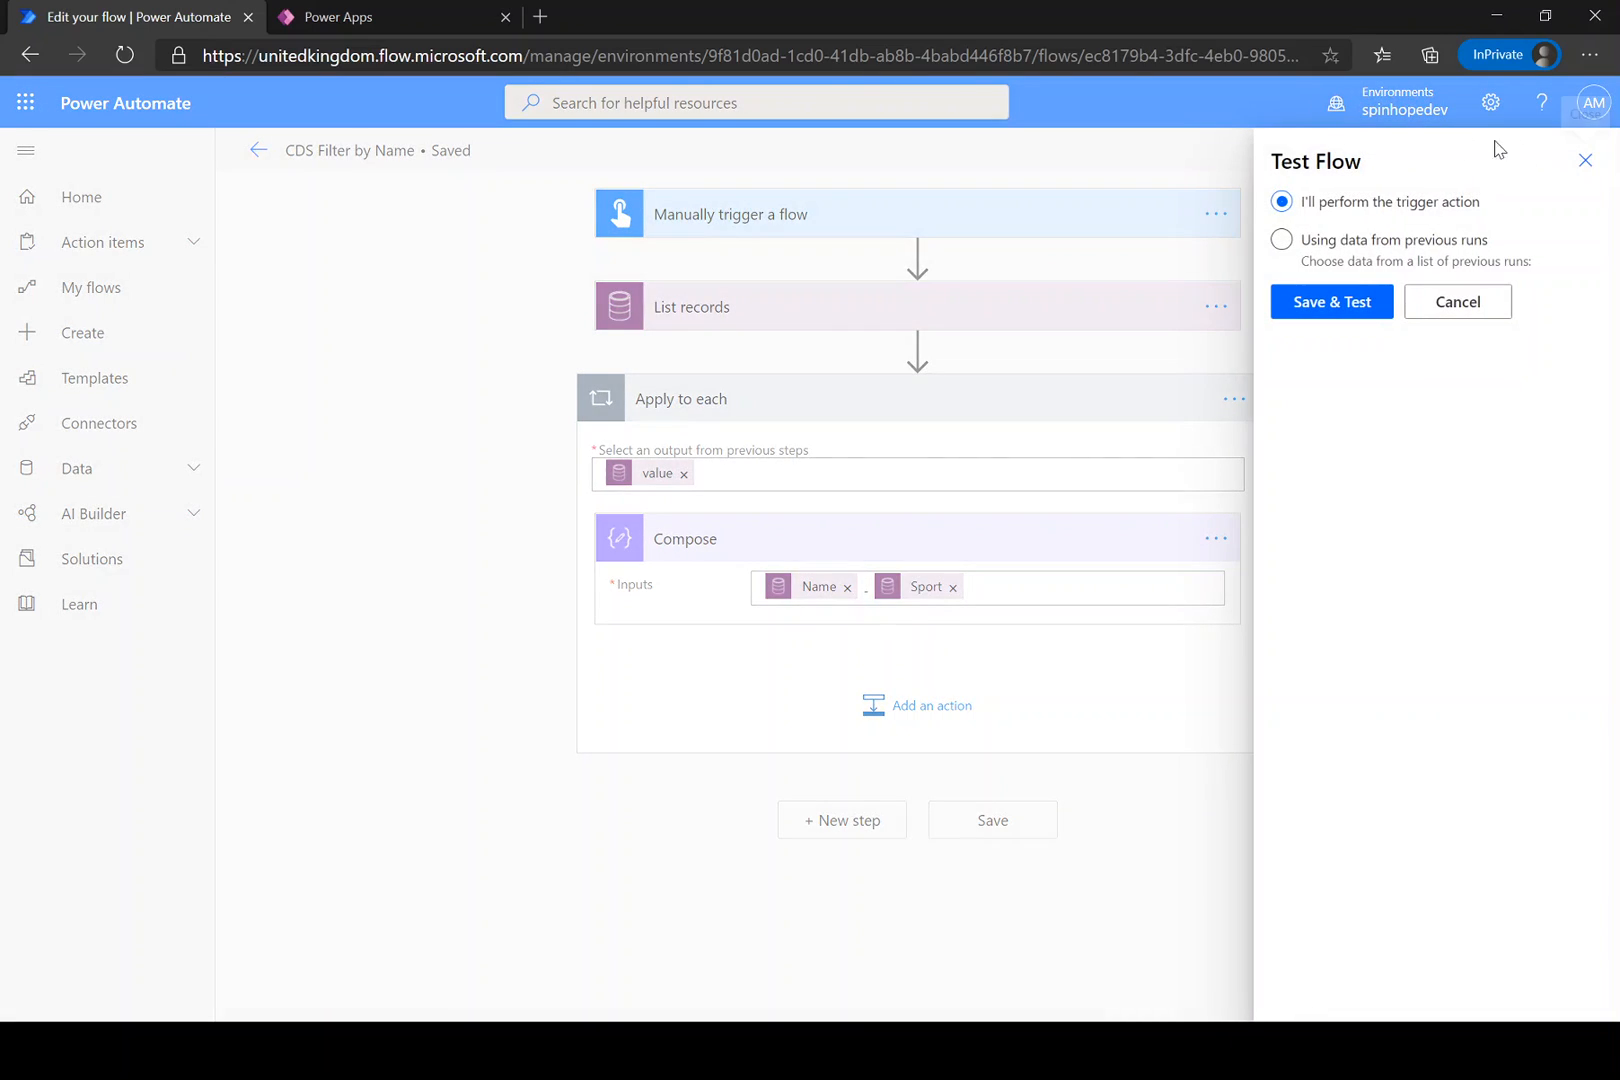
{"action": "left_click", "coordinate": [1332, 300]}
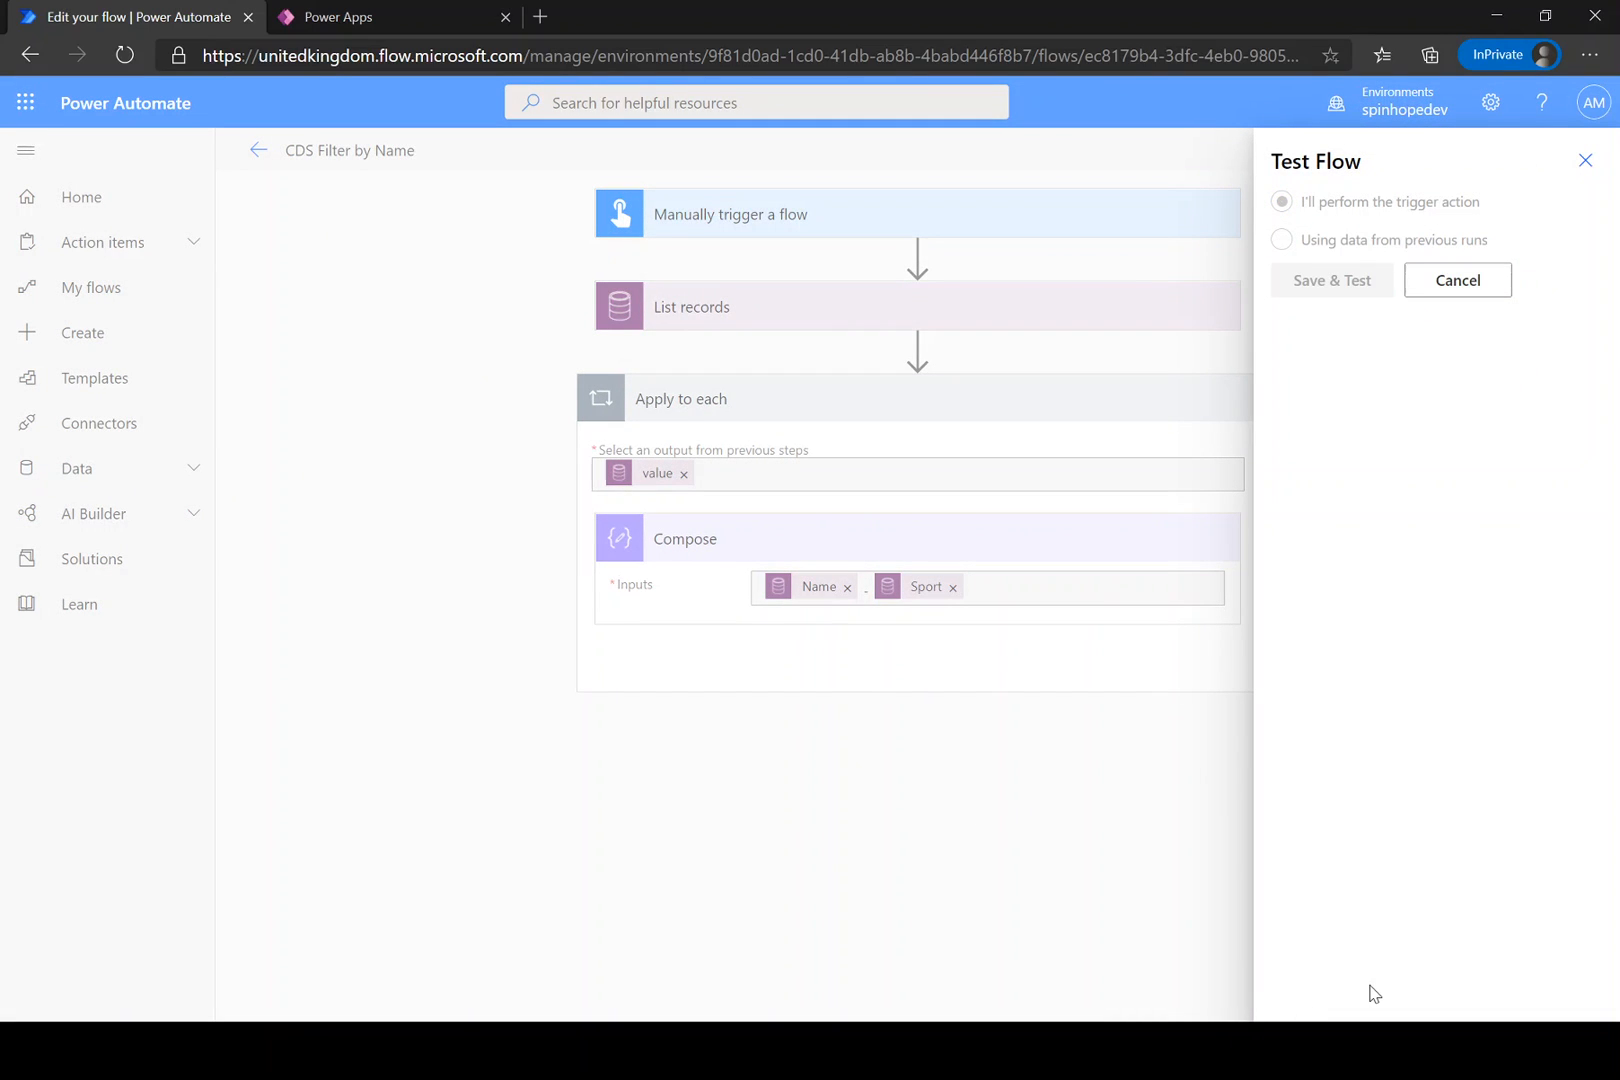
{"action": "left_click", "coordinate": [1330, 280]}
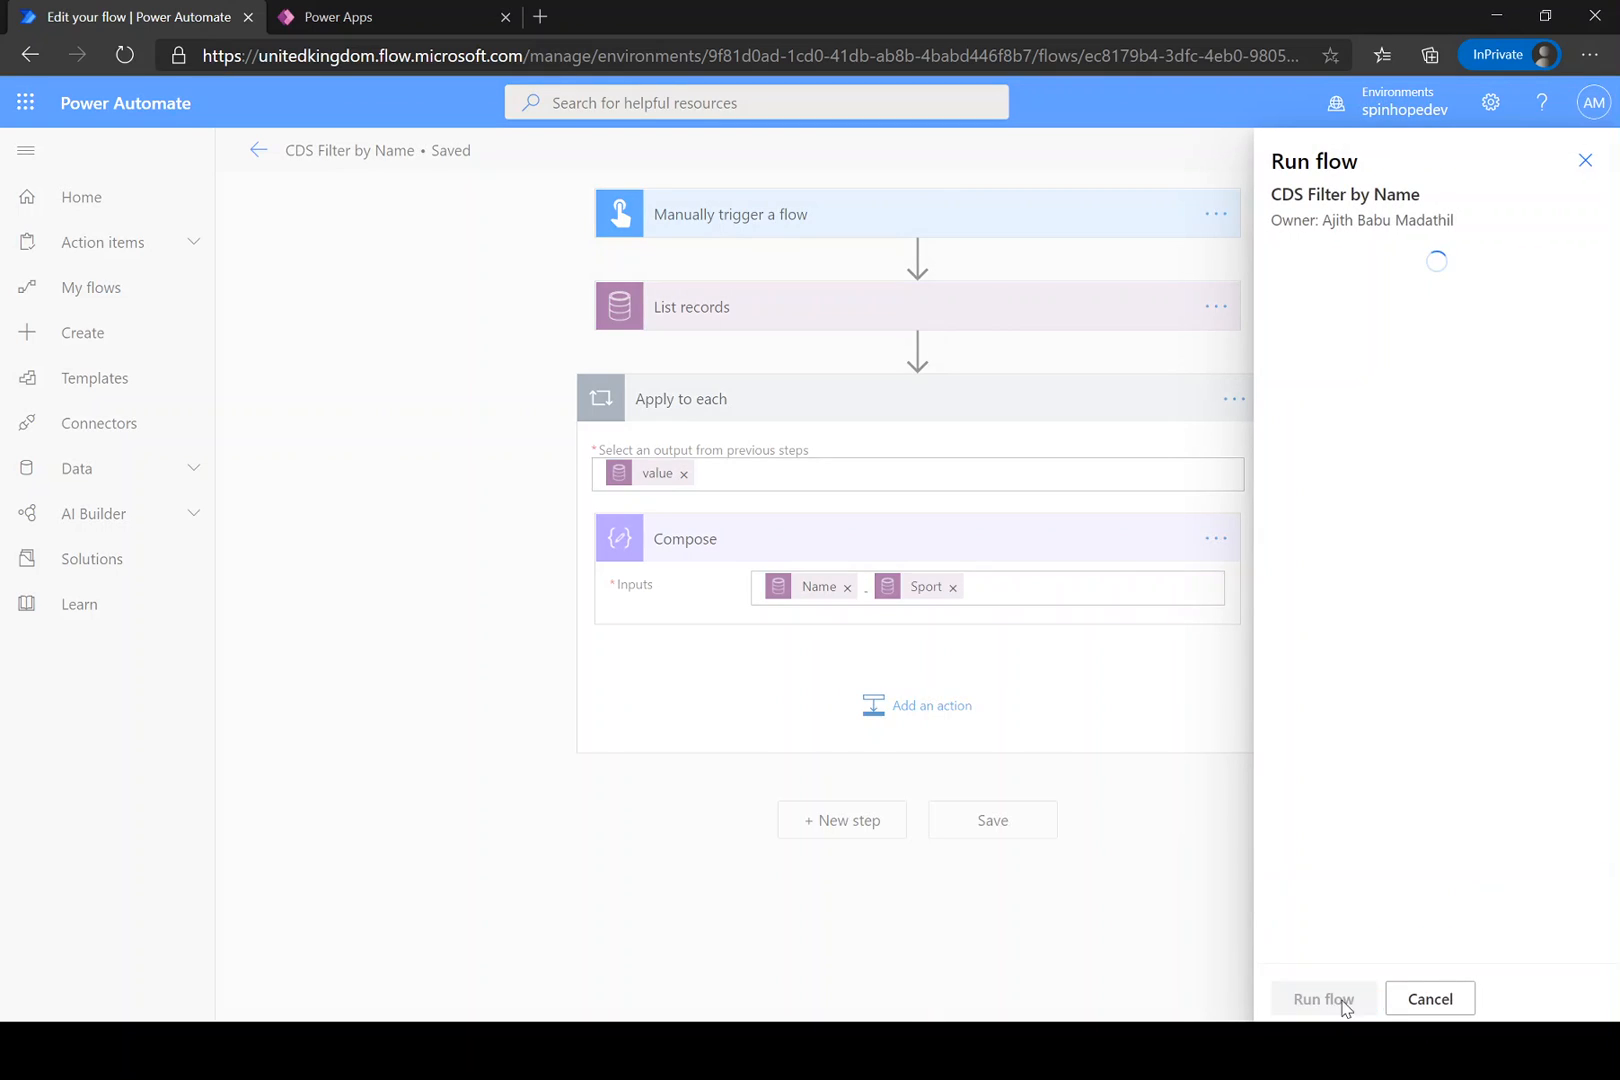
{"action": "left_click", "coordinate": [1324, 998]}
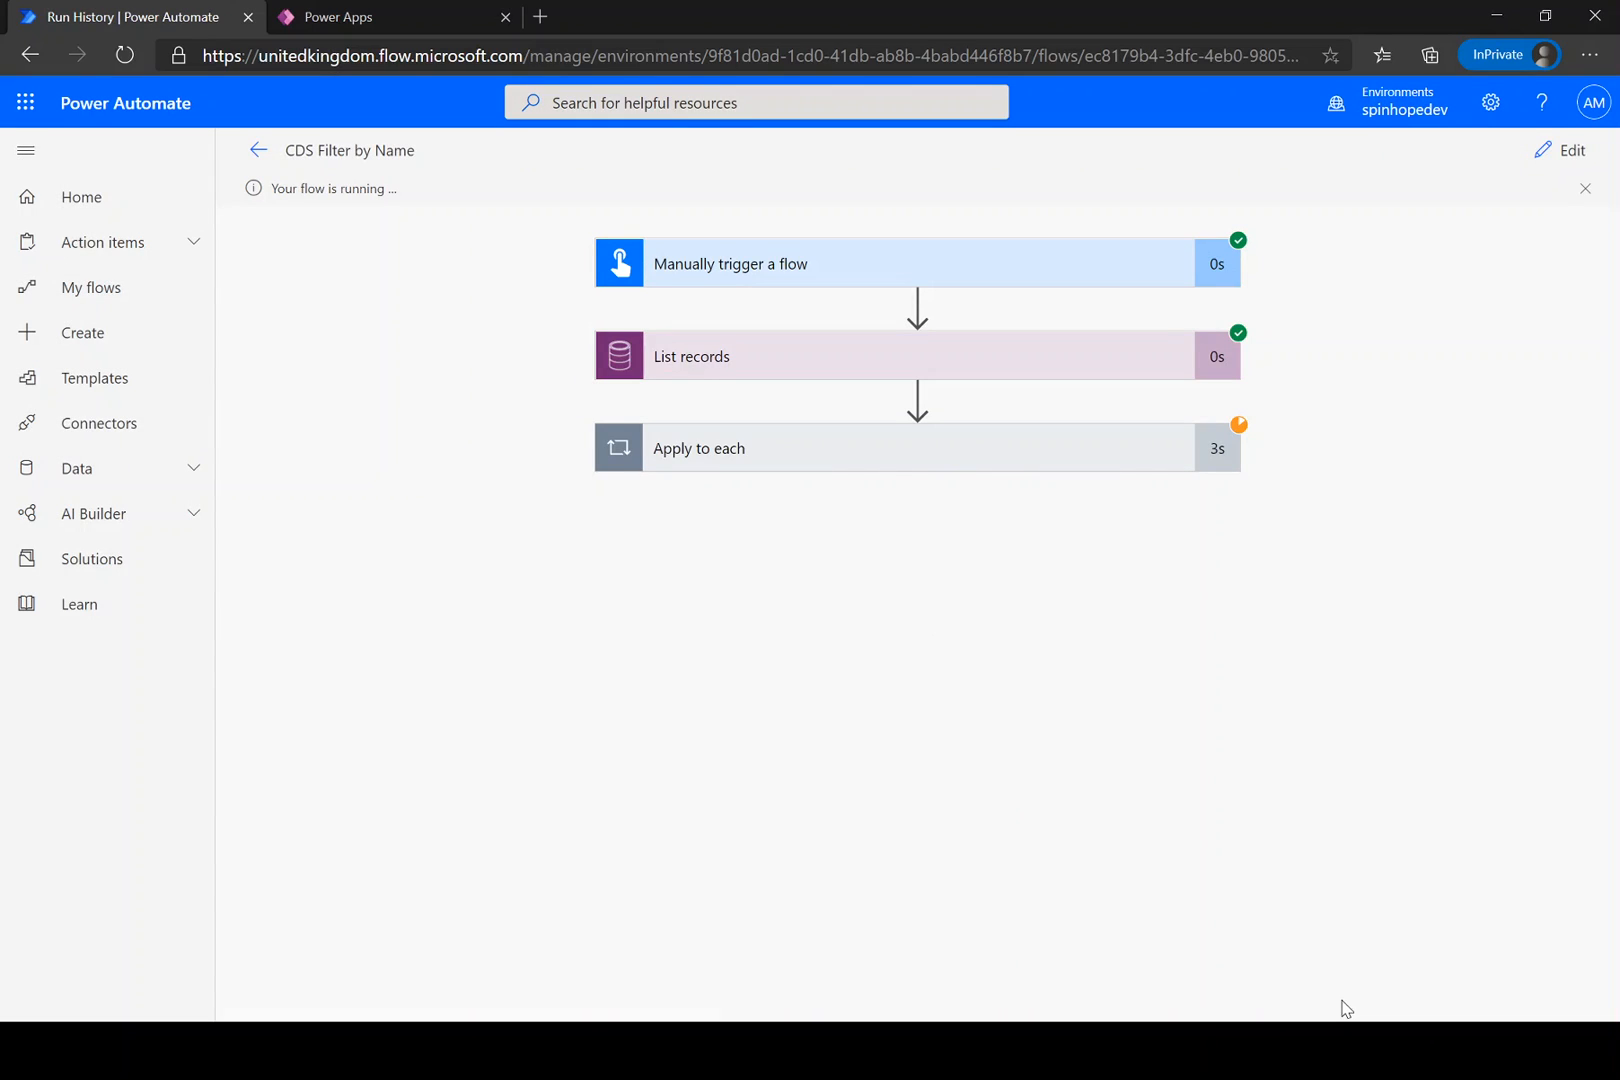
{"action": "mouse_move", "coordinate": [922, 538]}
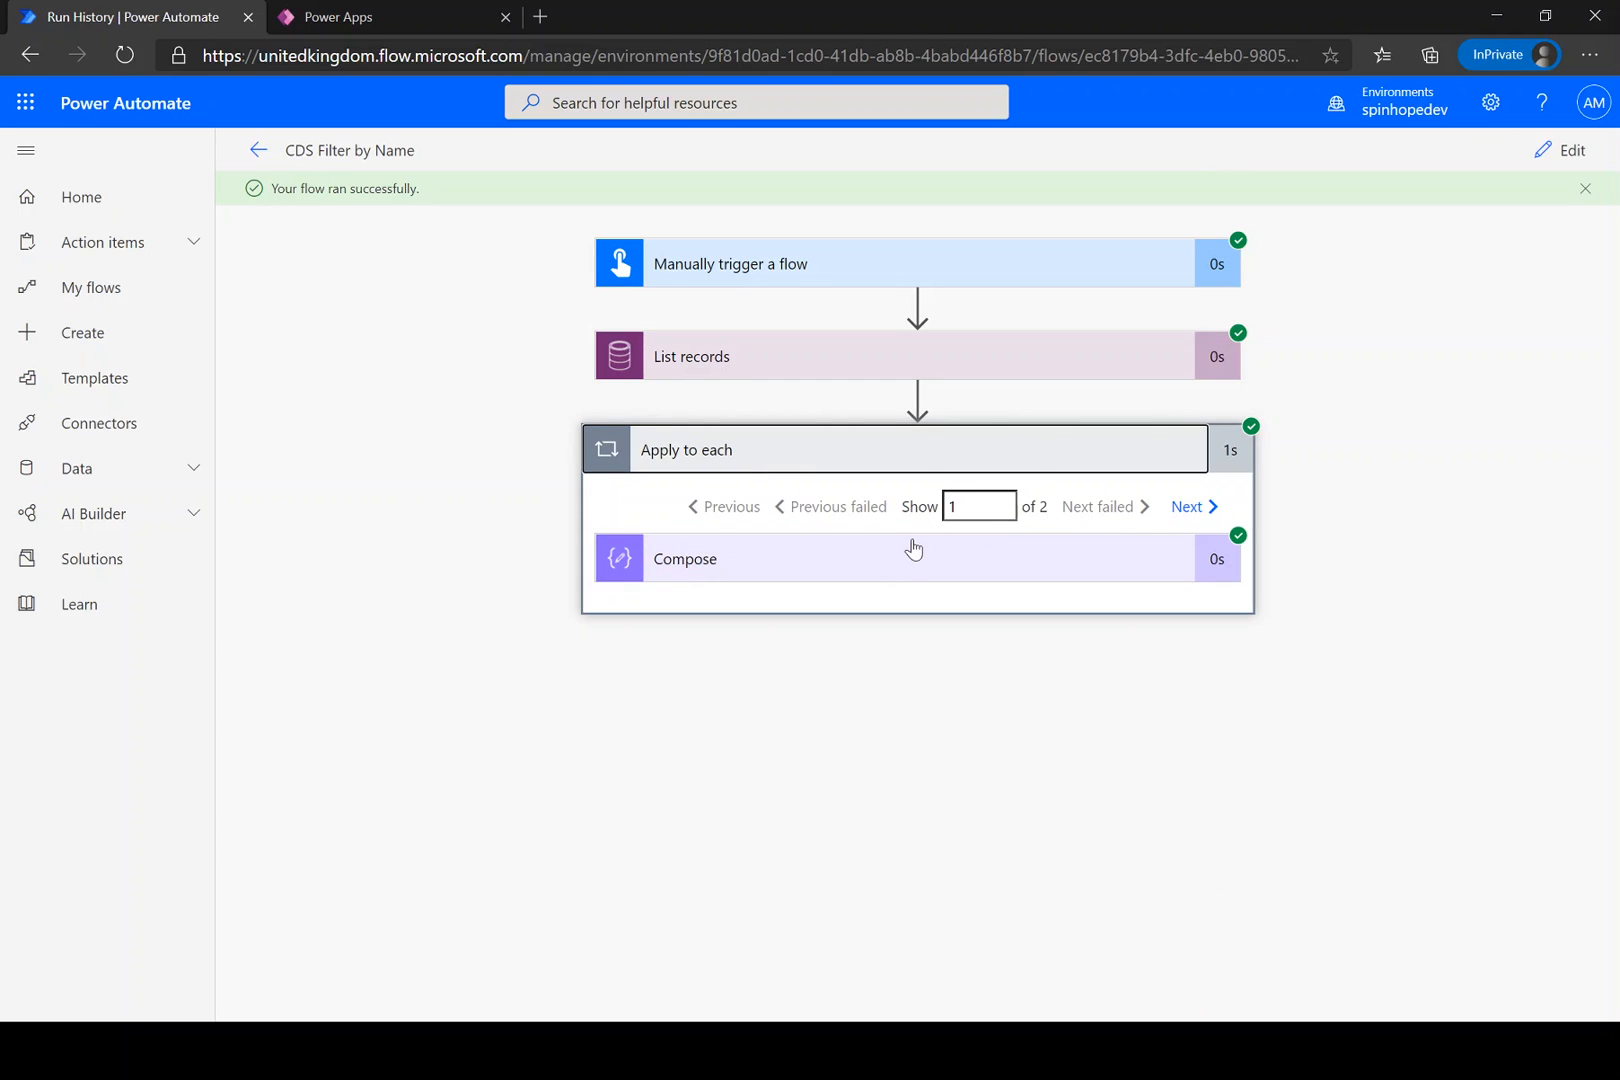
Review Compose outputs for both Badminton iterations, including their record IDs.
{"action": "left_click", "coordinate": [686, 558]}
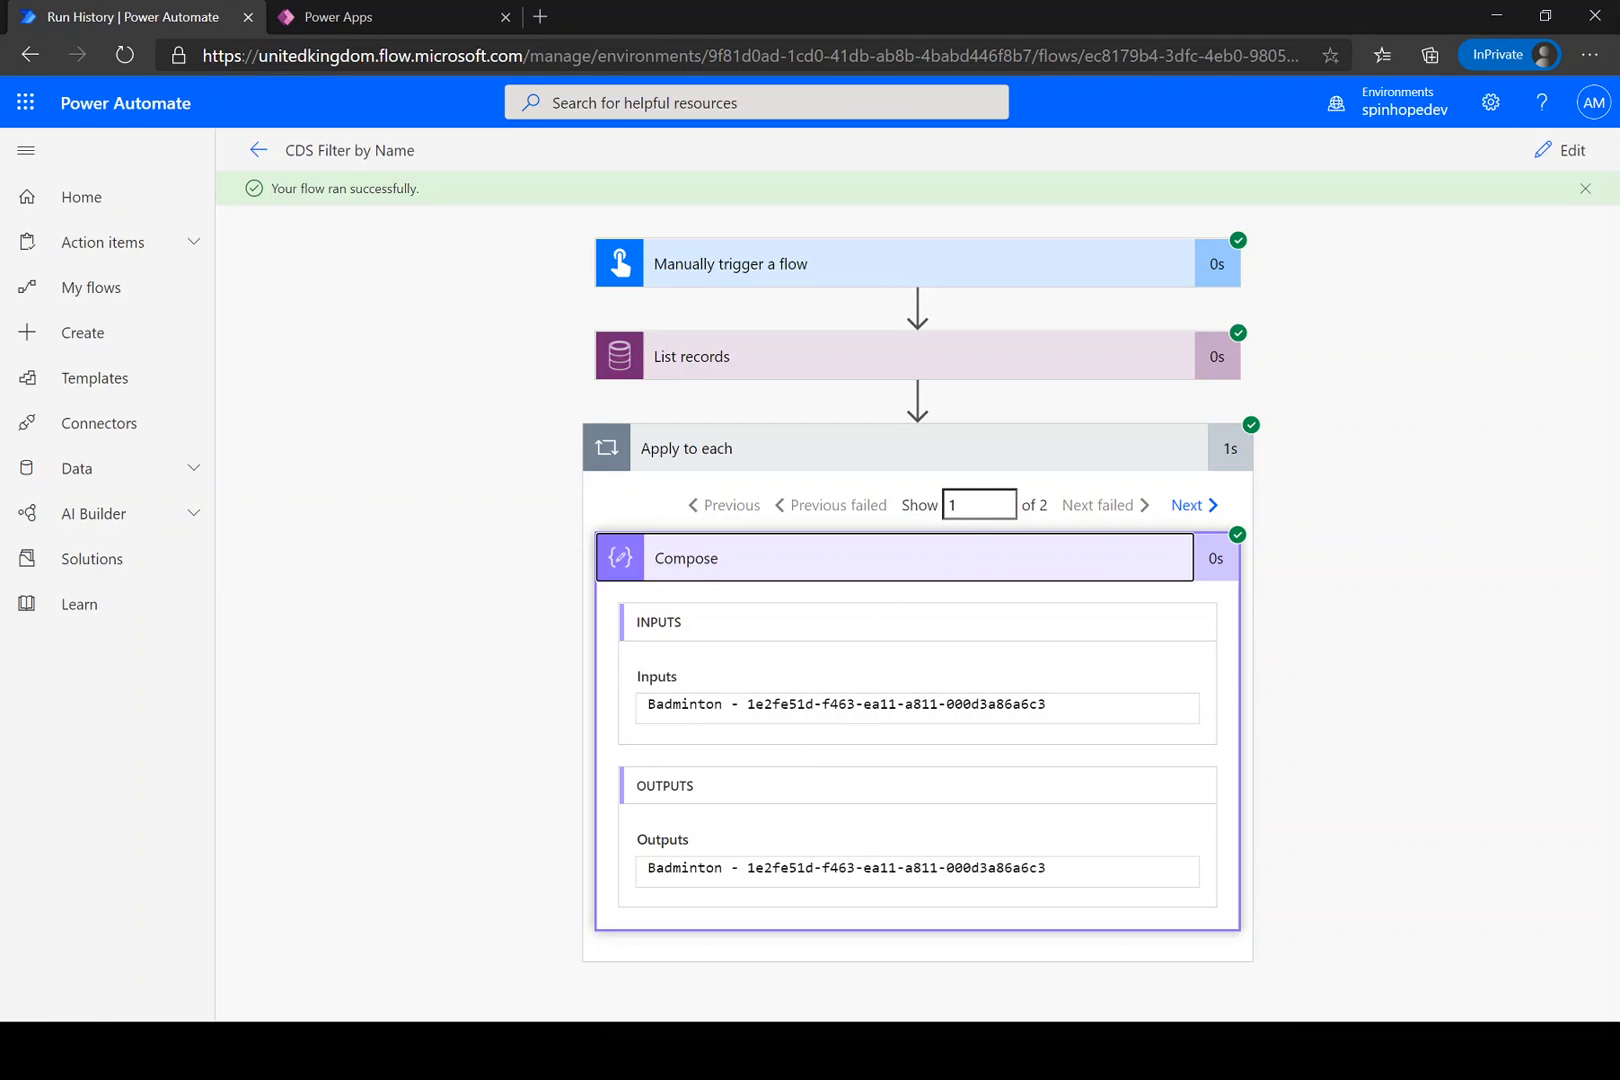
{"action": "double_click", "coordinate": [684, 704]}
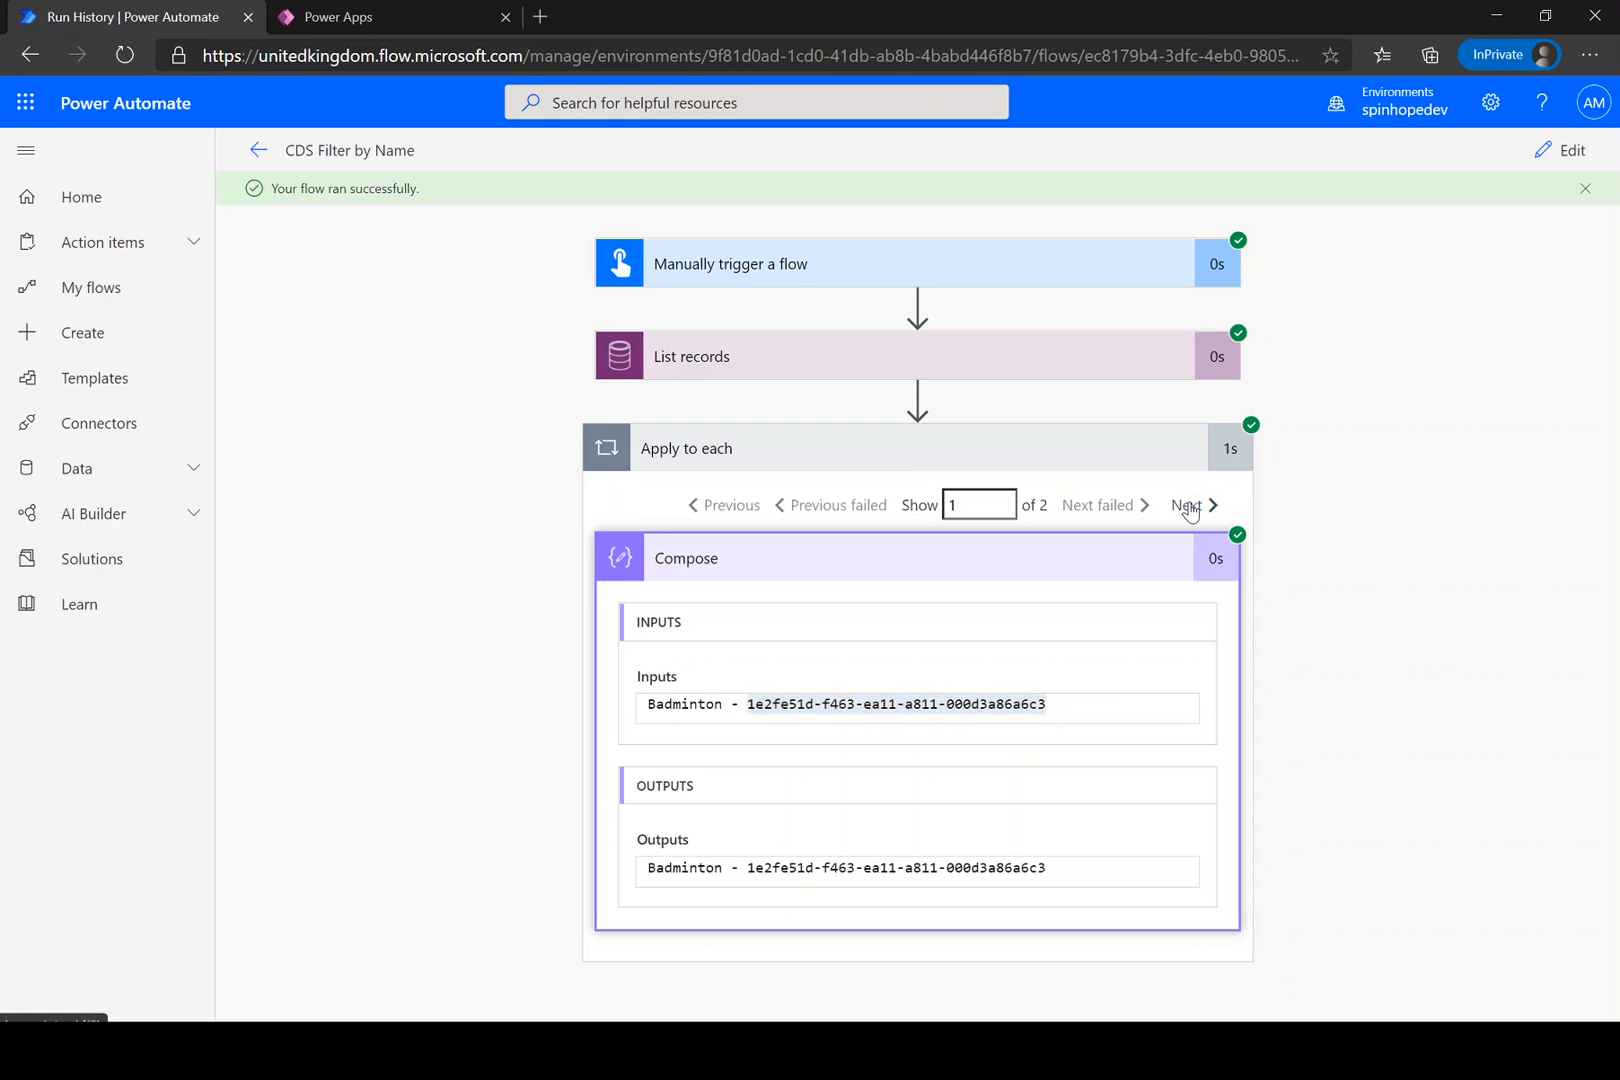
{"action": "left_click", "coordinate": [1188, 506]}
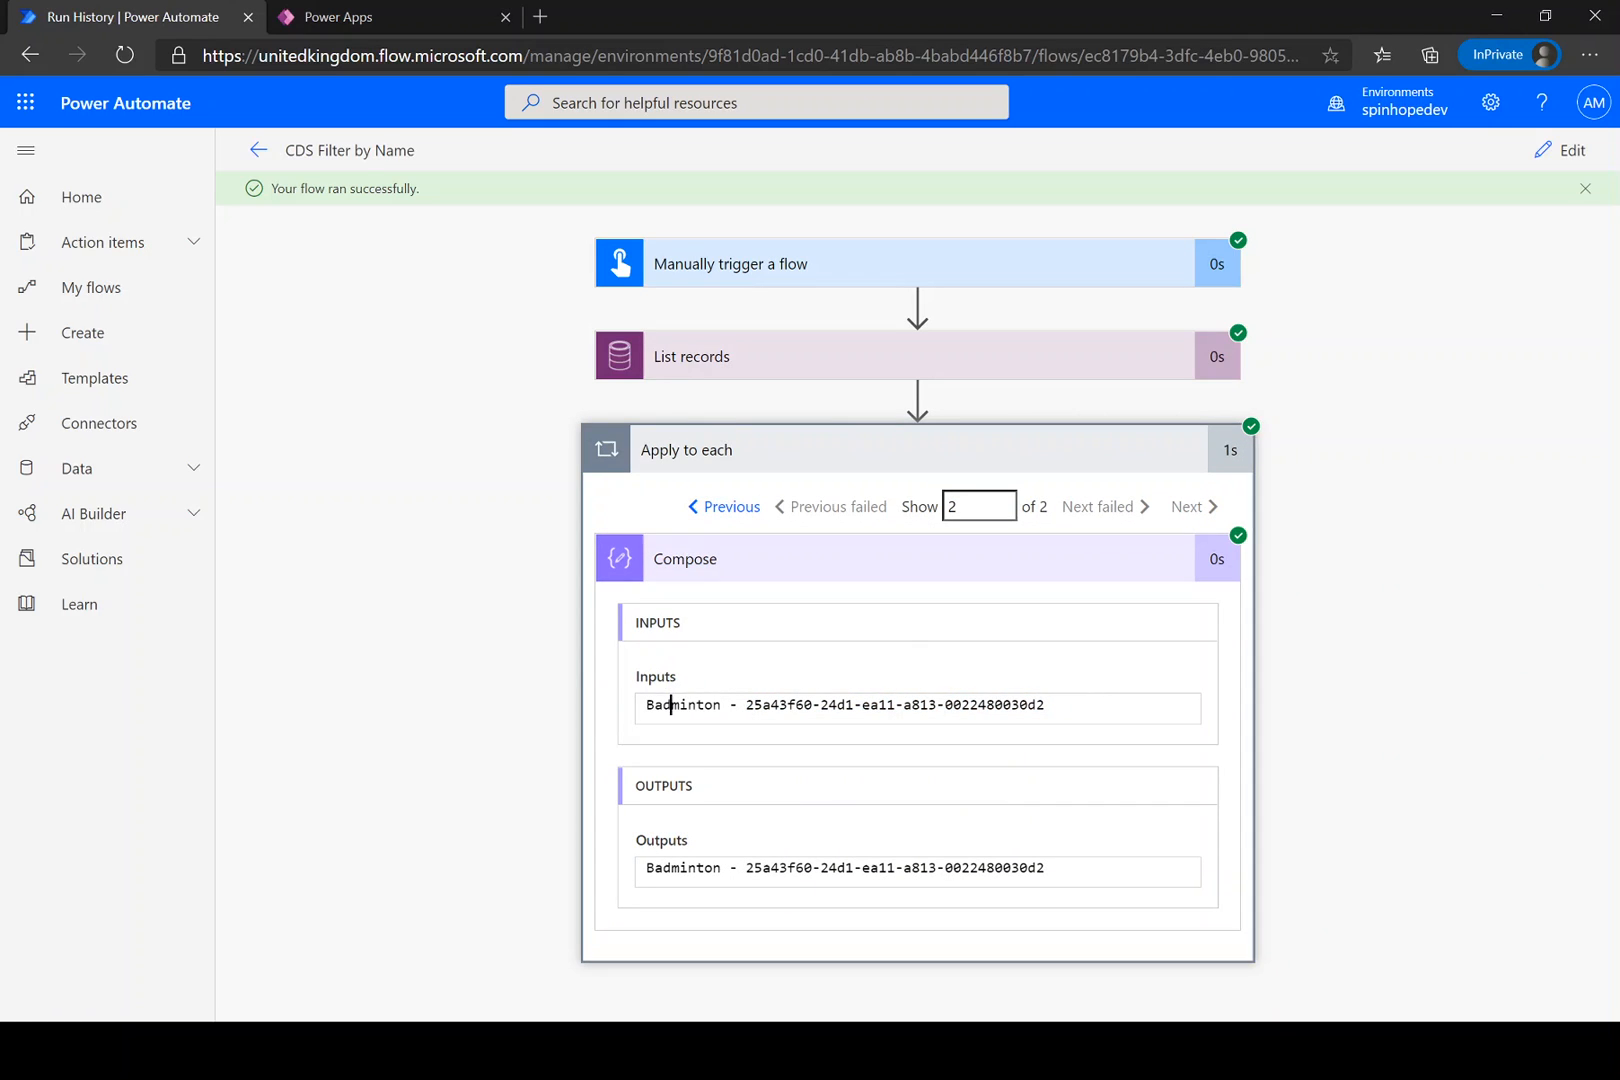
{"action": "double_click", "coordinate": [682, 704]}
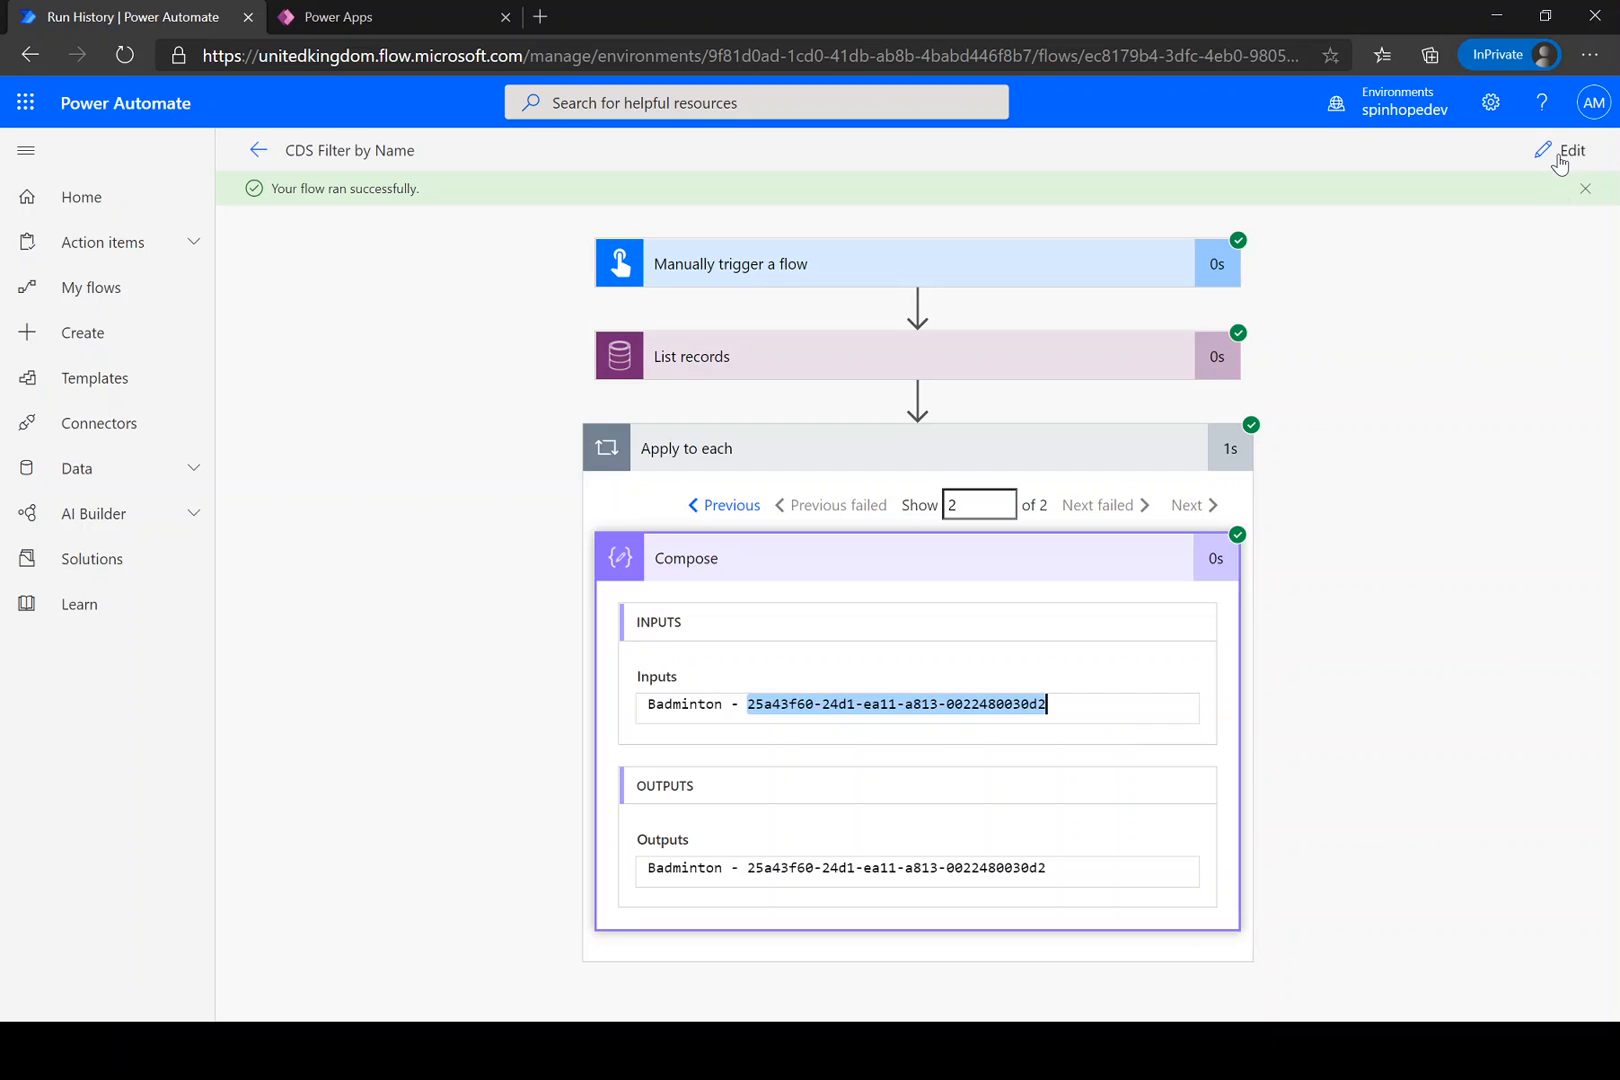
Return to edit mode and expand List records to review its filter.
{"action": "left_click", "coordinate": [1570, 150]}
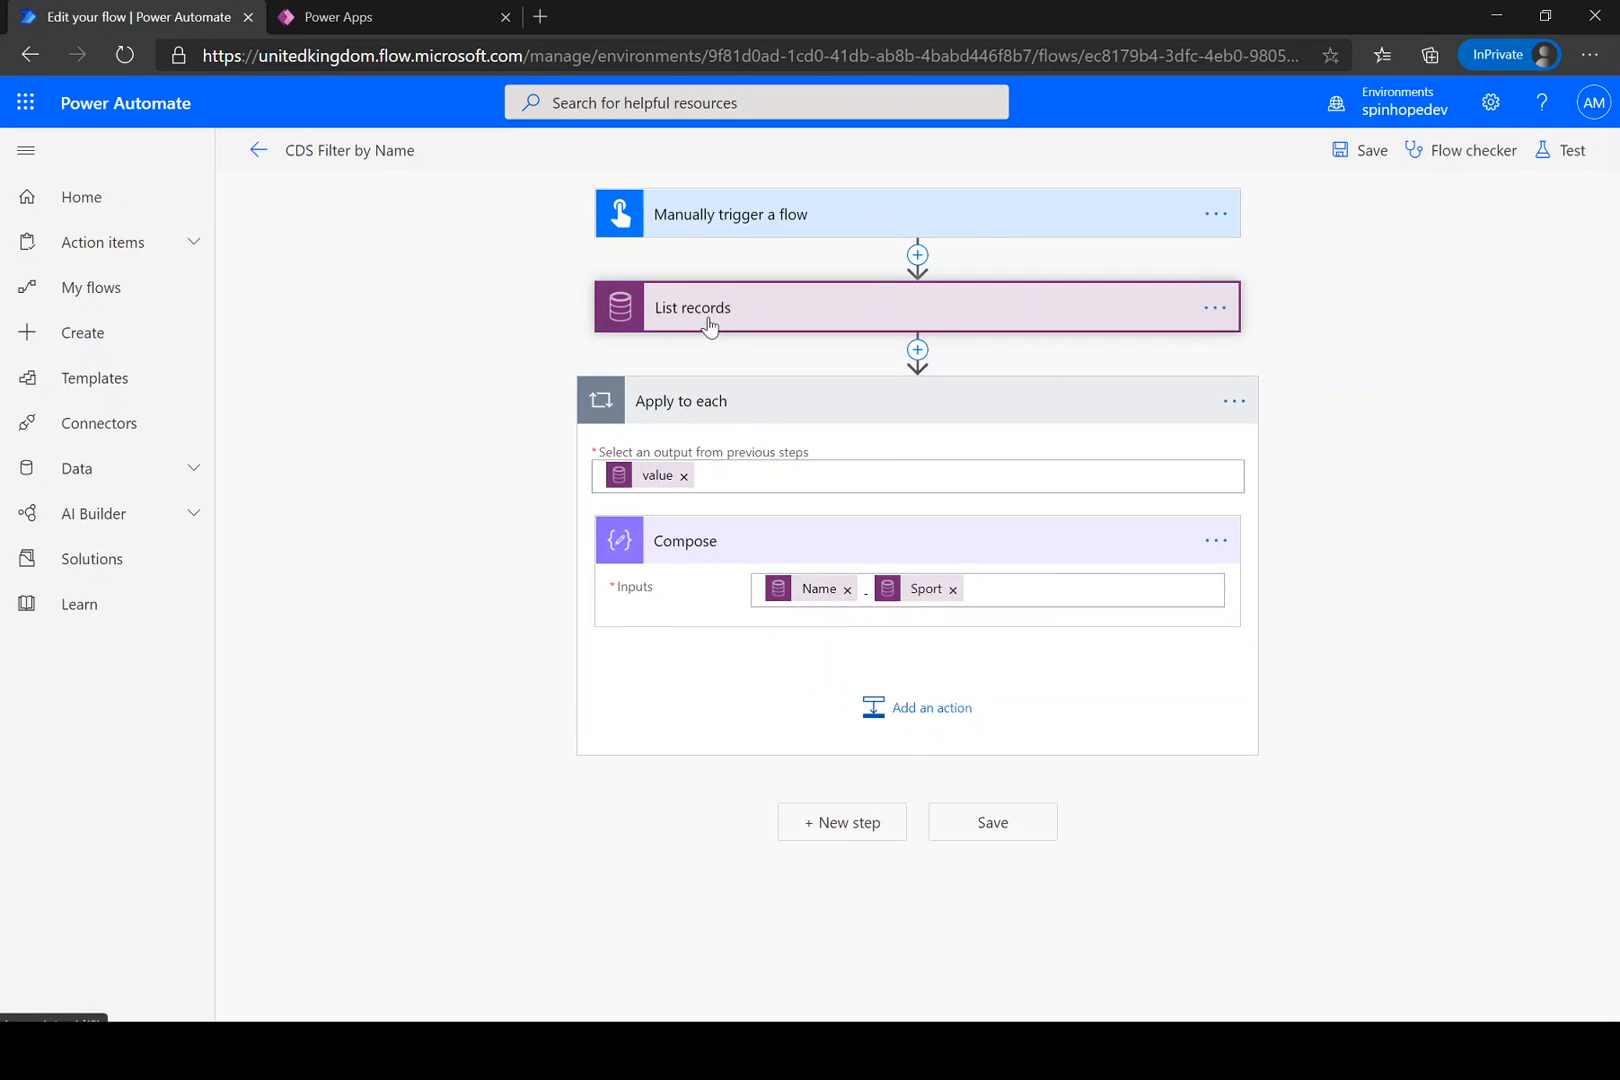
{"action": "left_click", "coordinate": [692, 306]}
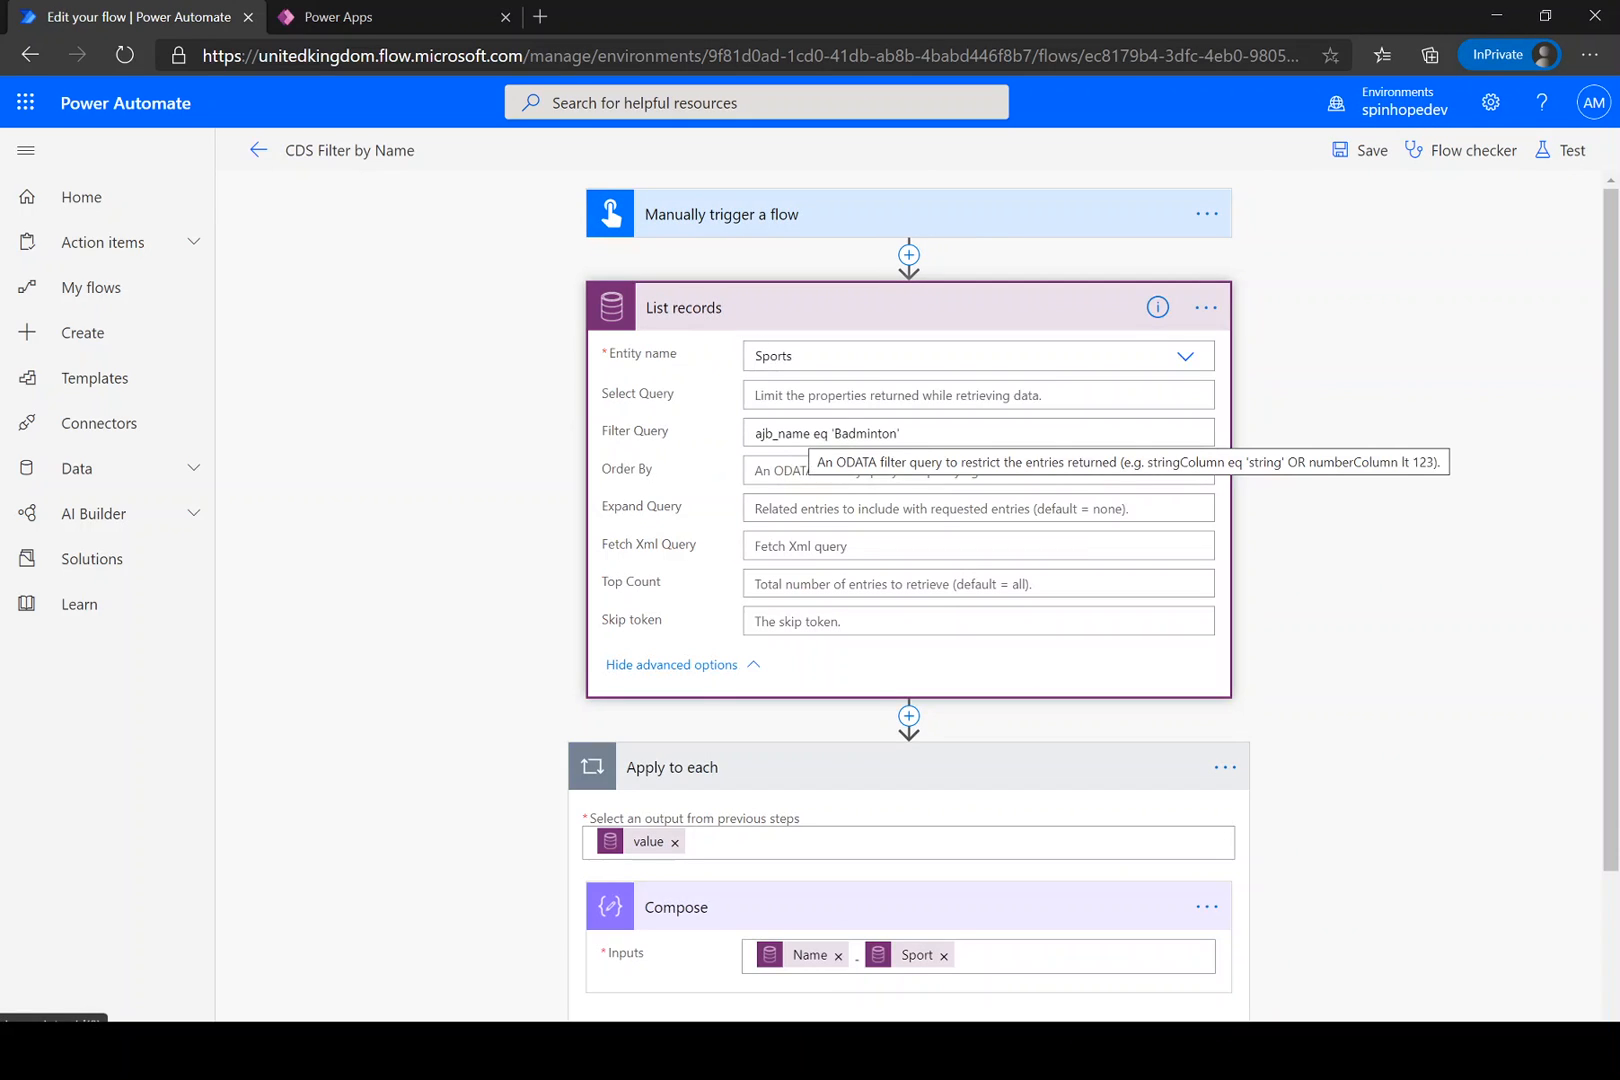